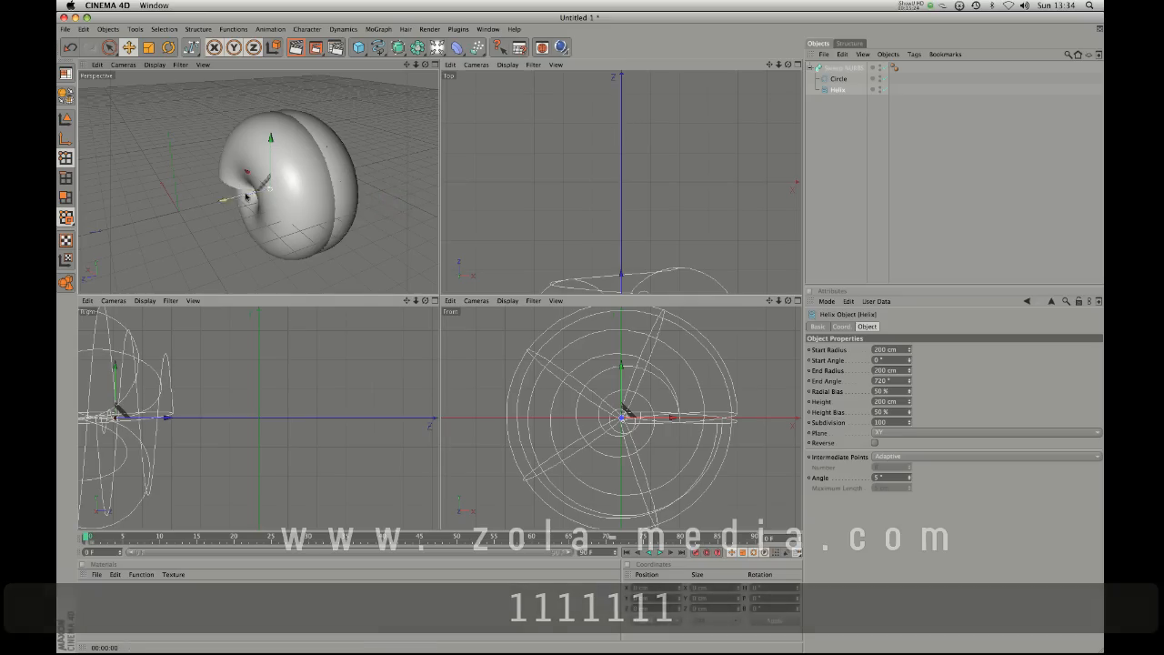
# Delete the Sweep NURBS with its Circle and Helix, leaving an empty scene.
pyautogui.click(837, 90)
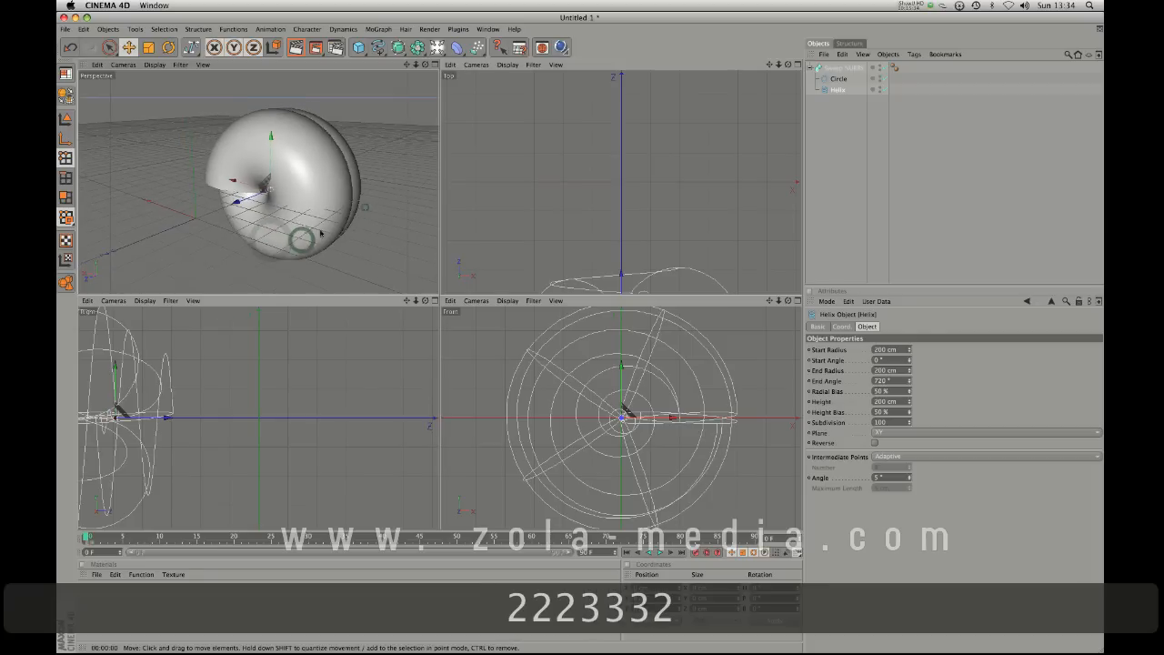
pyautogui.click(838, 79)
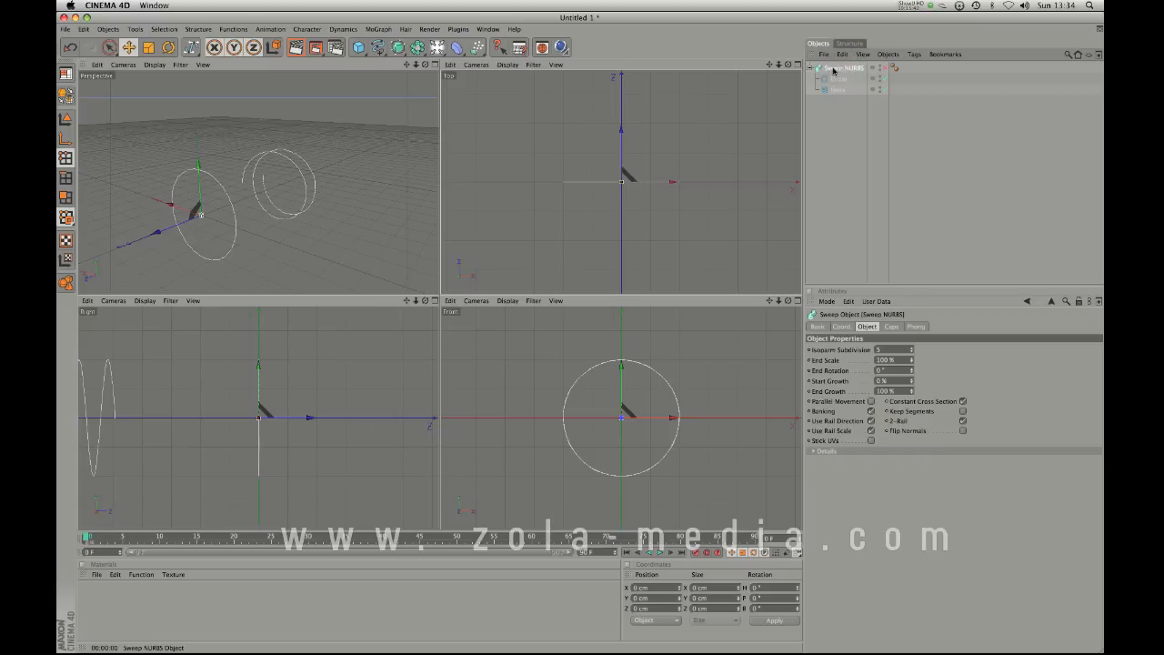
pyautogui.press('q')
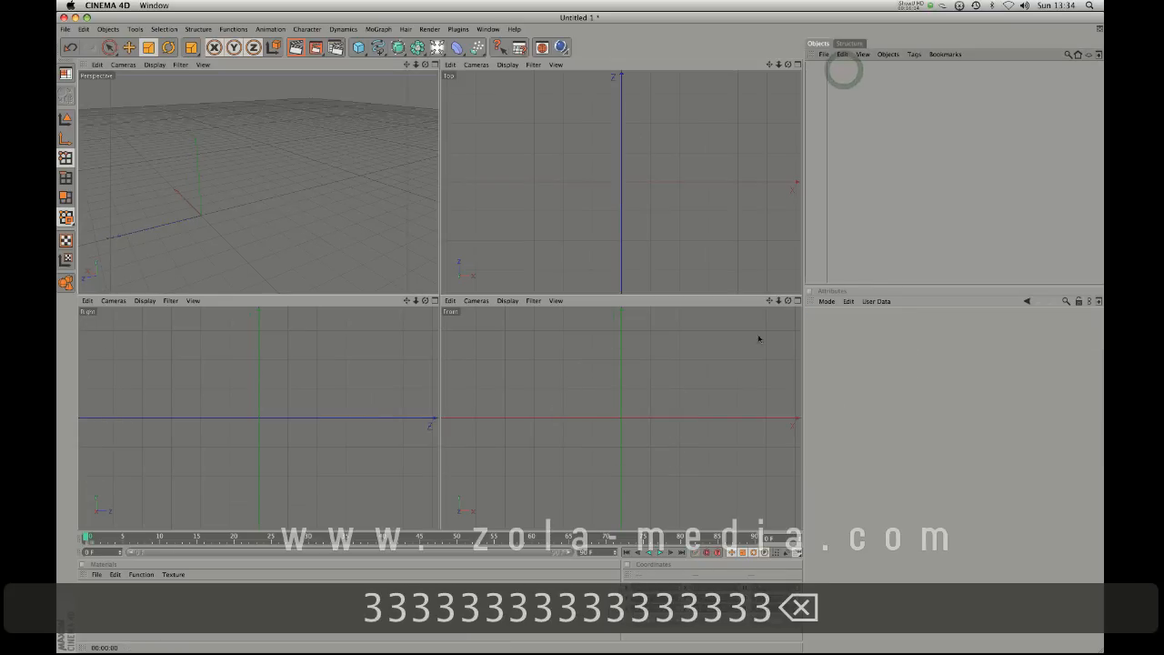
# Add a Symmetry object and a Cube, nesting the cube under Symmetry.
pyautogui.click(416, 48)
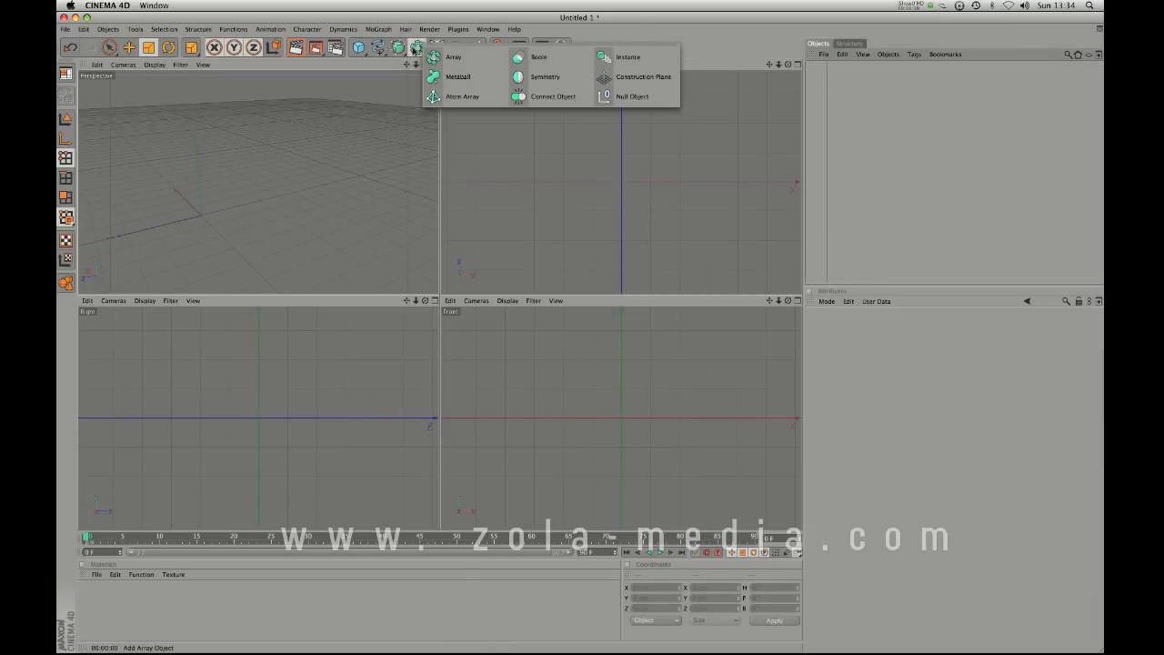
pyautogui.moveTo(453, 57)
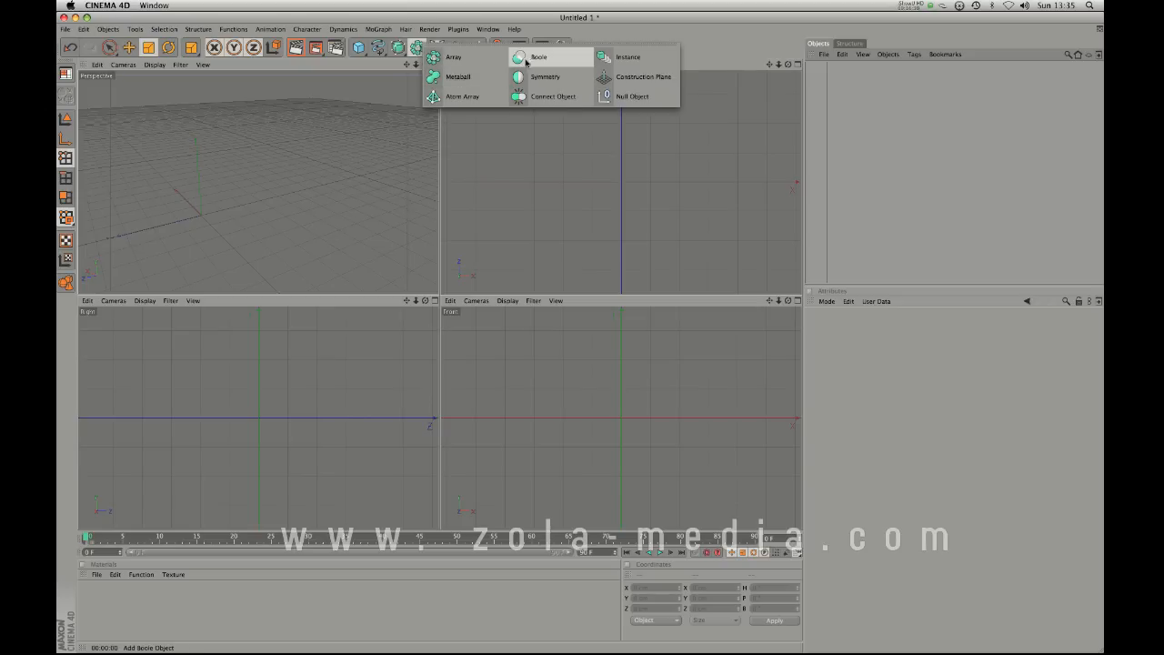
pyautogui.click(545, 77)
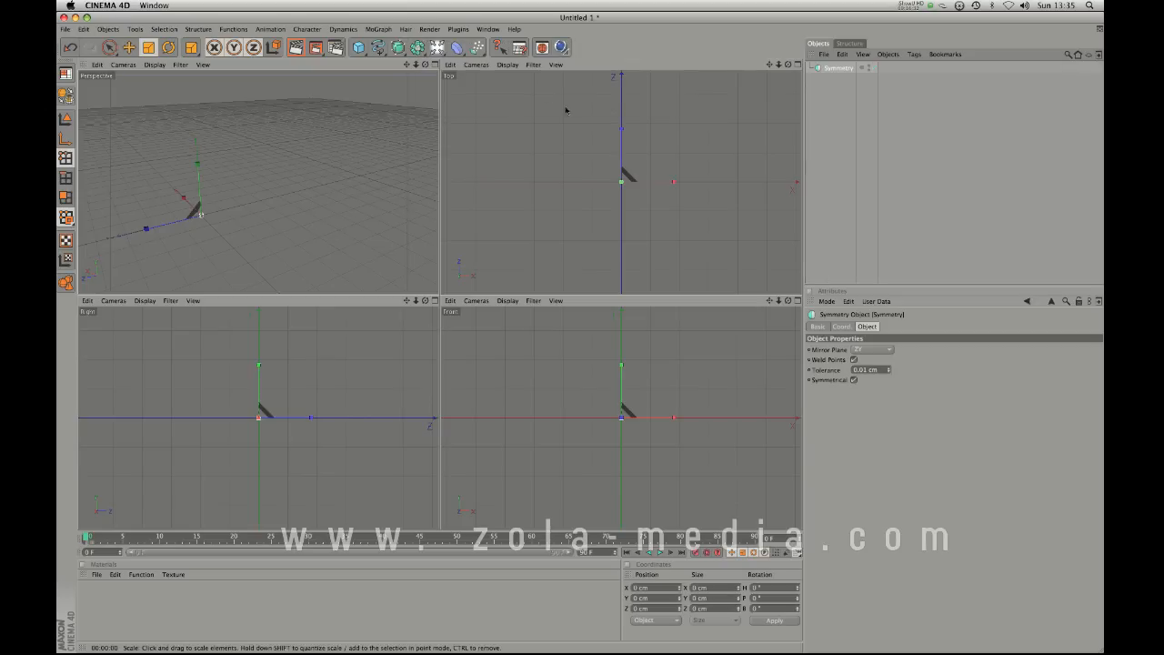
pyautogui.click(359, 47)
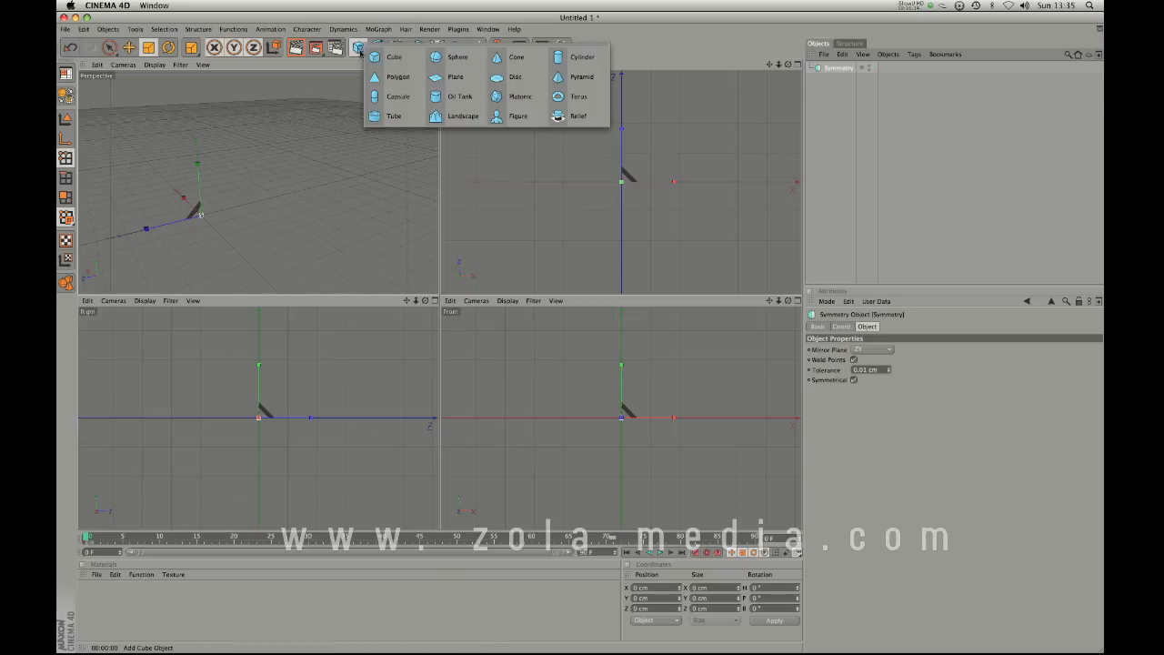
pyautogui.click(394, 57)
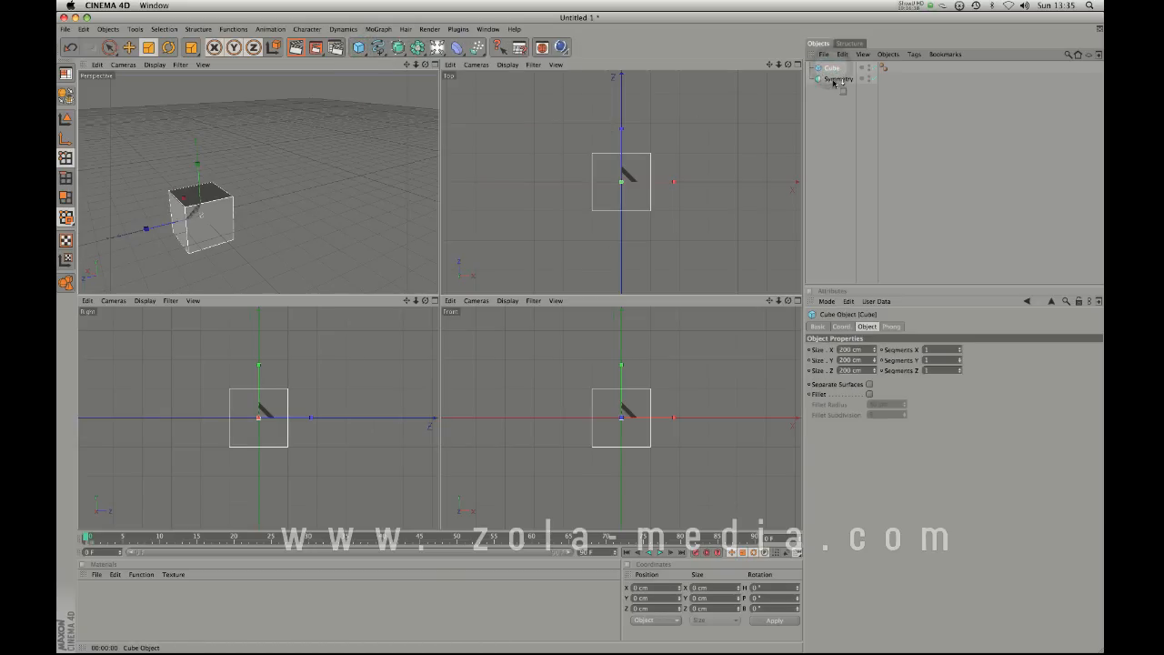
pyautogui.moveTo(830, 68); pyautogui.dragTo(830, 80)
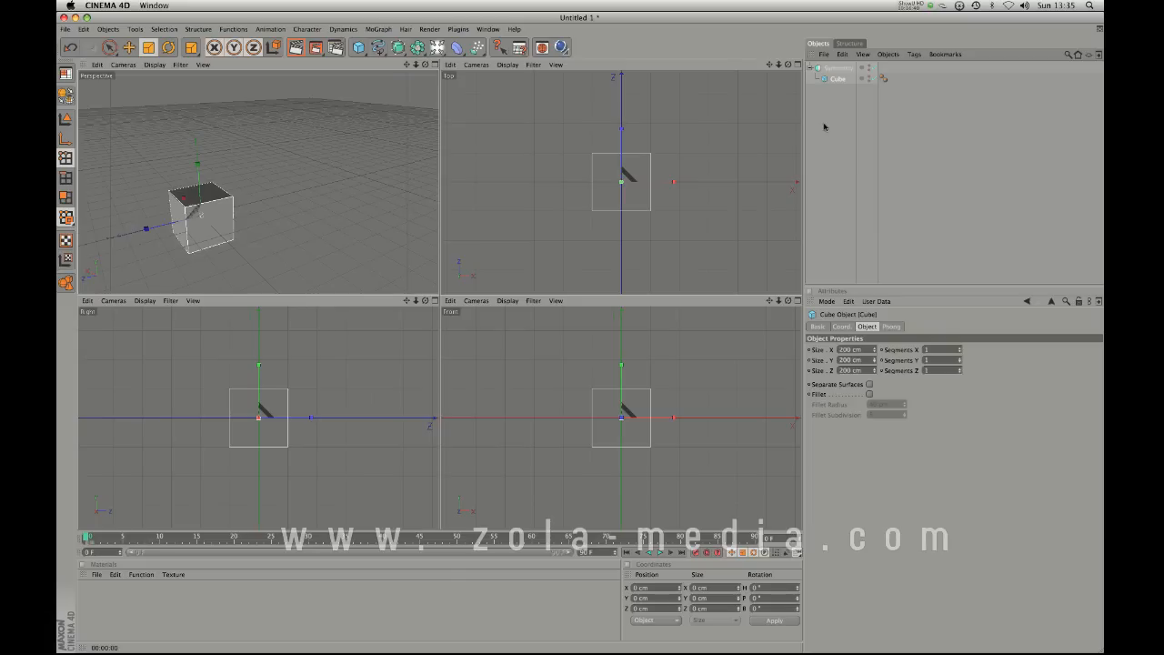
# Choose a different Mirror Plane on the Symmetry object so the cube merges into a wider box.
pyautogui.press('cmd+z')
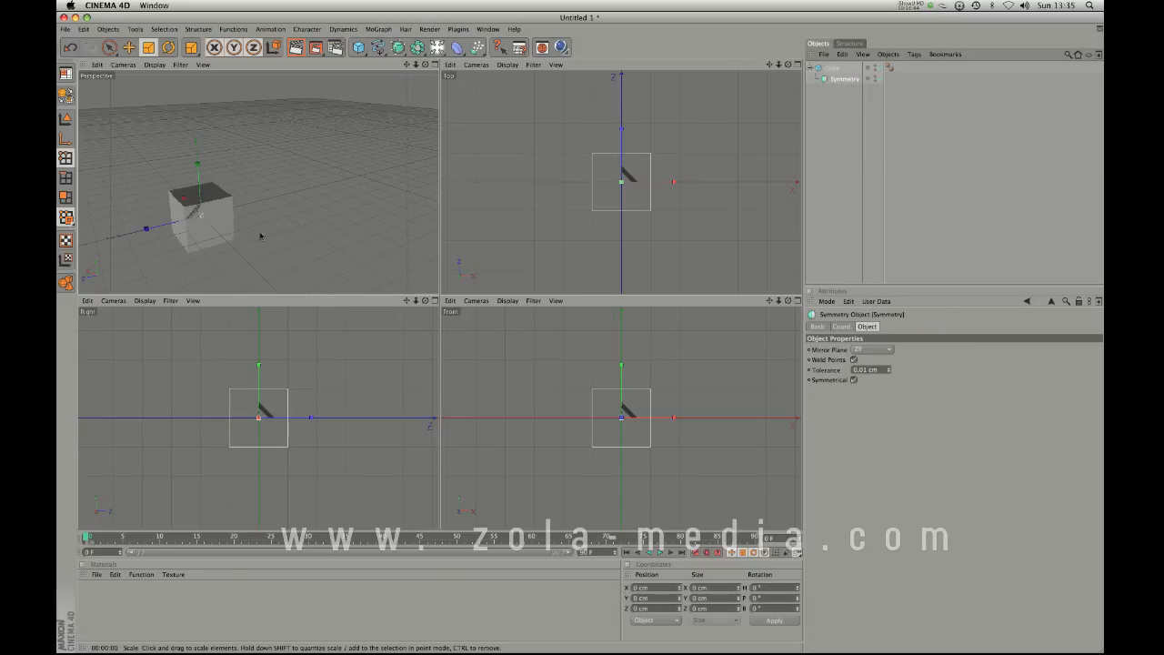
pyautogui.click(830, 67)
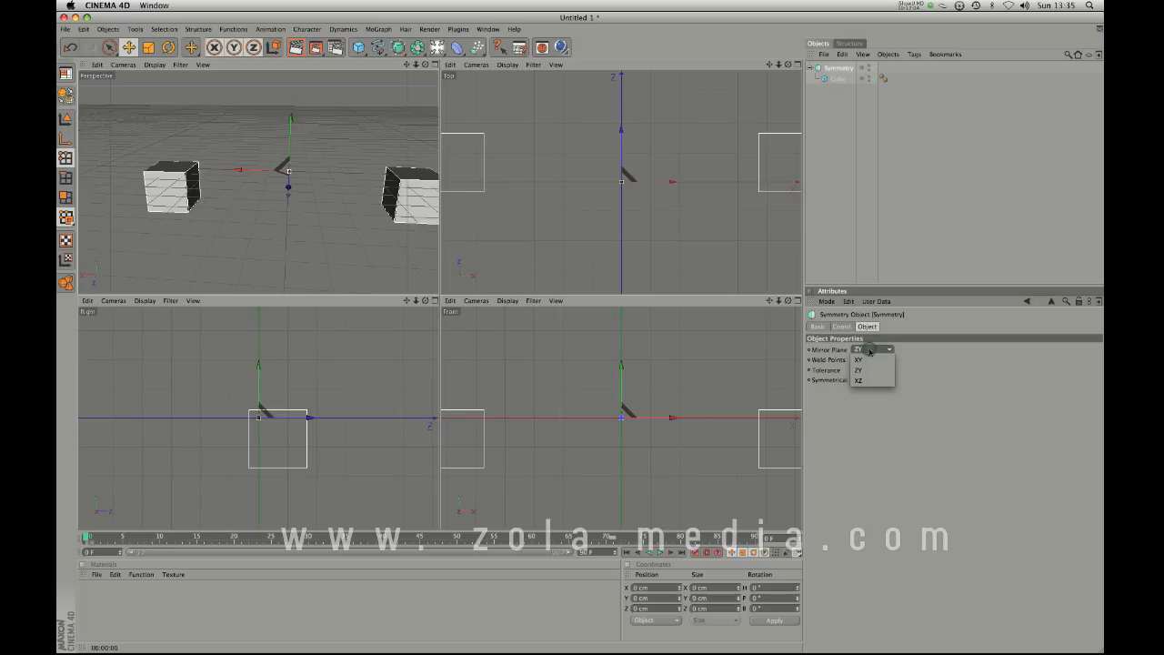
pyautogui.click(858, 370)
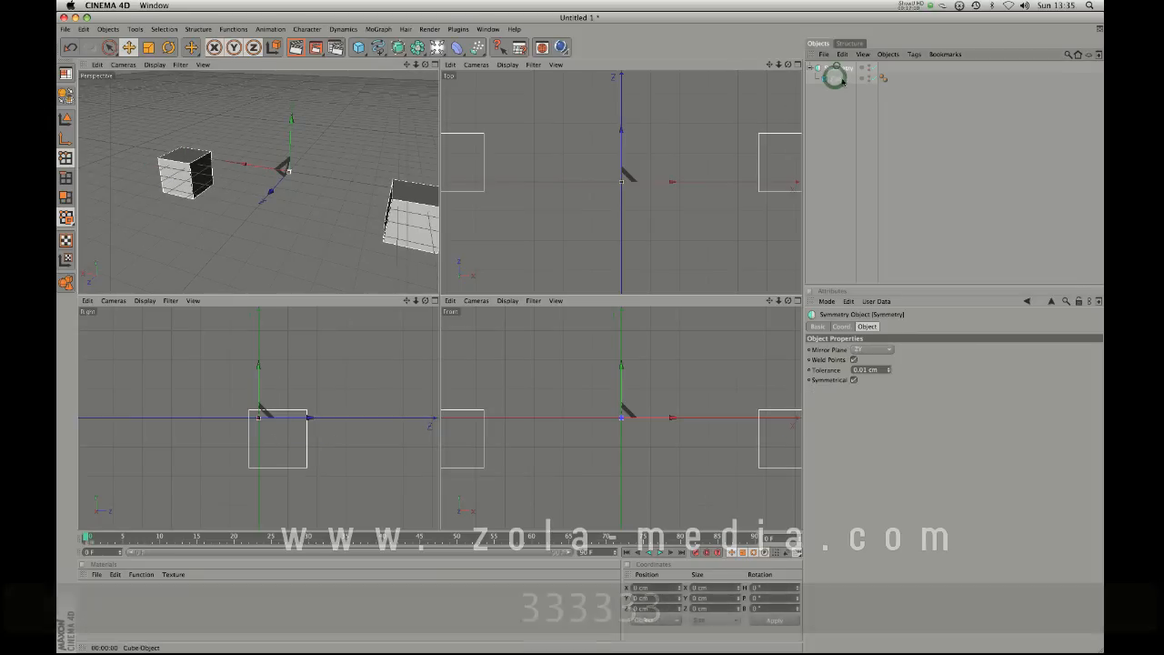
pyautogui.click(834, 67)
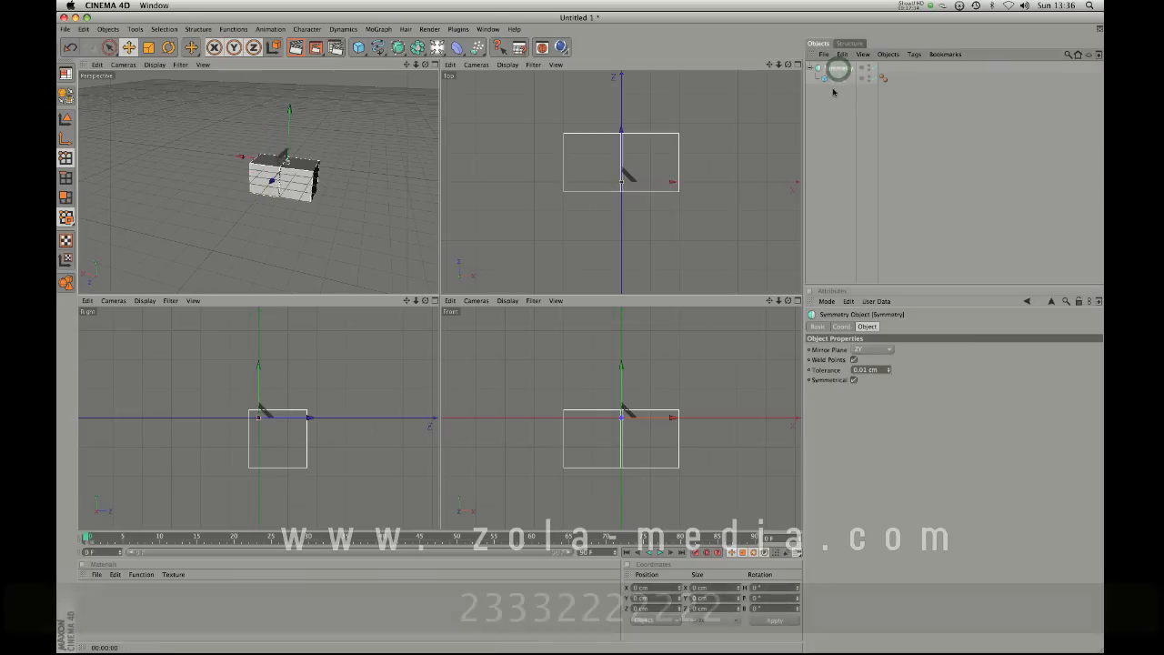
# Delete the Symmetry setup, then add a Sphere and a Metaball and nest the sphere under it.
pyautogui.press('delete')
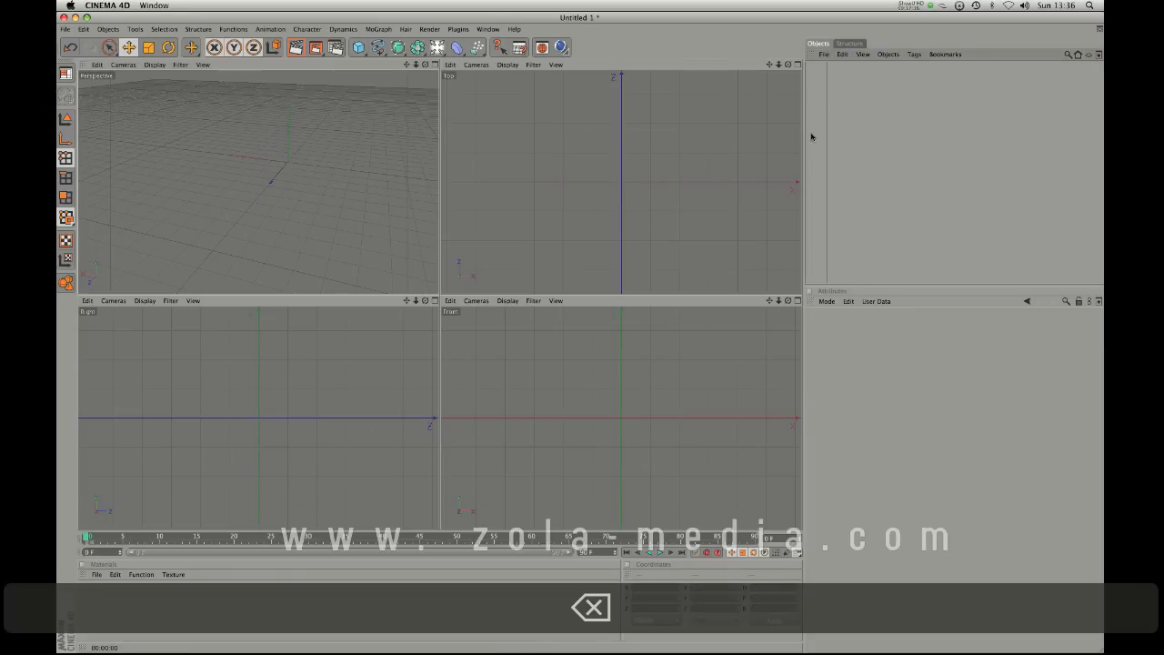
pyautogui.click(360, 47)
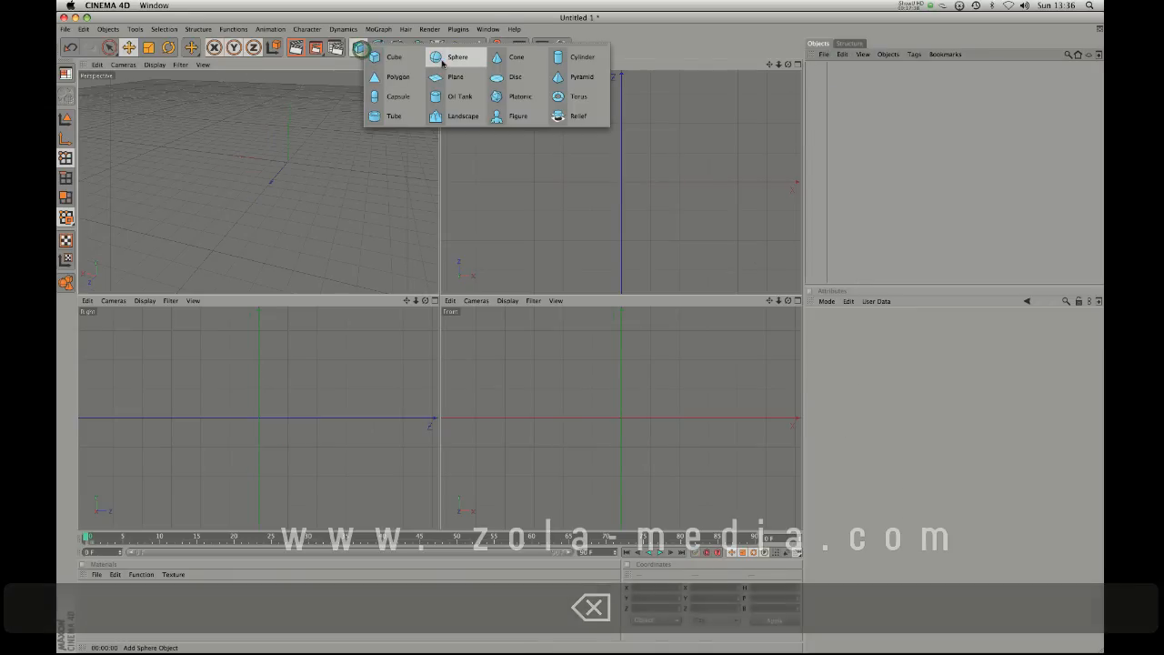
pyautogui.click(457, 57)
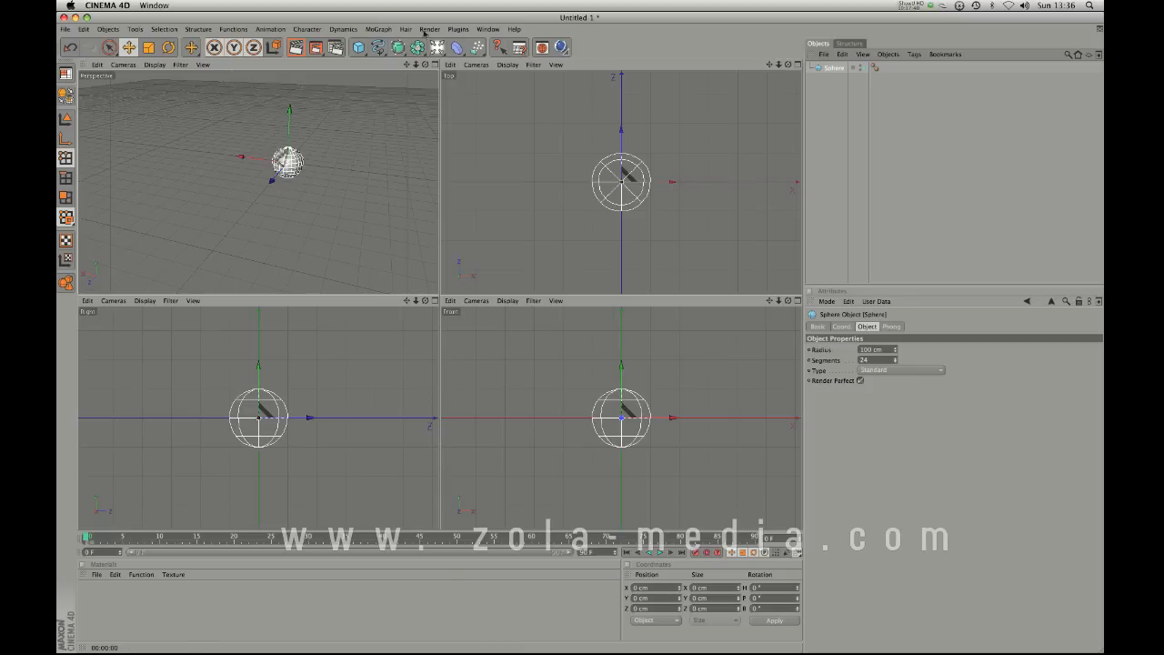
pyautogui.click(417, 46)
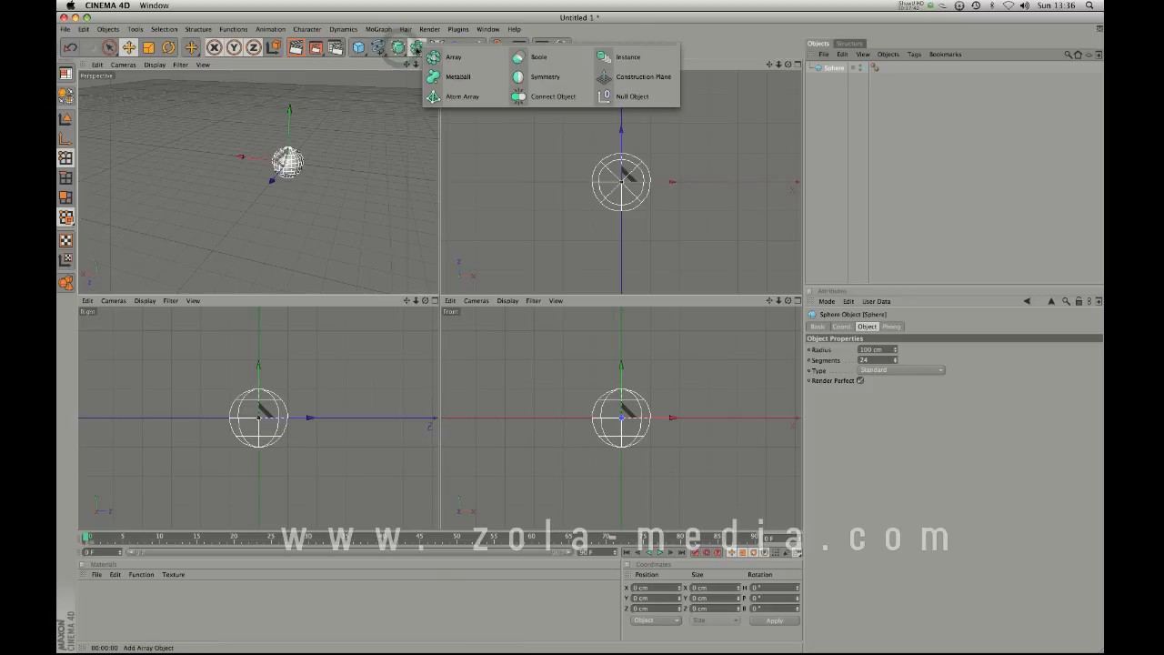
pyautogui.click(459, 76)
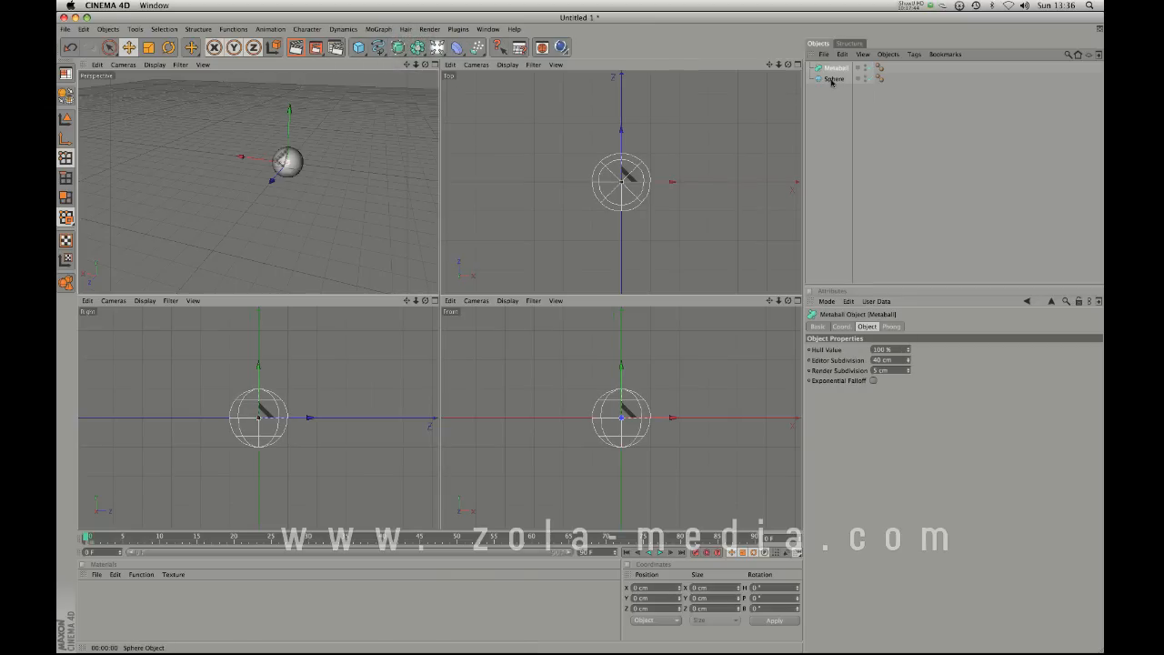
pyautogui.click(833, 80)
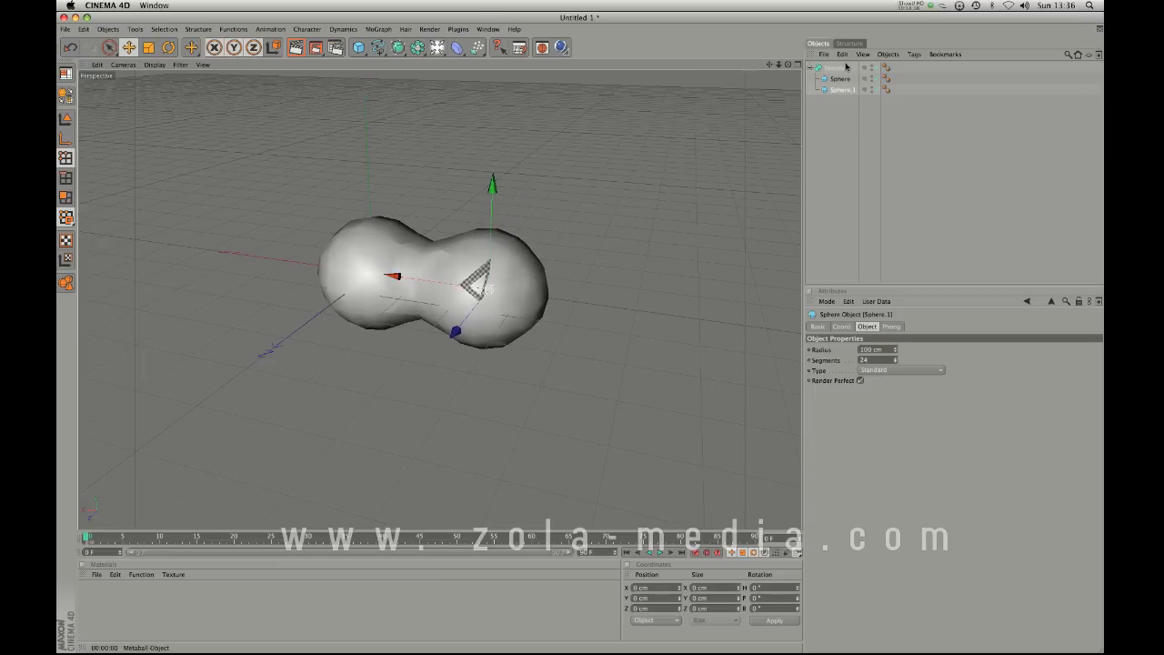
pyautogui.moveTo(439, 300)
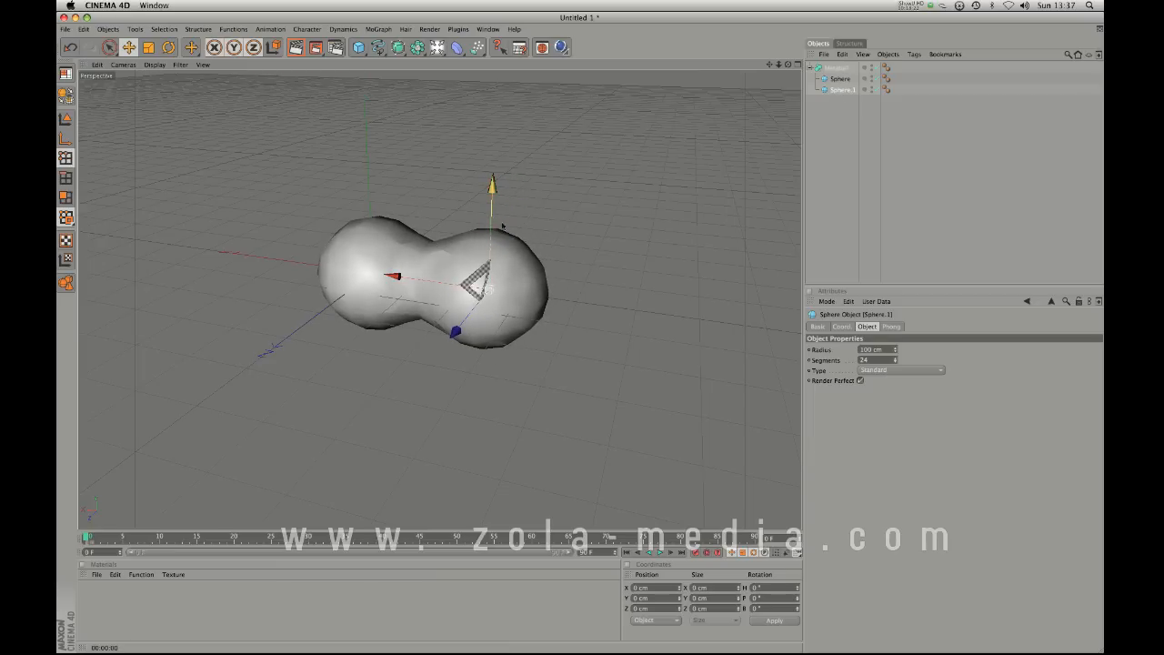
# Add a second primitive so two spheres blend into one Metaball blob.
pyautogui.click(373, 47)
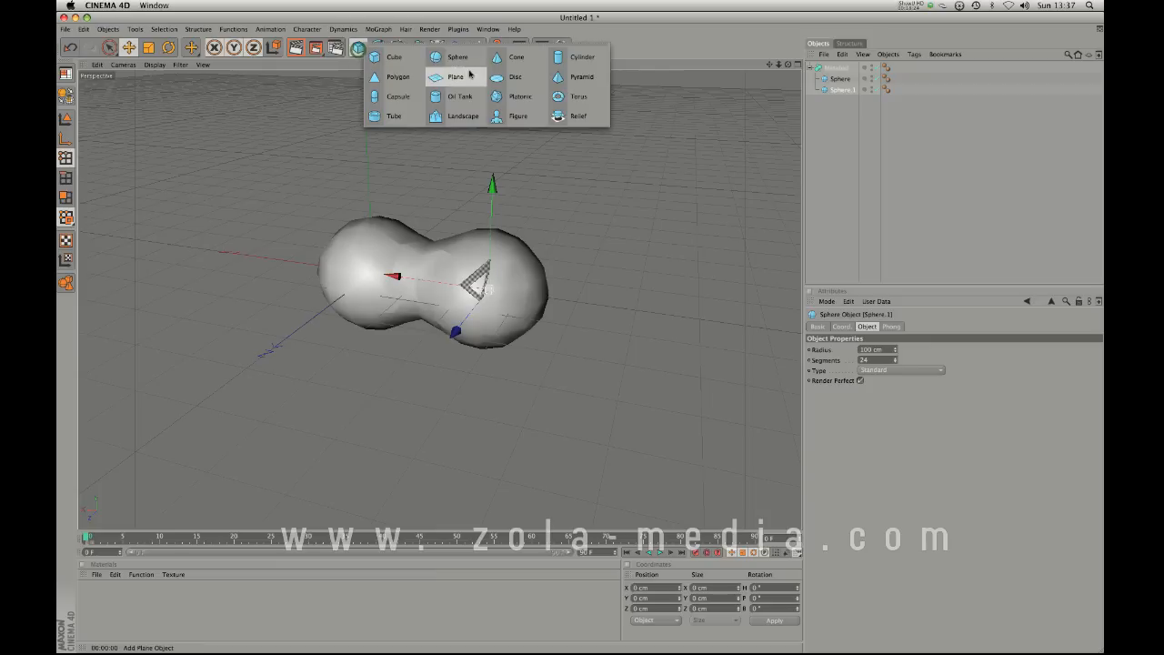
pyautogui.click(581, 56)
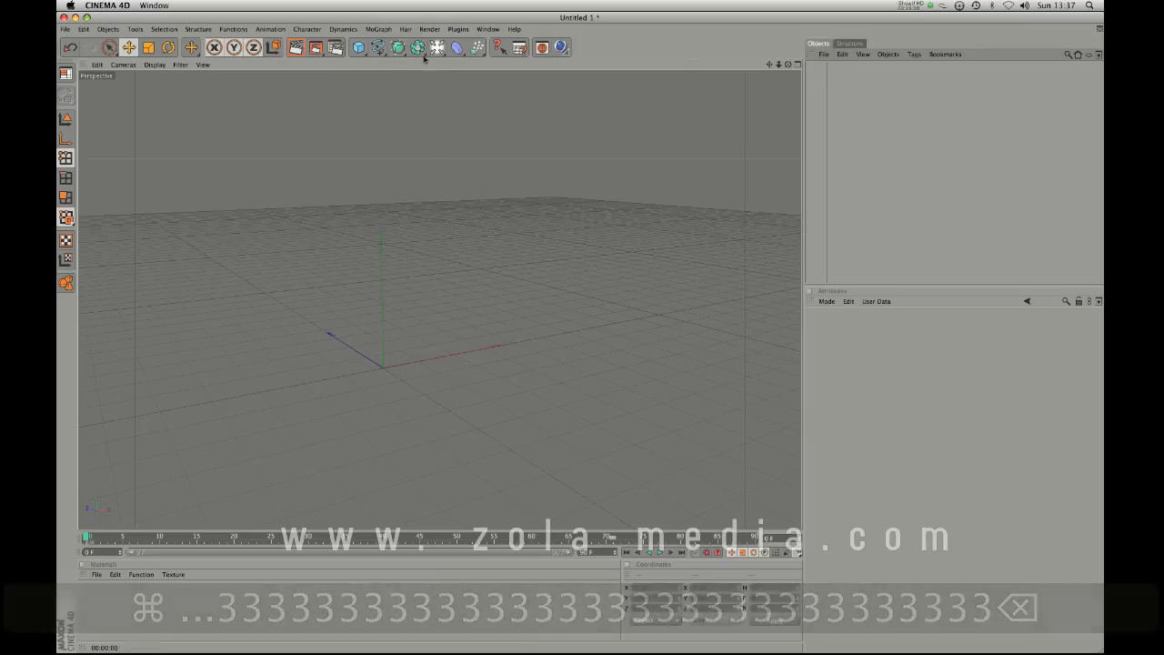
# Add a Sphere, a Cube and a Boole object to the empty scene.
pyautogui.click(417, 47)
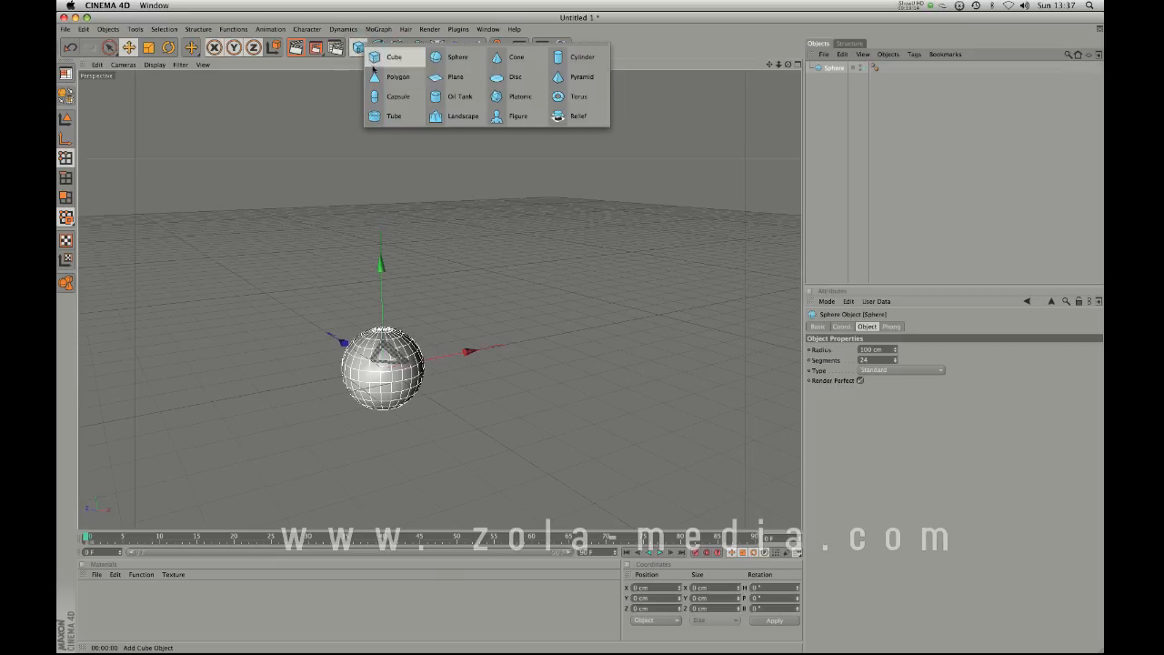
pyautogui.click(394, 56)
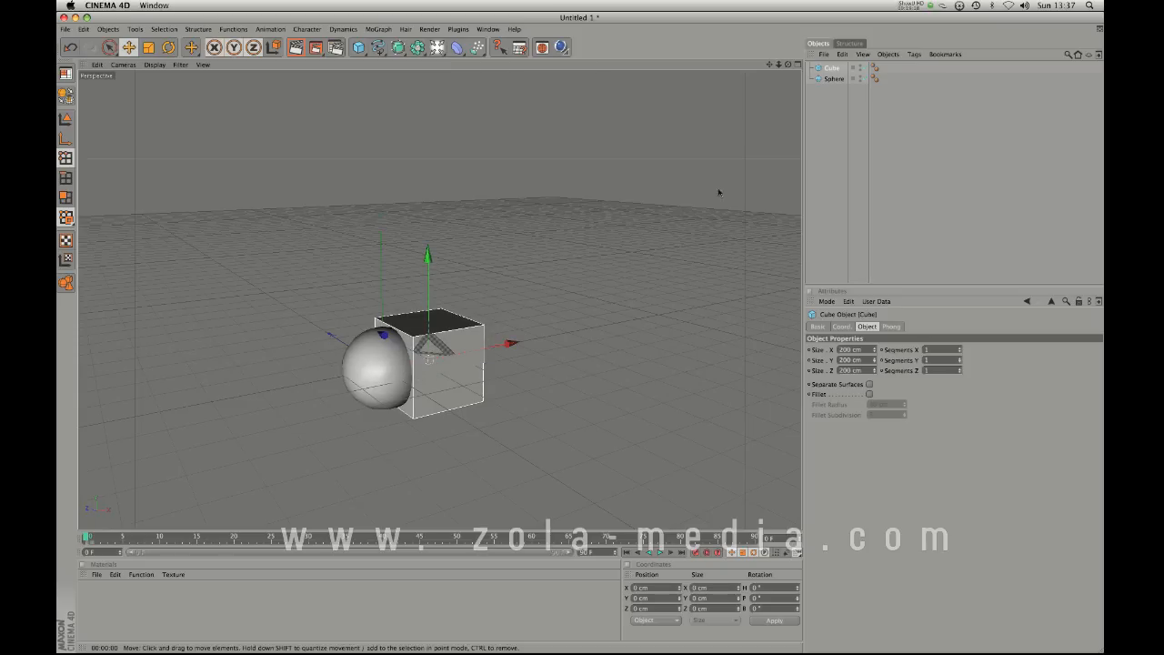
pyautogui.click(393, 47)
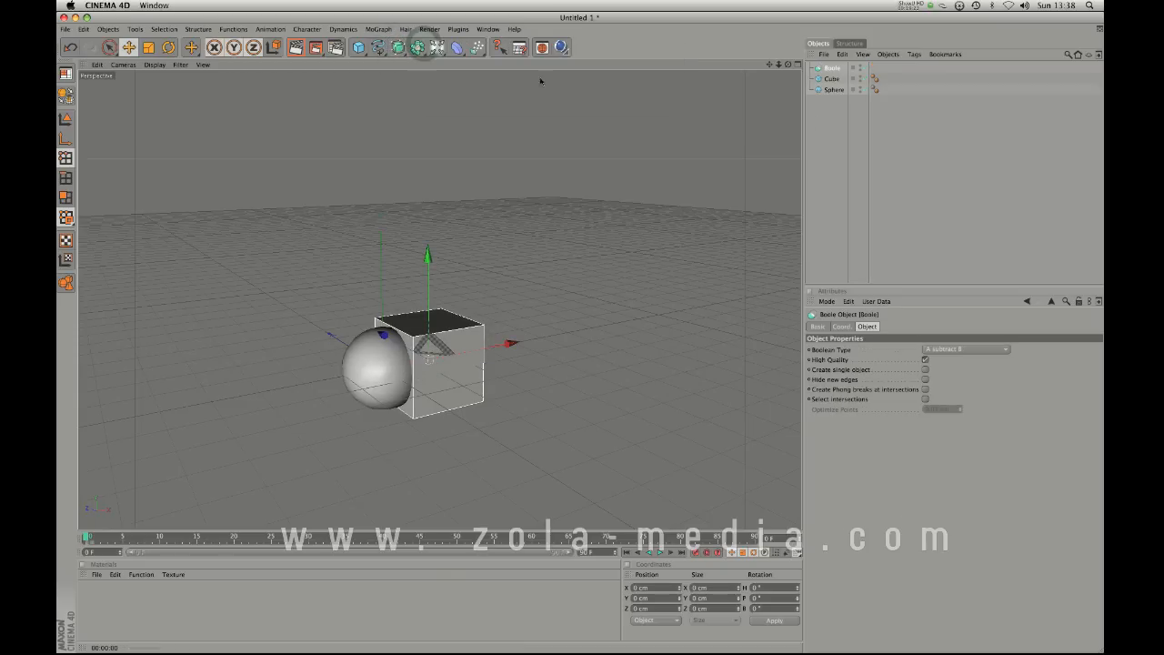
# Nest the cube and sphere under the Boole to subtract the sphere from the cube.
pyautogui.click(833, 79)
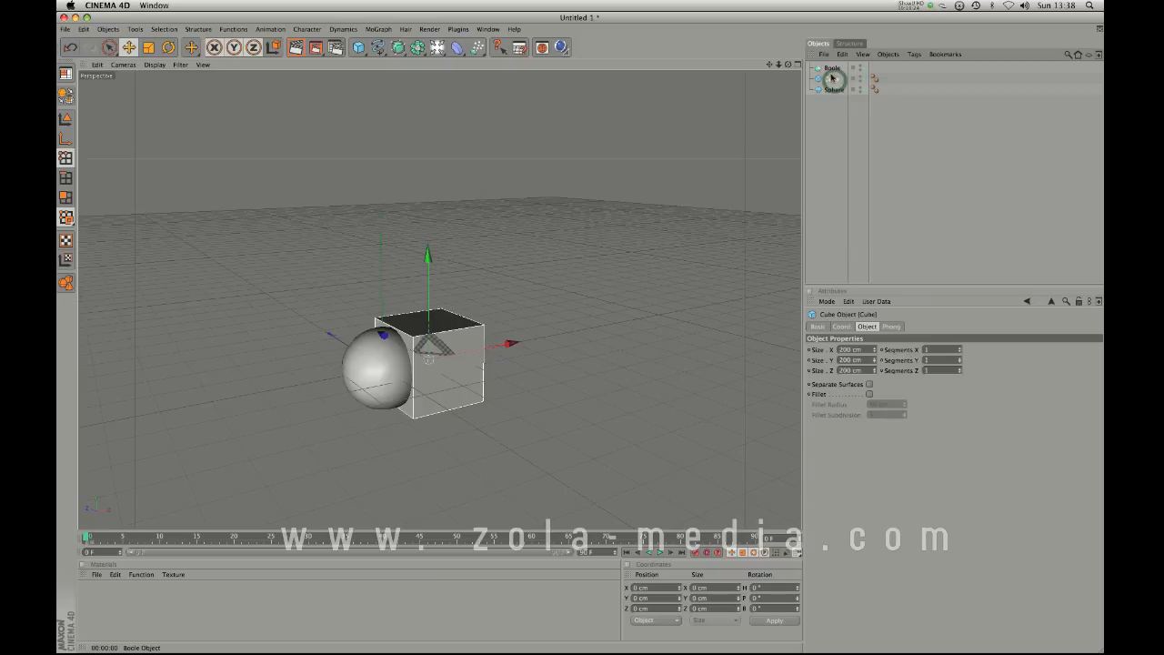
pyautogui.click(835, 89)
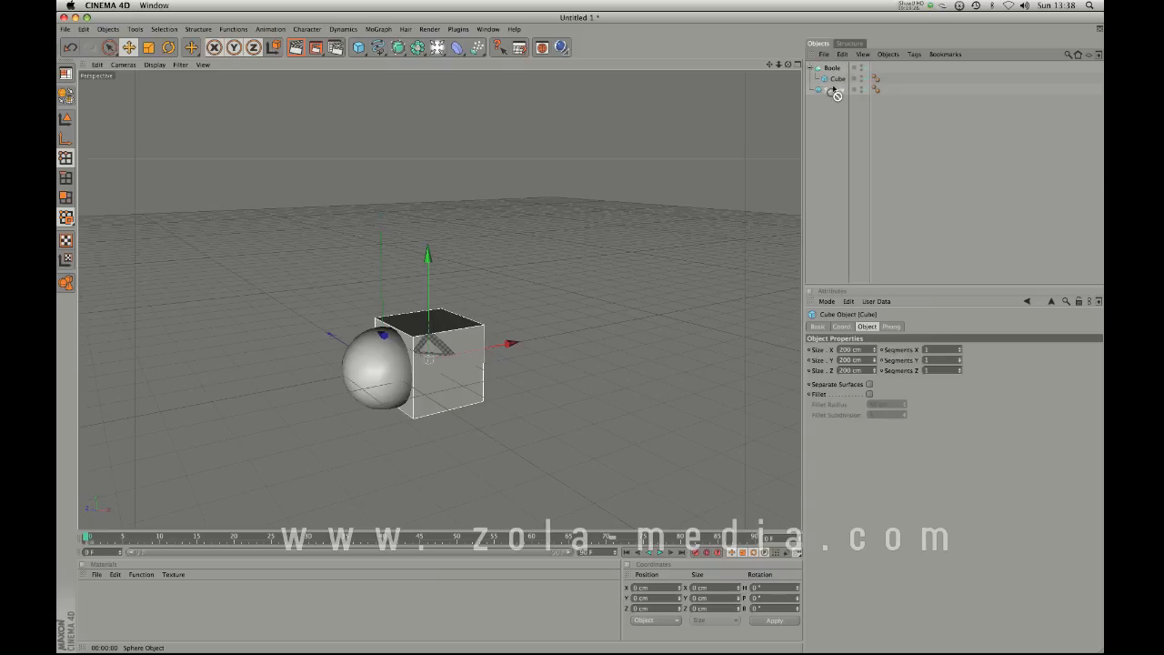
pyautogui.click(841, 90)
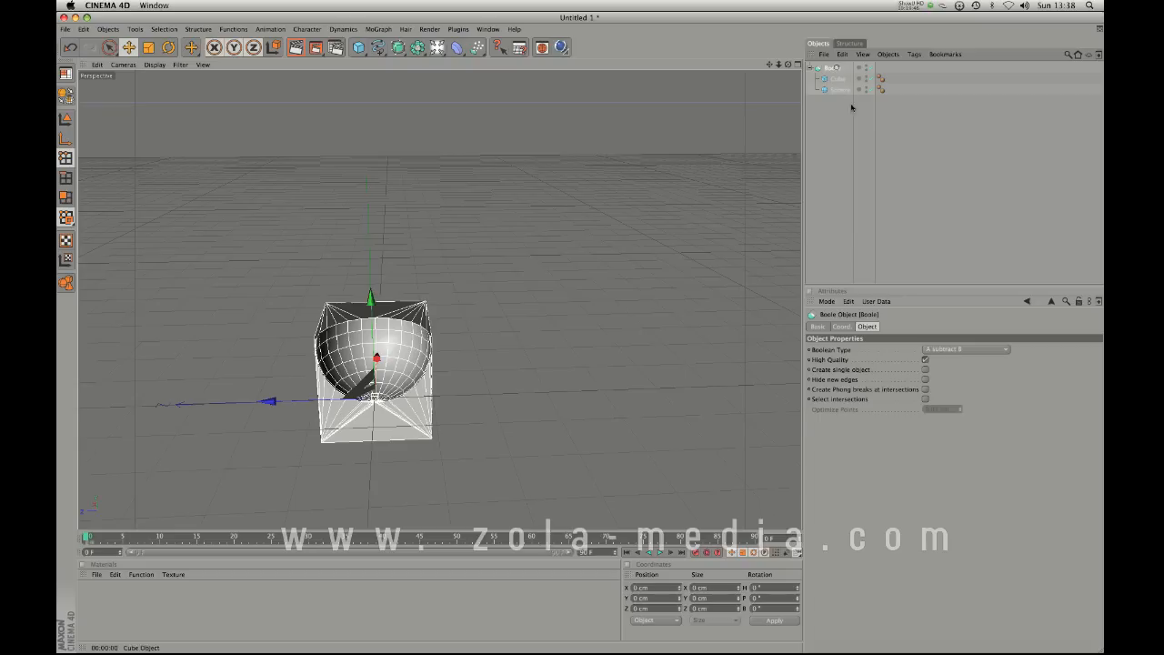
pyautogui.click(964, 349)
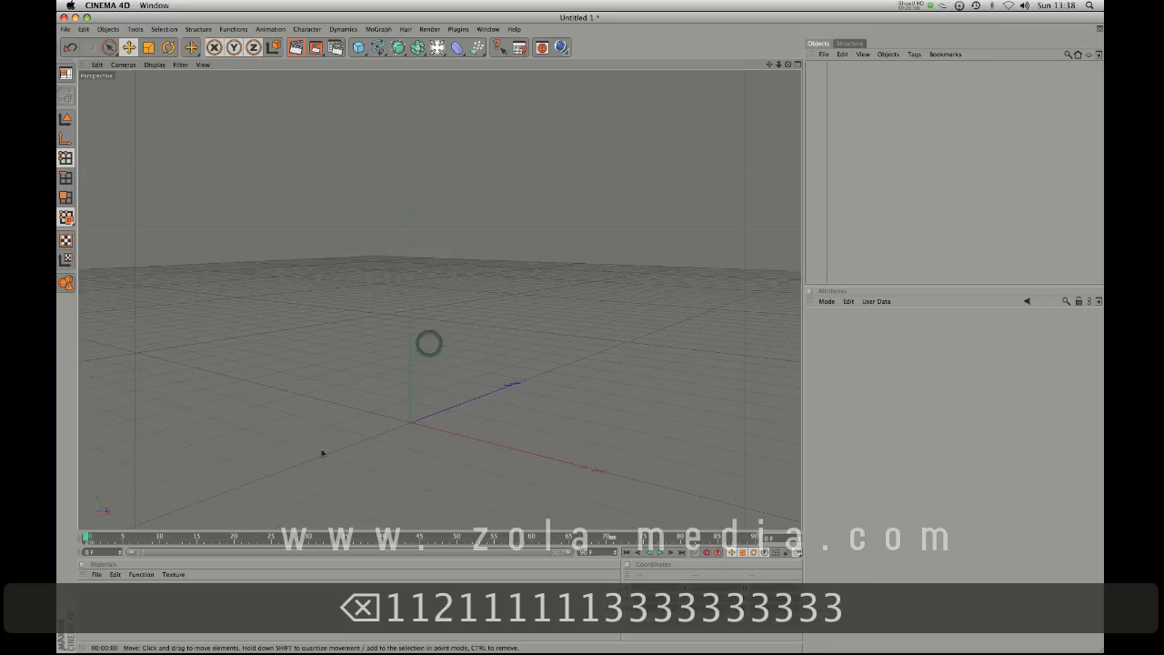
# Add a sphere, then review the General, Output and Options pages of Render Settings.
pyautogui.click(438, 46)
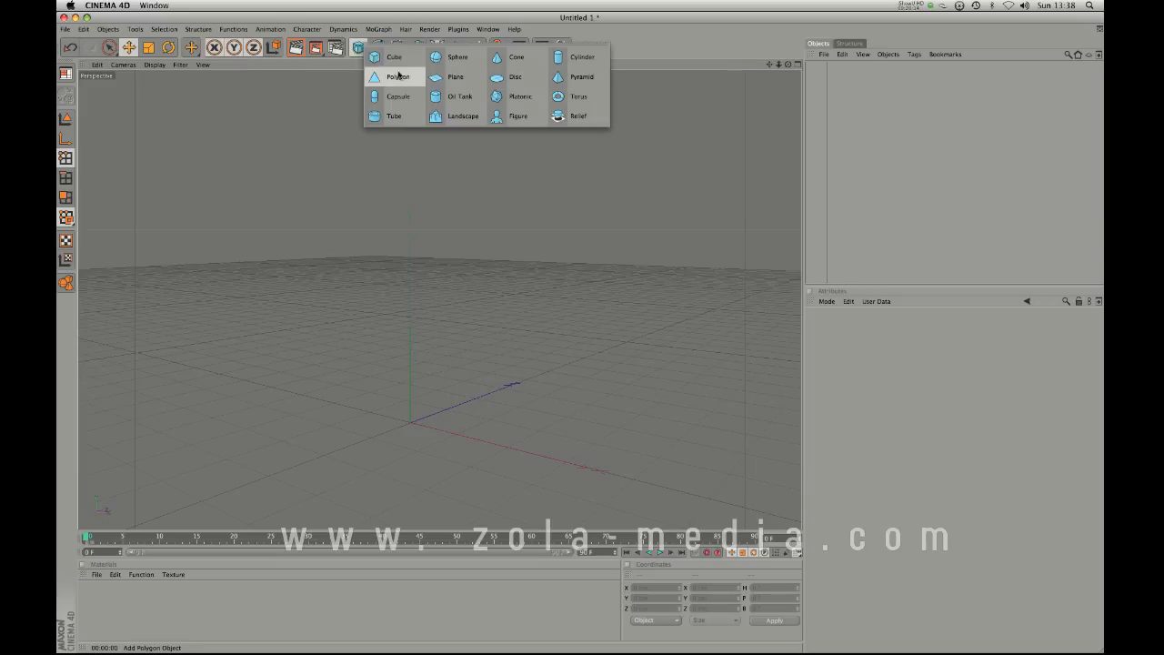
pyautogui.click(457, 57)
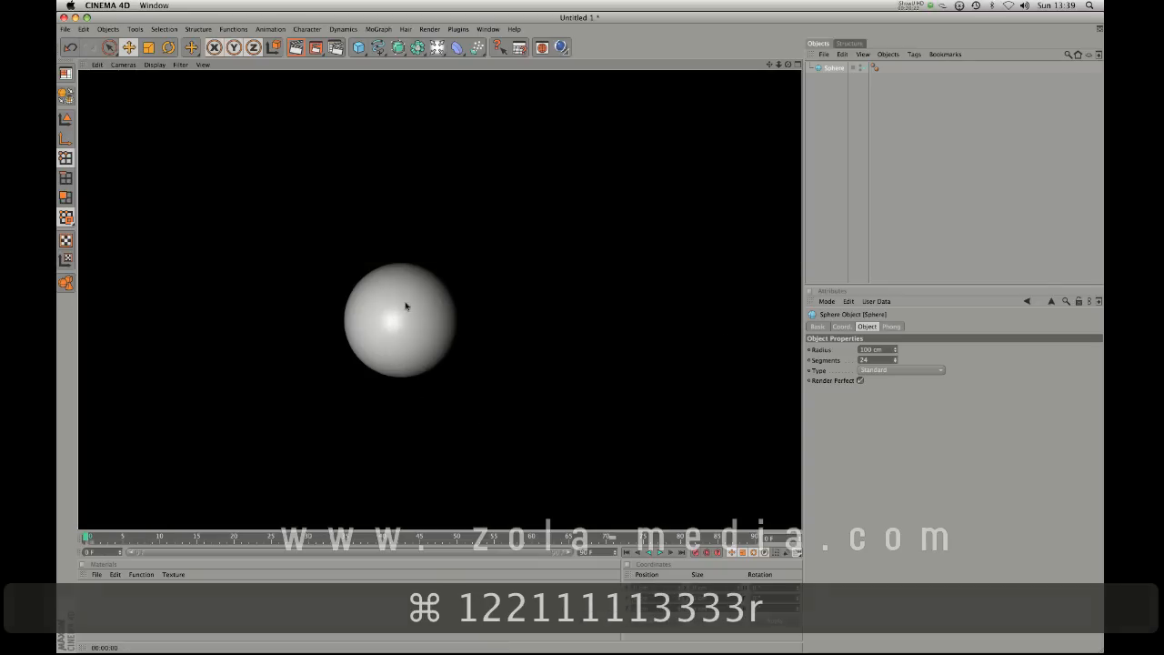
pyautogui.click(429, 29)
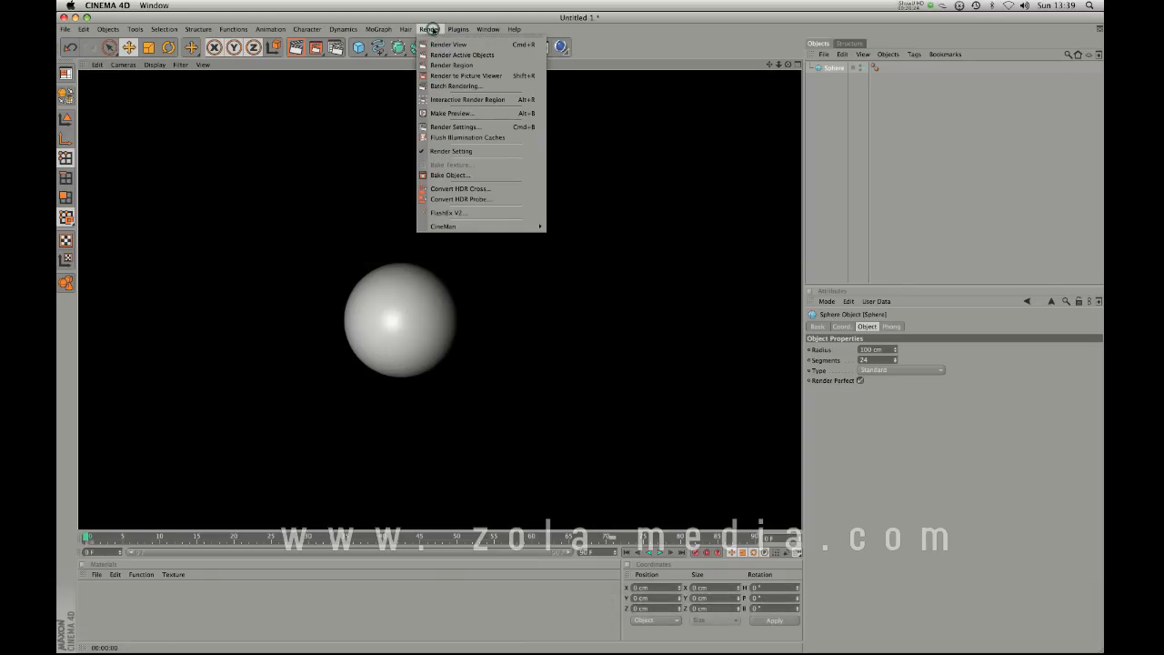
pyautogui.click(455, 126)
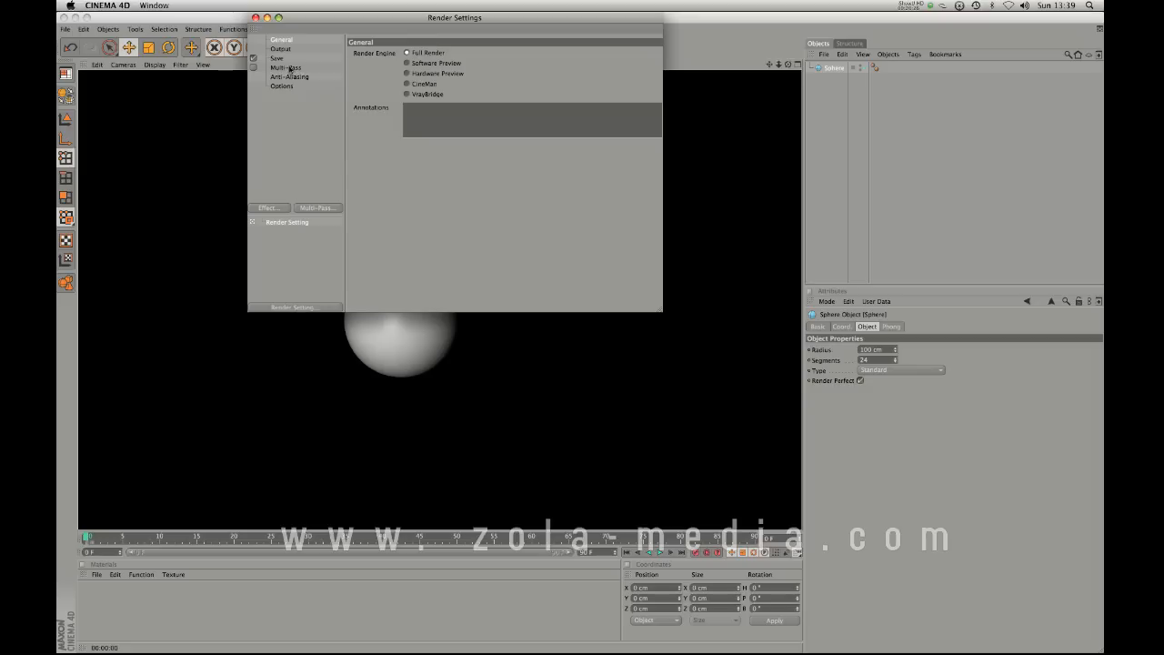
pyautogui.click(281, 48)
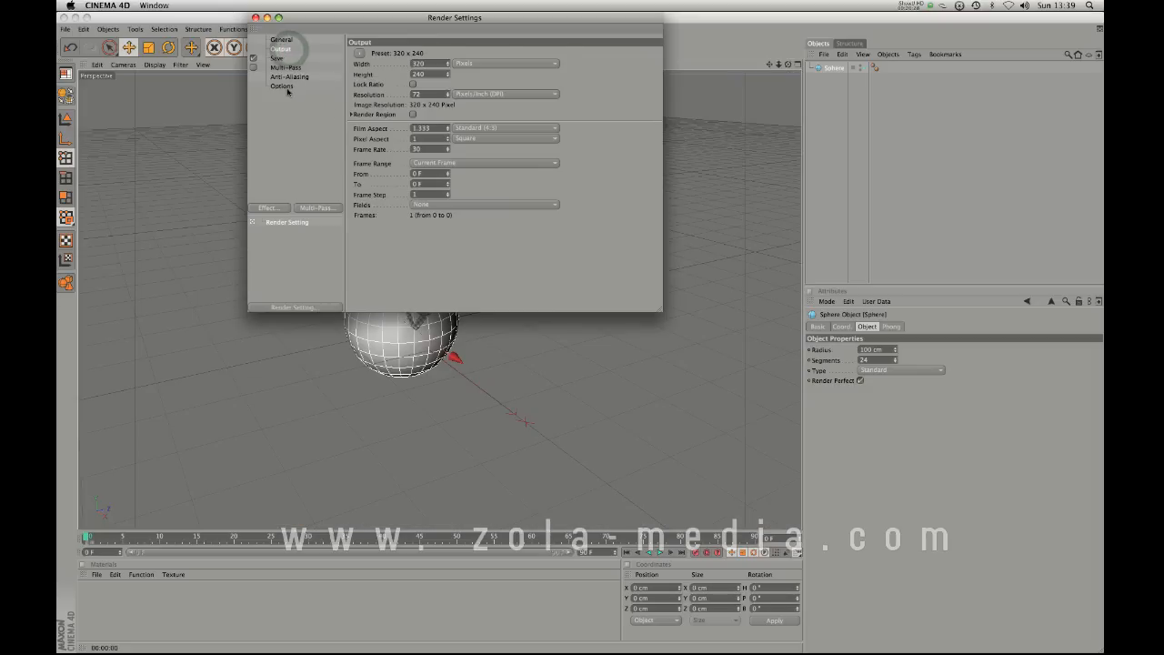
pyautogui.click(282, 87)
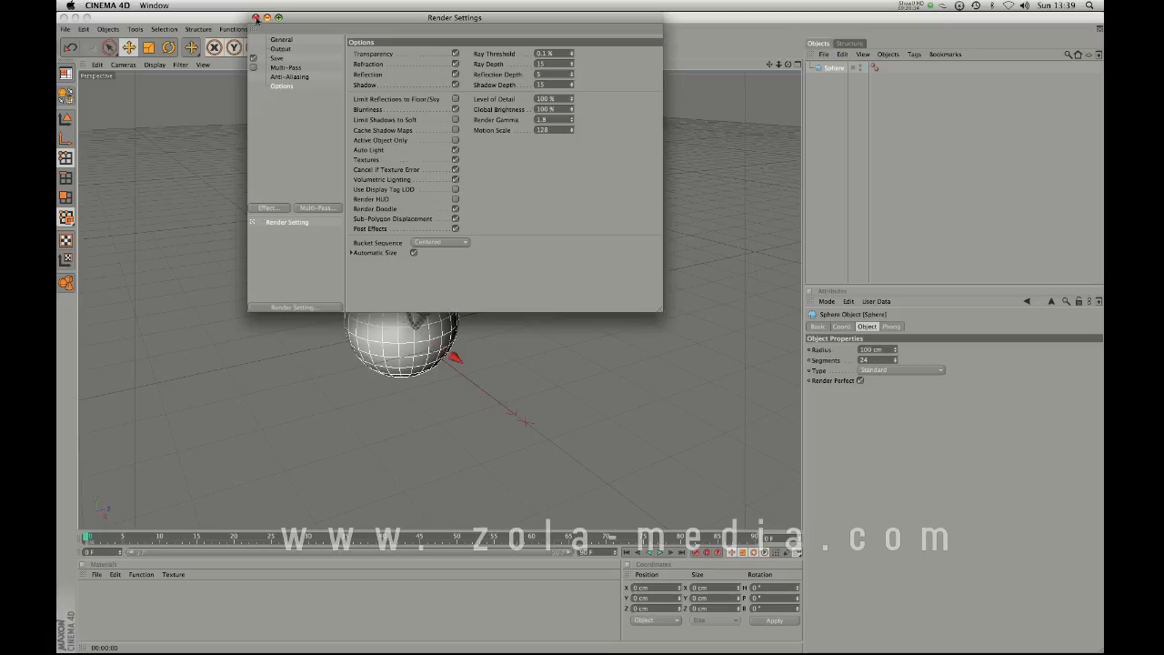
pyautogui.click(255, 17)
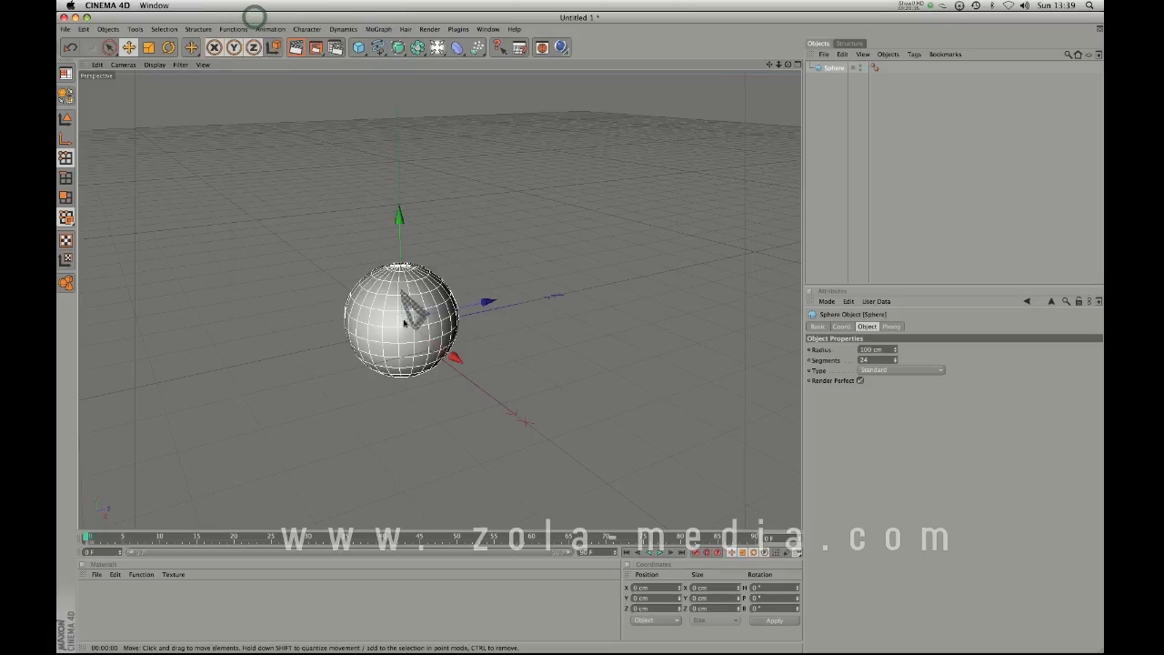
# Render the sphere scene in the viewport with Cmd+R.
pyautogui.click(403, 29)
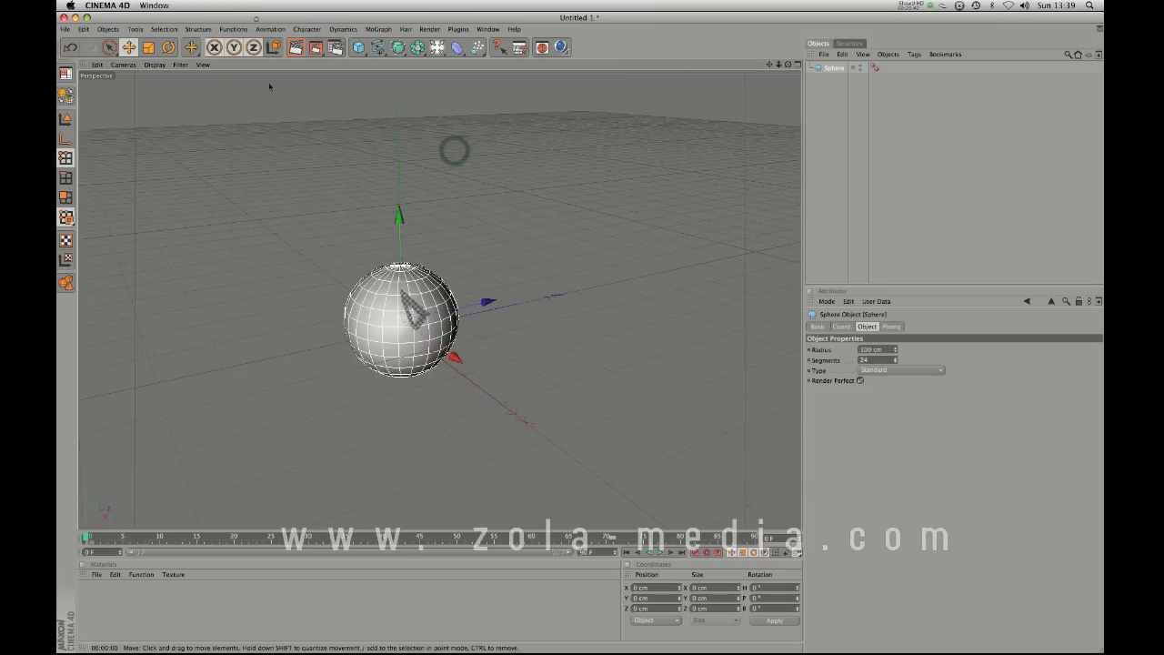
pyautogui.press('cmd+r')
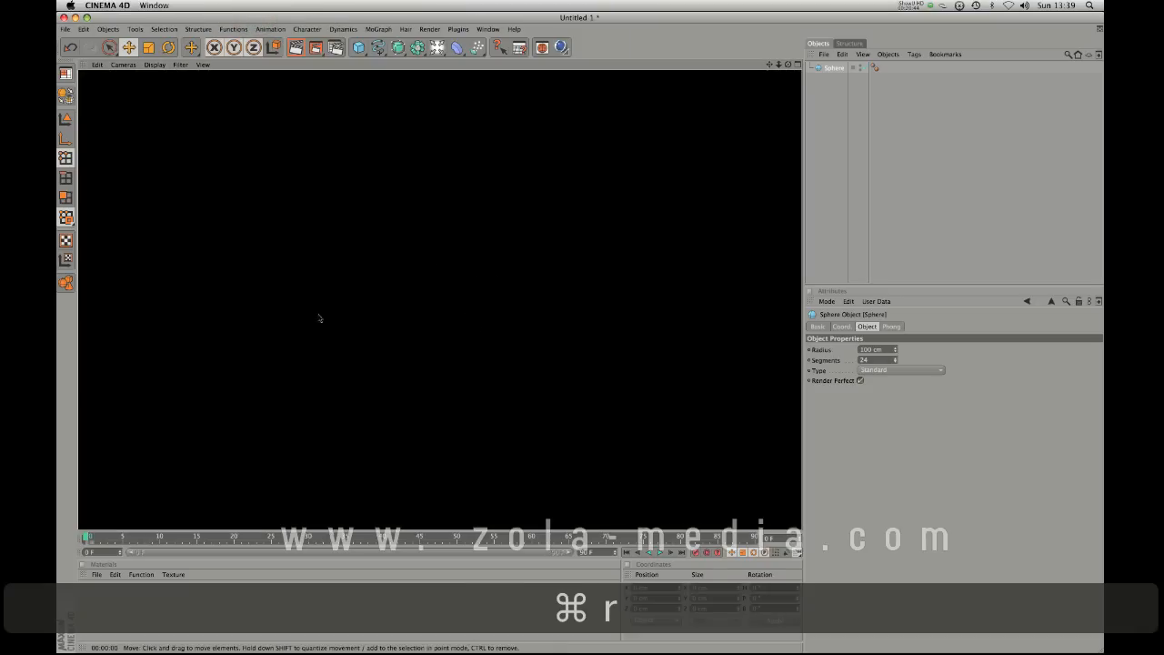
# Add a Light object and move it up above the sphere.
pyautogui.click(437, 48)
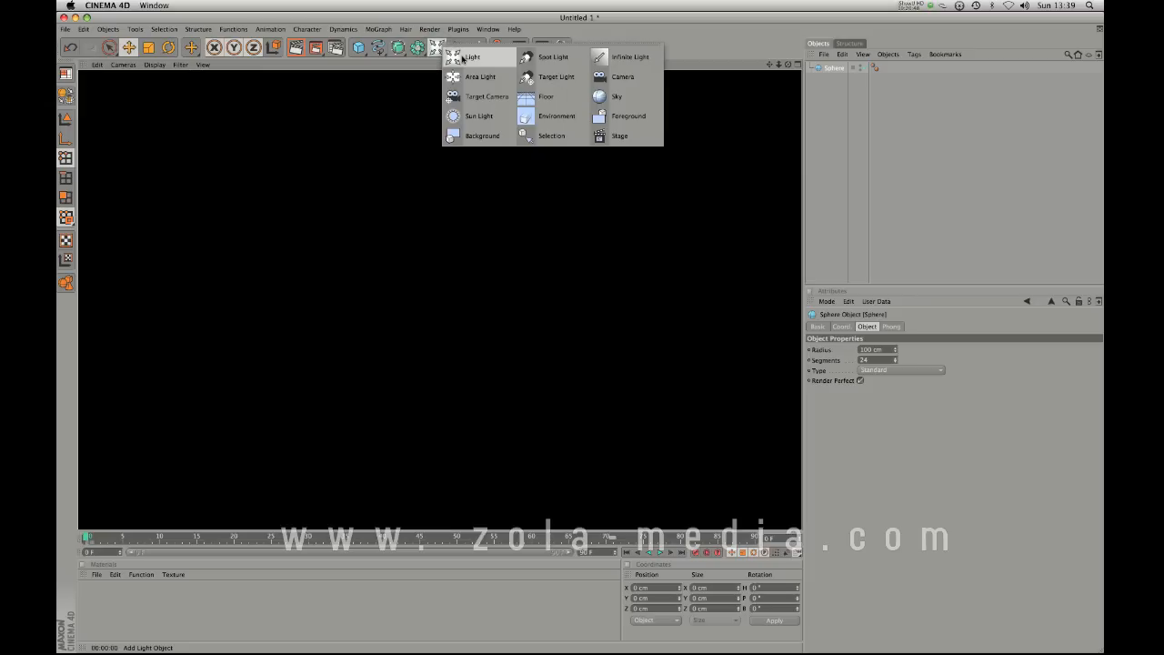
pyautogui.click(472, 57)
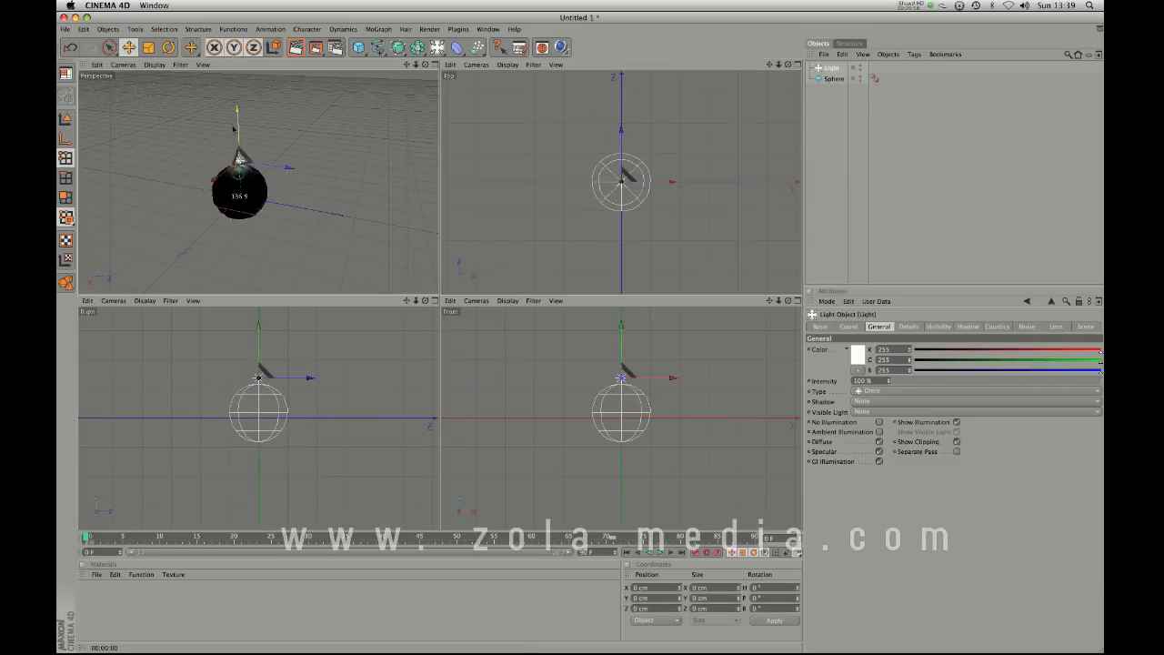
pyautogui.moveTo(238, 162); pyautogui.dragTo(241, 119)
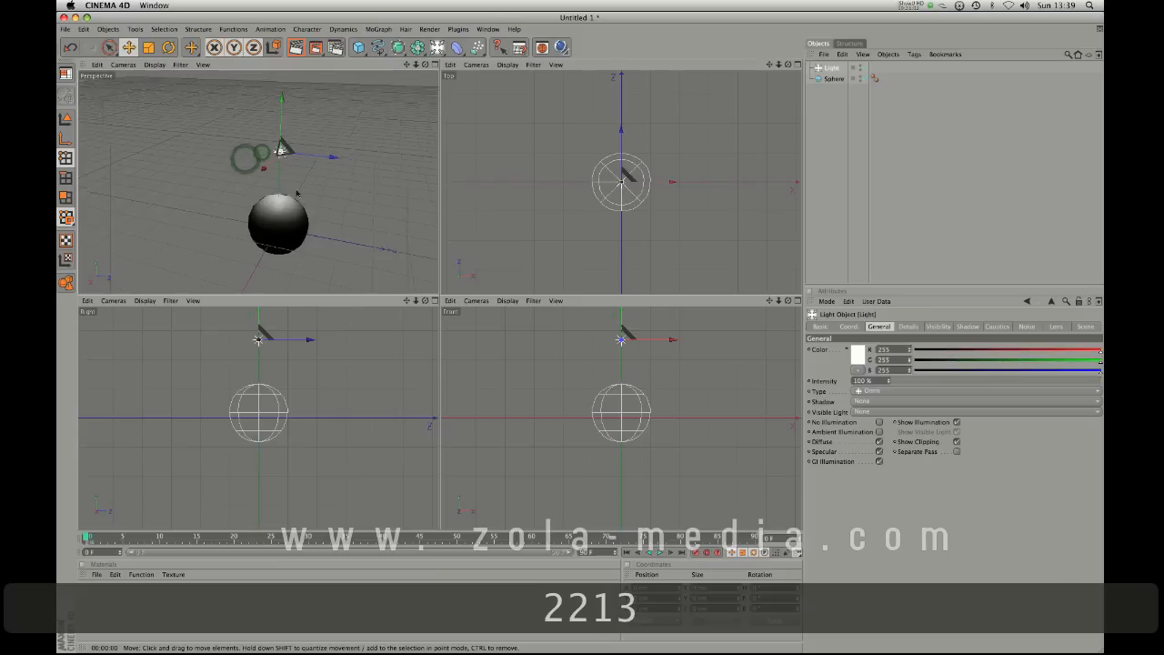
pyautogui.moveTo(286, 150); pyautogui.dragTo(291, 136)
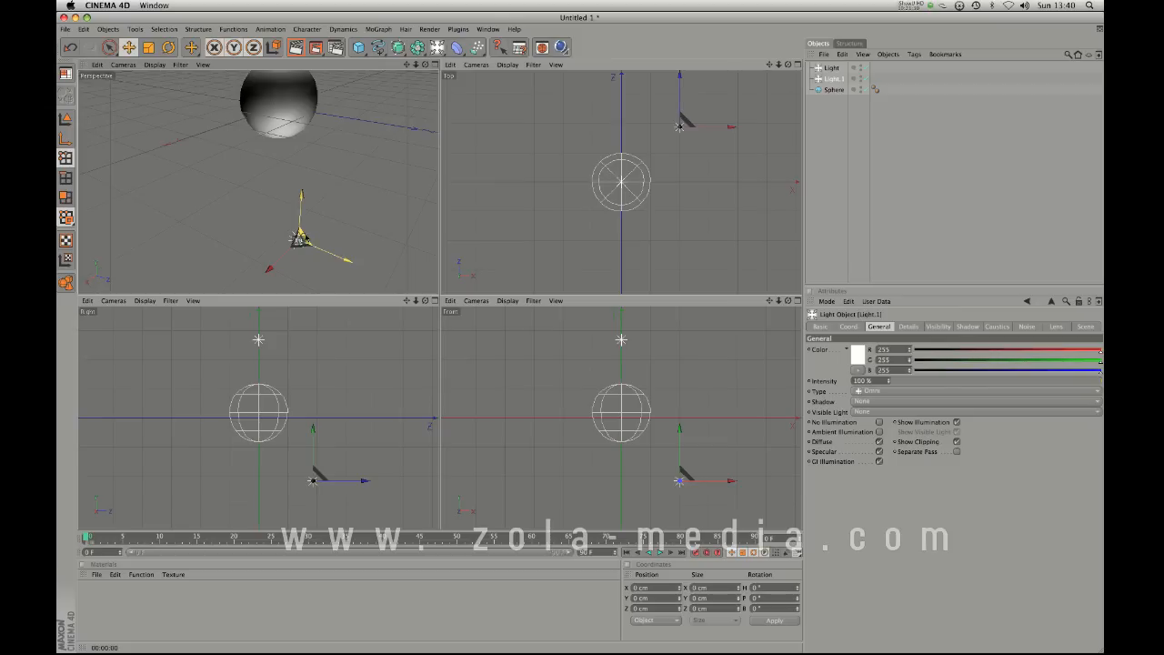
# Move the second light below the sphere and shift it sideways in the Top view.
pyautogui.moveTo(300, 238); pyautogui.dragTo(297, 188)
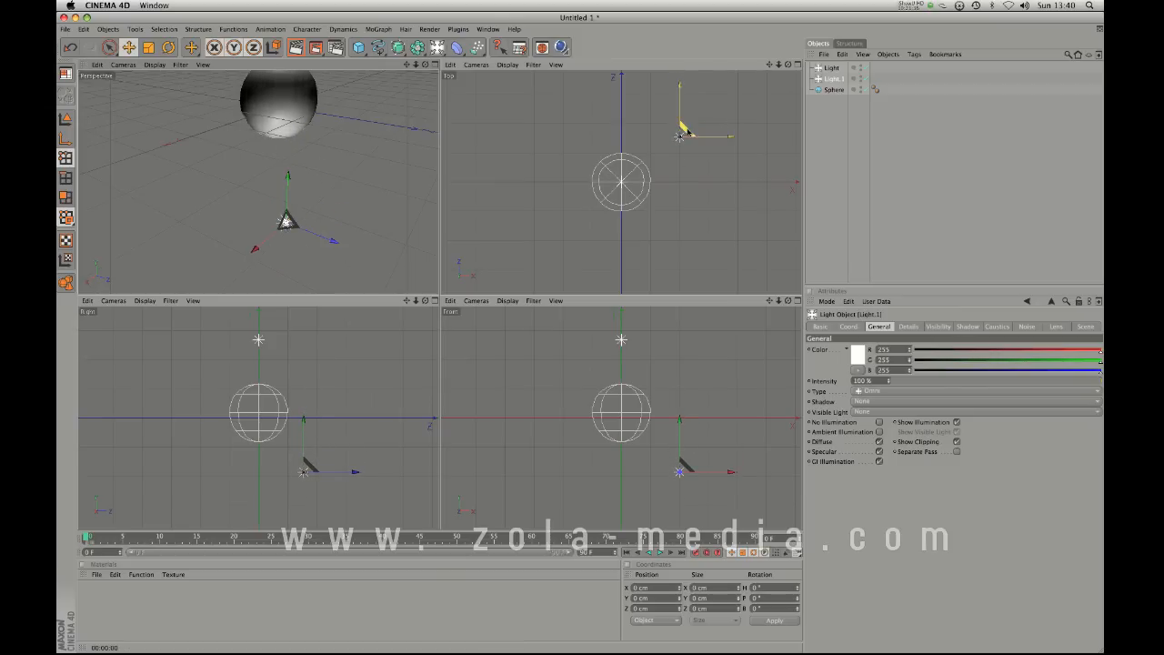
pyautogui.moveTo(680, 134); pyautogui.dragTo(578, 186)
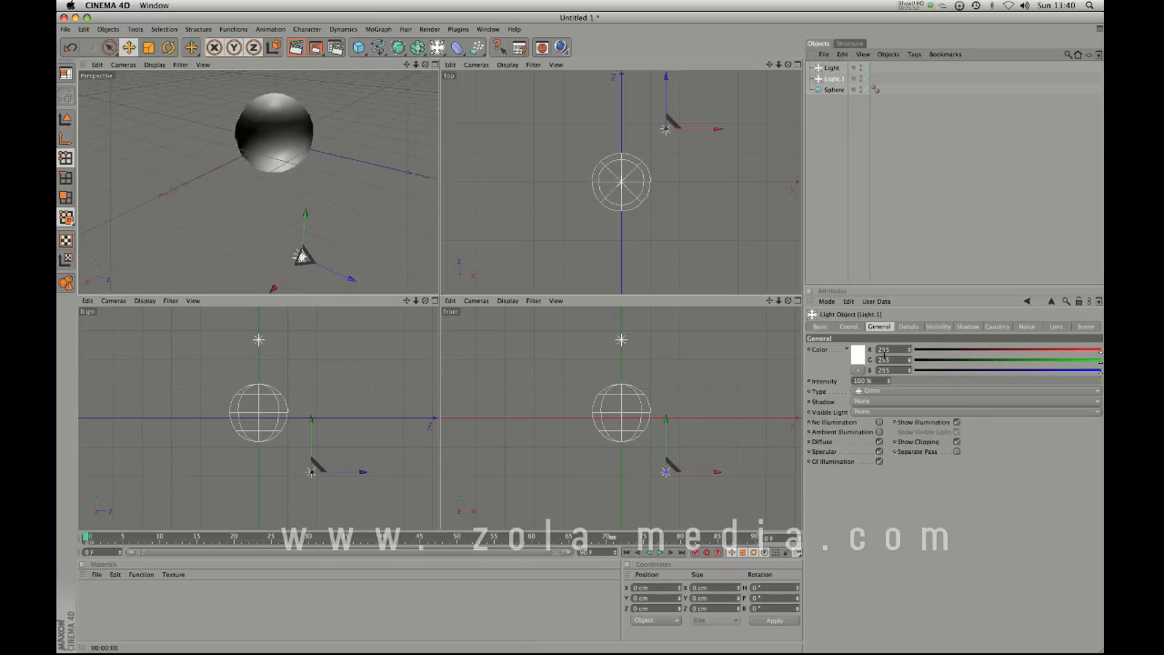
# Set the second light's Color to red in the Color Picker.
pyautogui.click(857, 350)
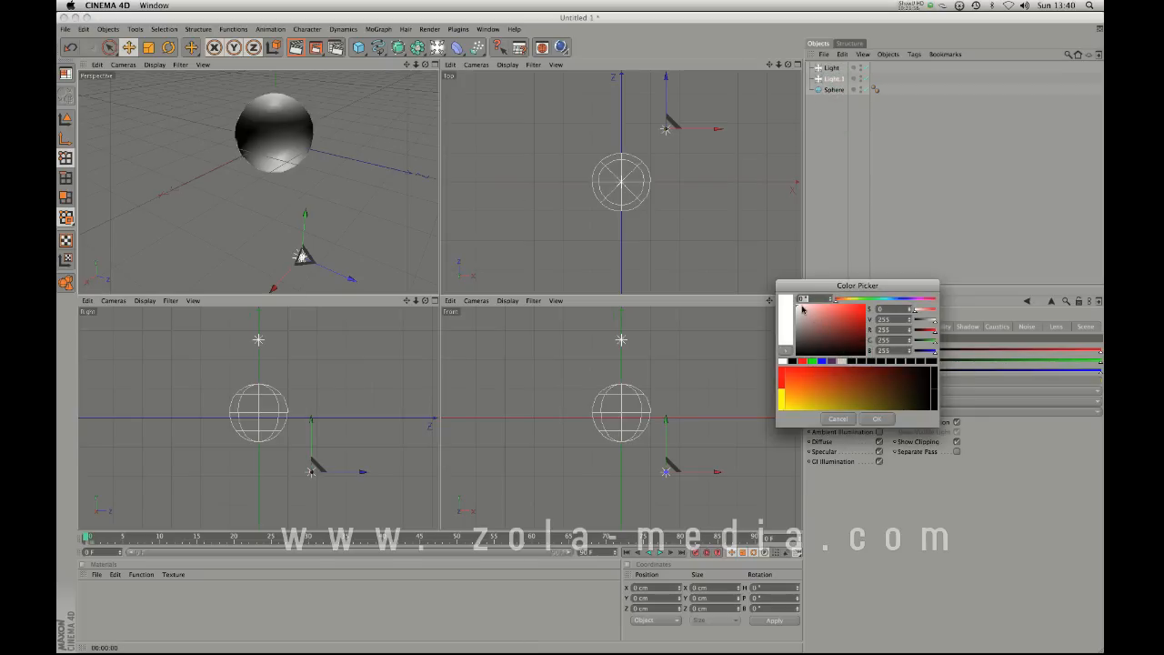
pyautogui.click(876, 419)
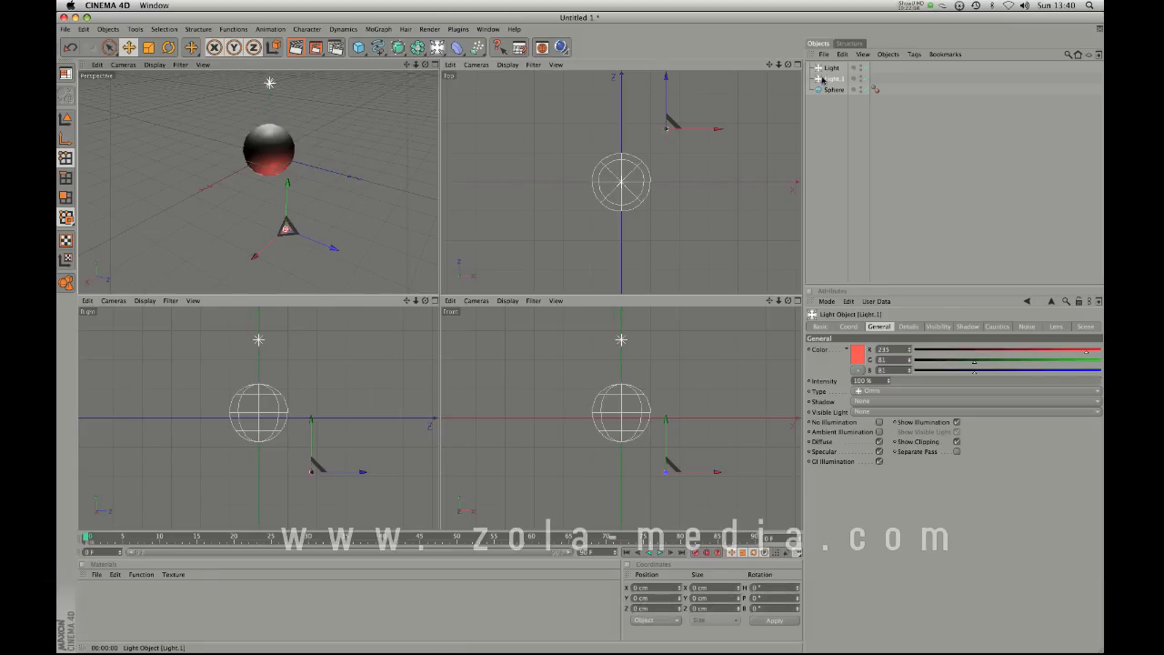
pyautogui.moveTo(875, 422)
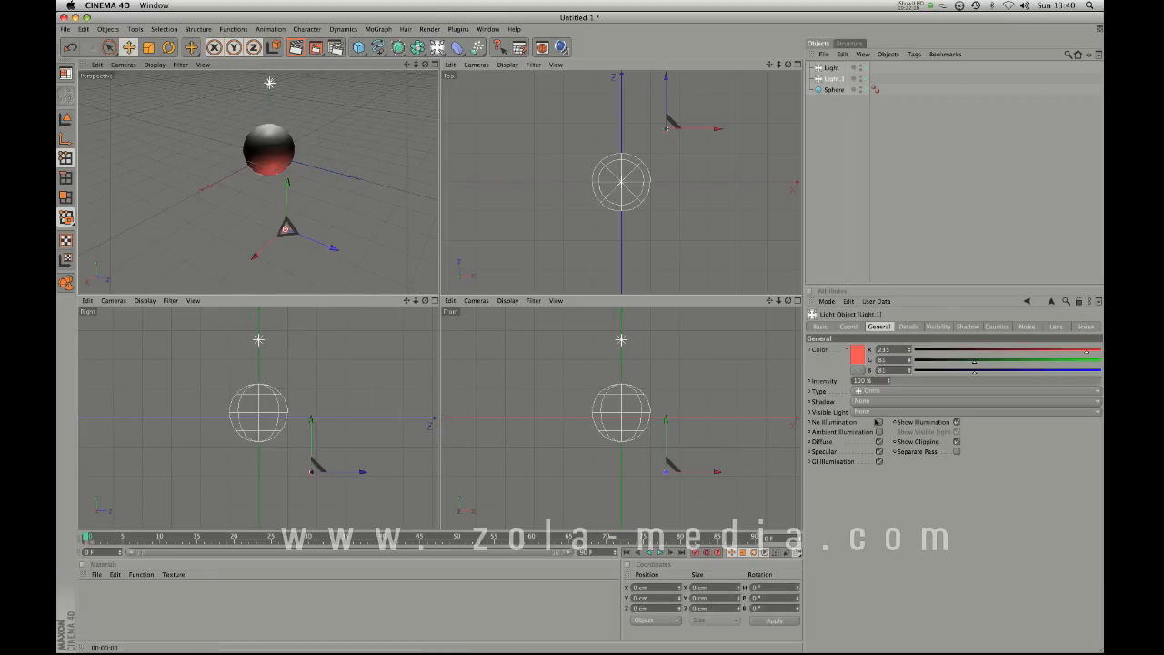
# Set the red light's Shadow to Shadow Maps (Soft) and add a Plane object.
pyautogui.click(977, 400)
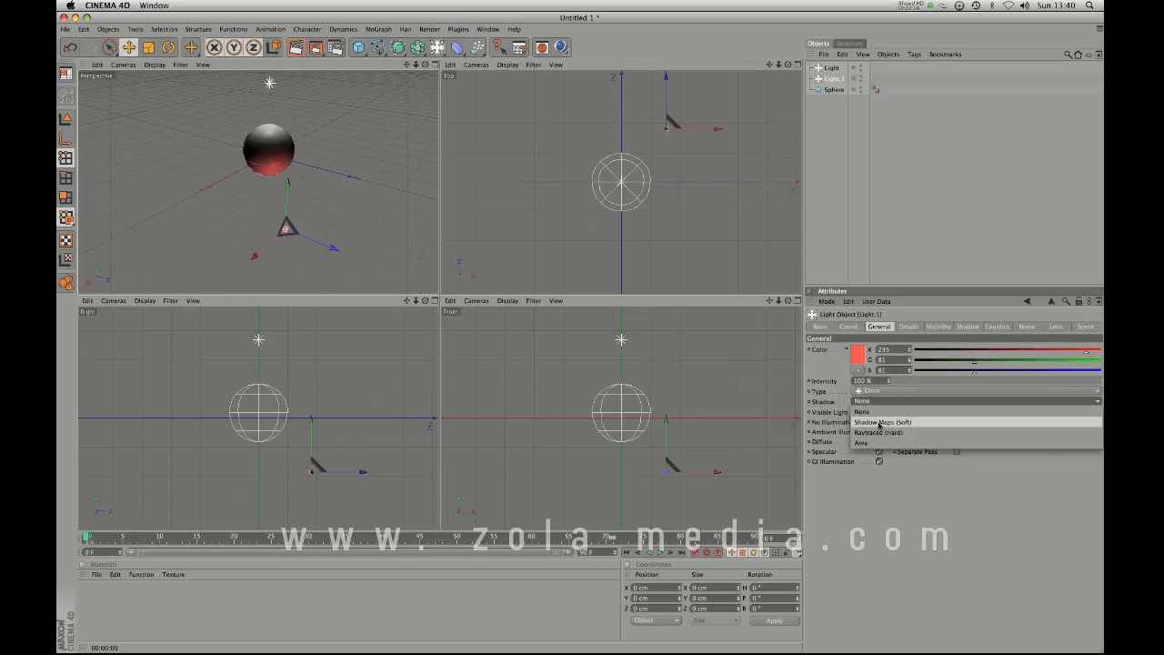
pyautogui.click(881, 422)
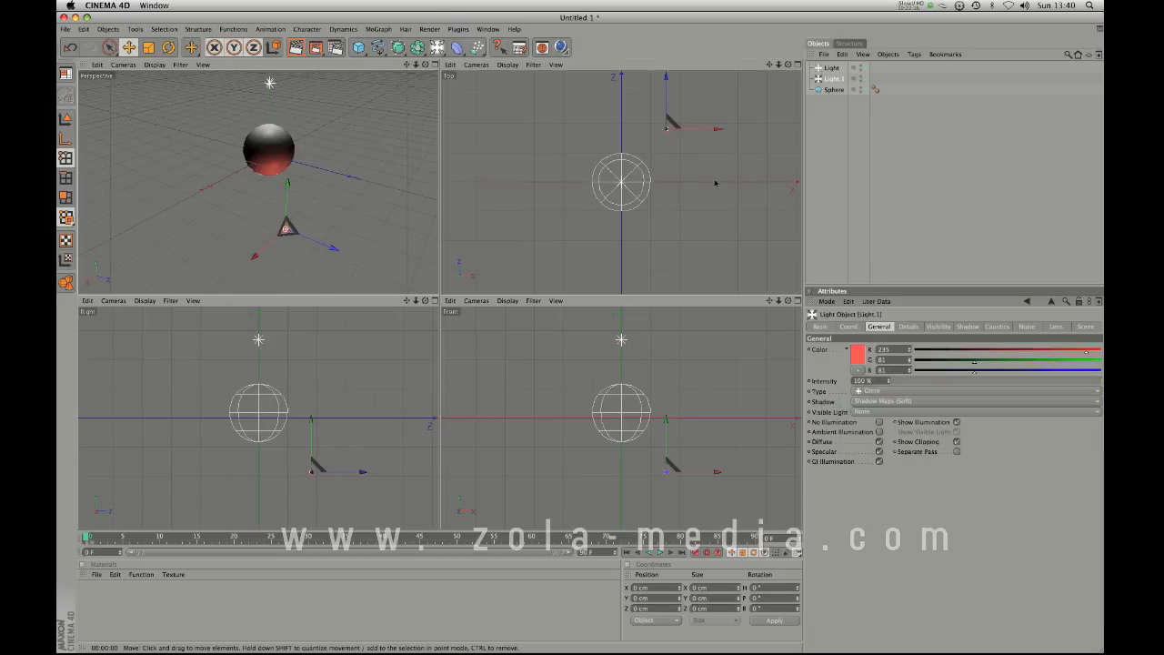
pyautogui.moveTo(393, 164)
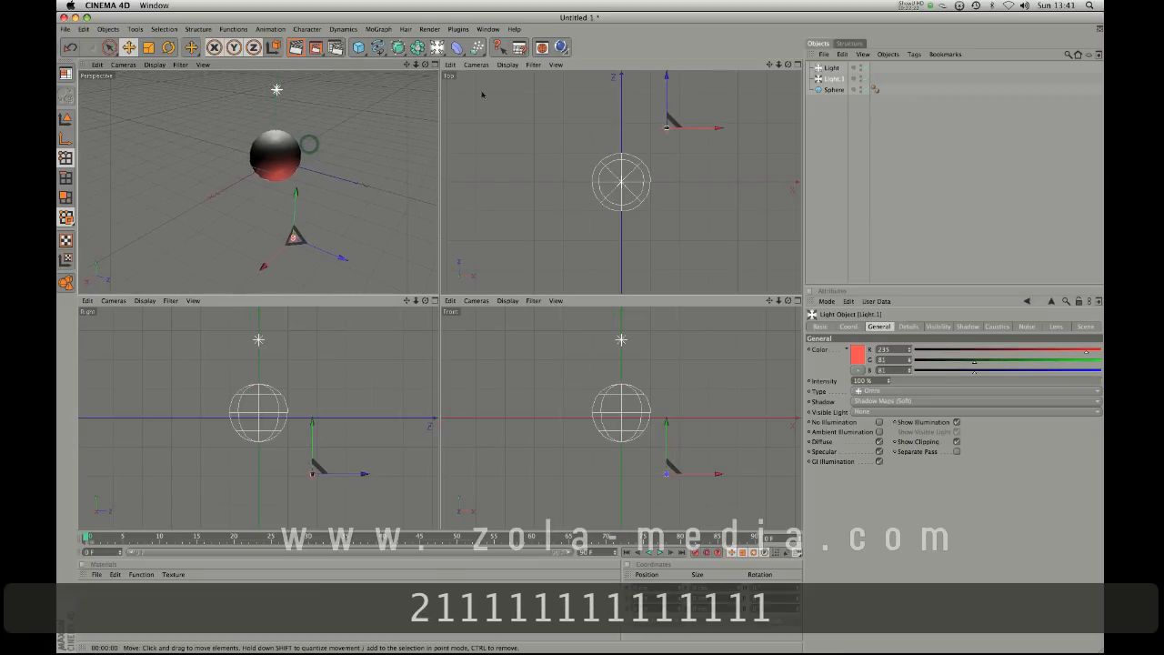
pyautogui.click(358, 47)
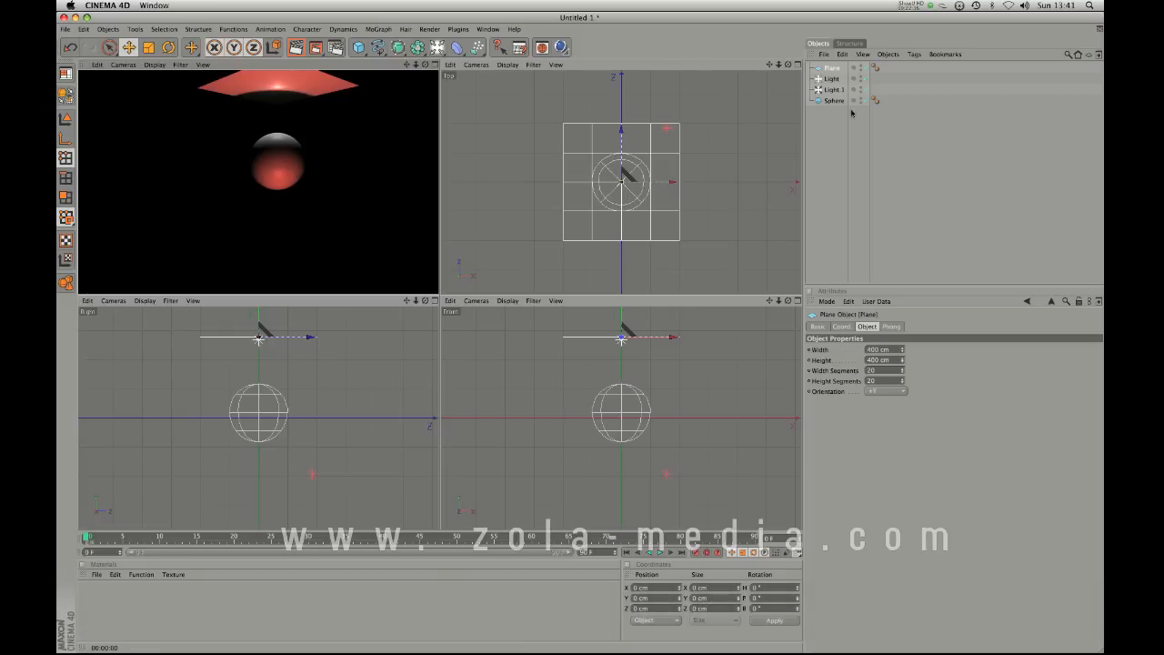
# Switch Light.1 to Raytraced (Hard) shadows.
pyautogui.click(834, 89)
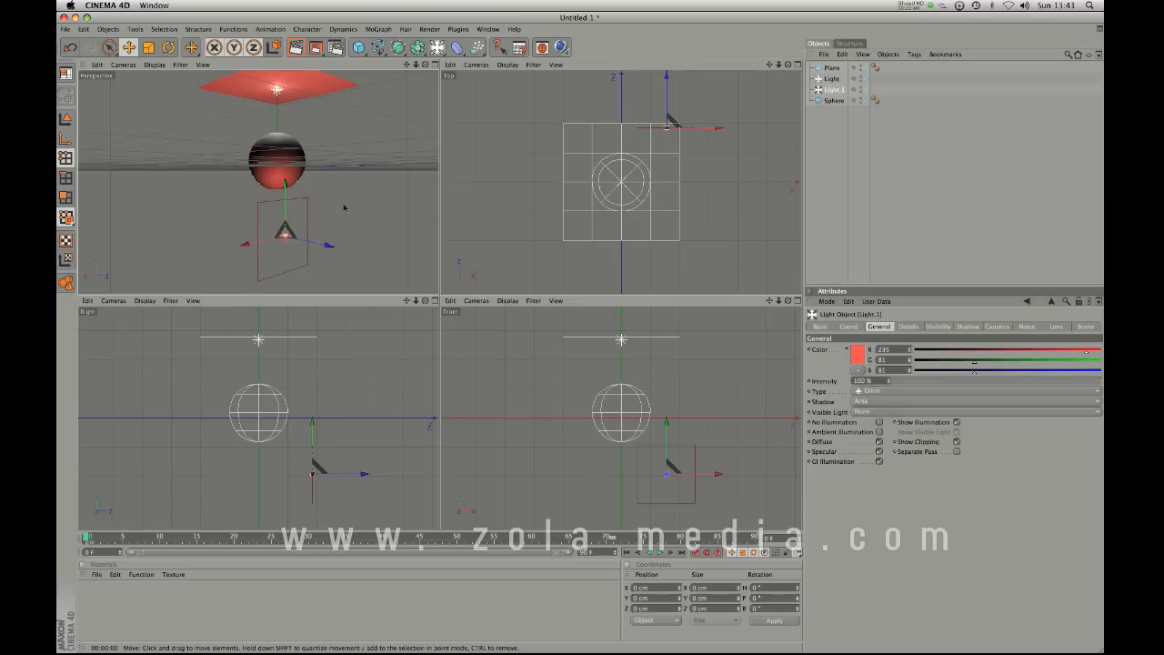
pyautogui.click(973, 401)
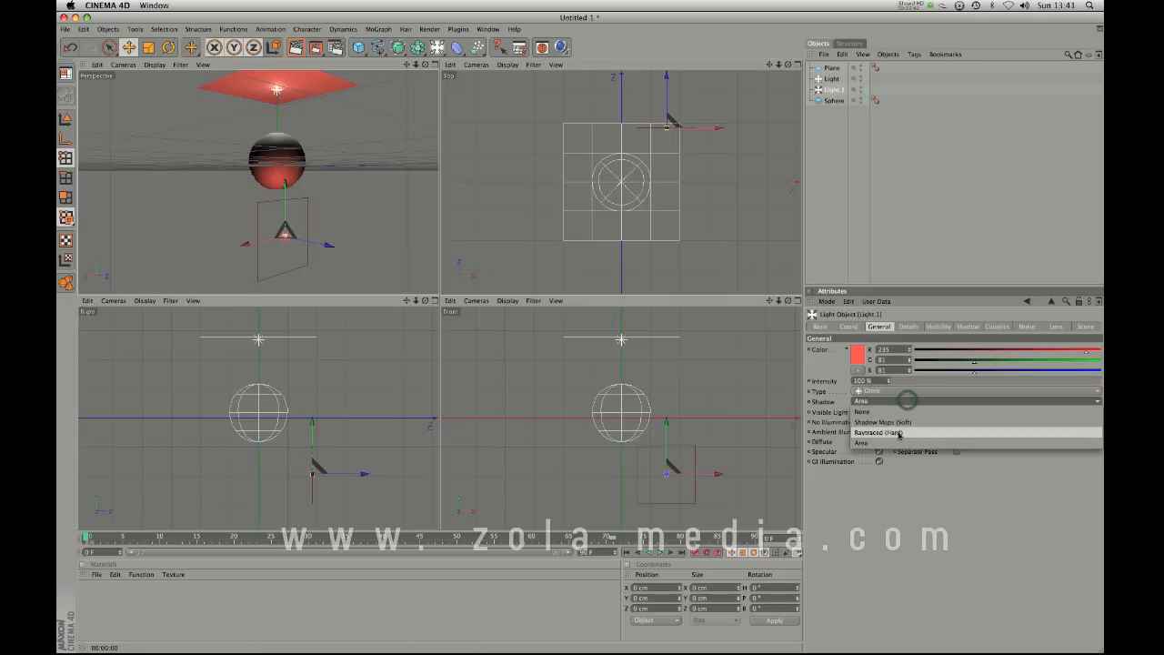
pyautogui.click(880, 431)
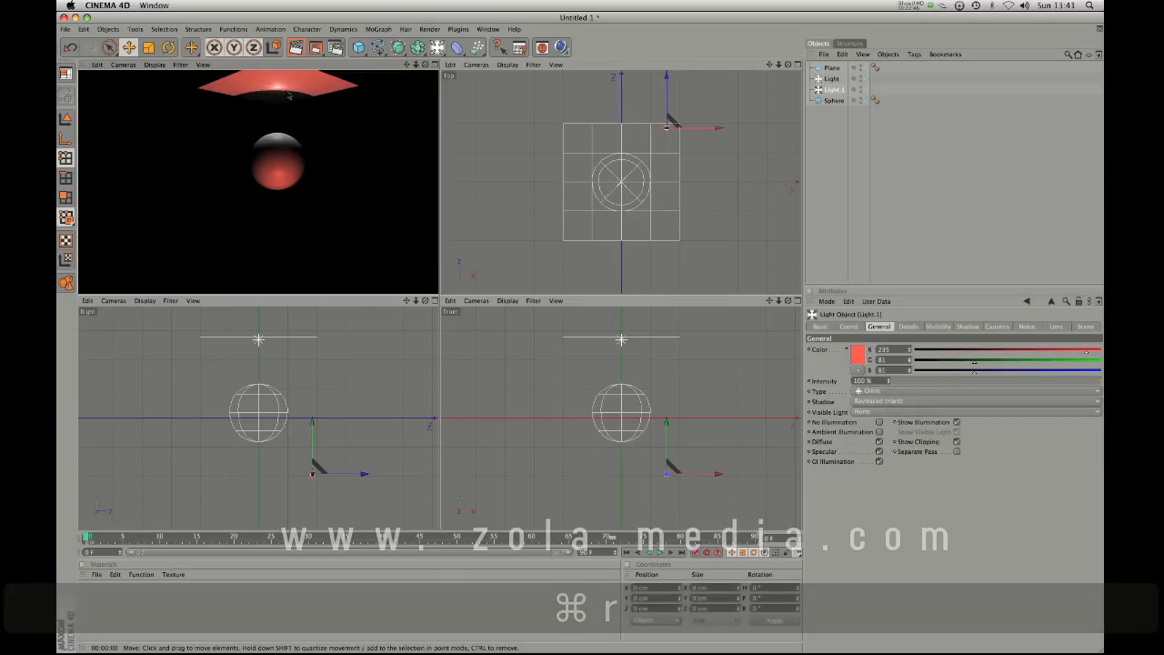
# Return Light.1 to Shadow Maps (Soft) and show its Shadow settings.
pyautogui.click(973, 401)
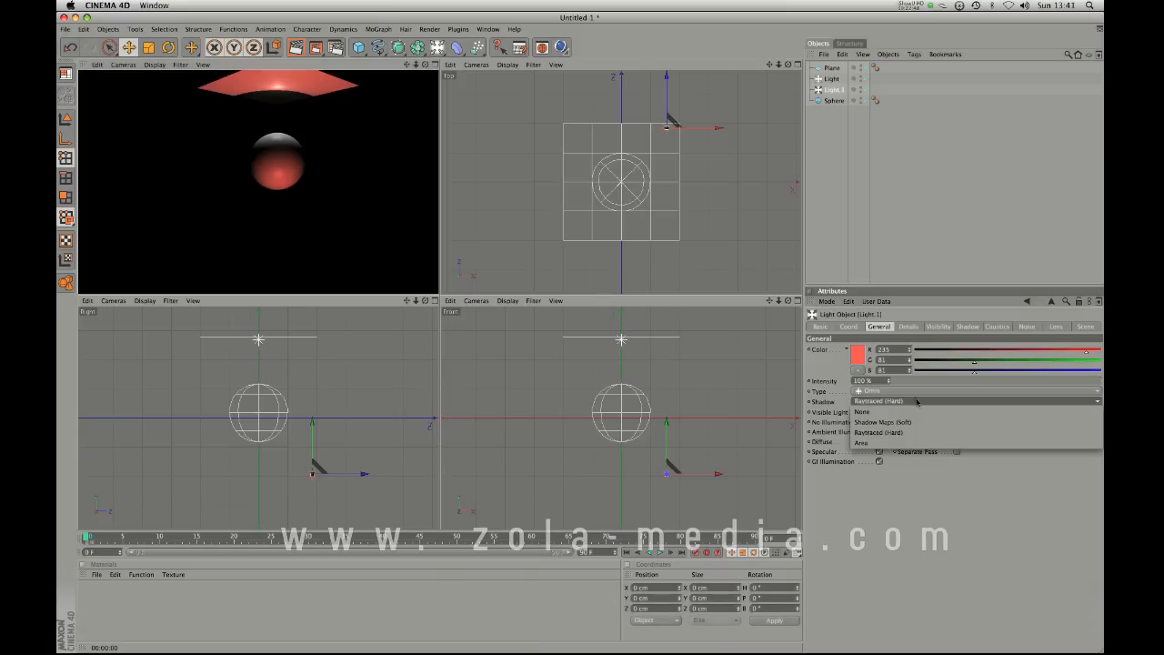
pyautogui.click(883, 421)
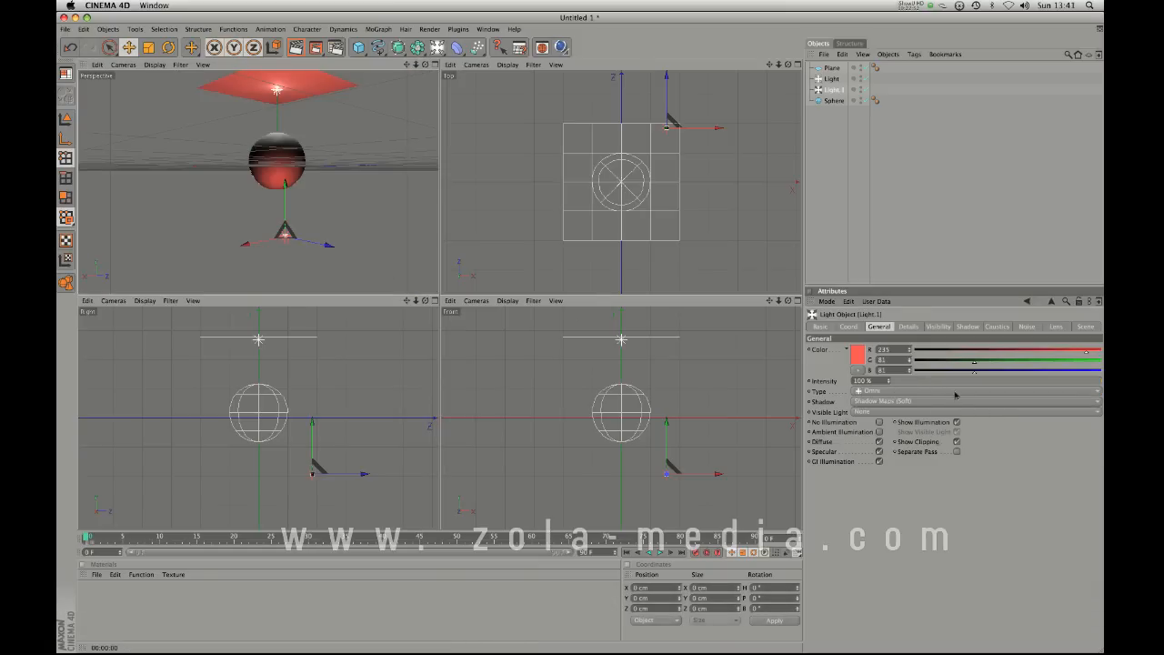
pyautogui.click(967, 327)
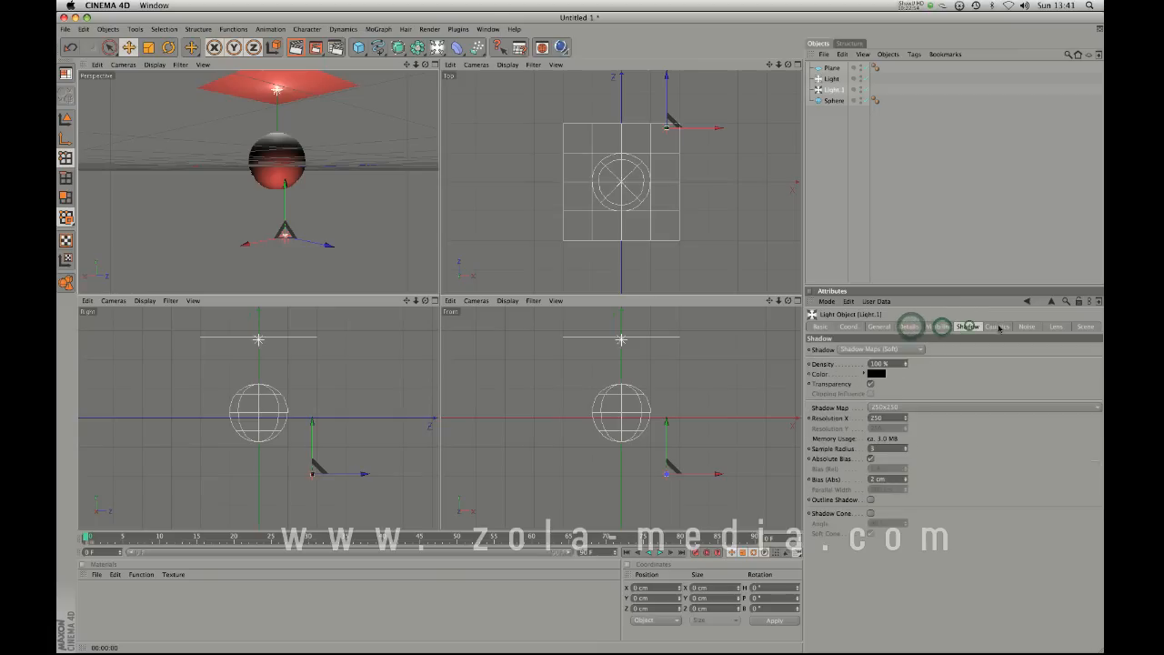
# Review the red light's Lens, Caustics and Coord settings and return to General.
pyautogui.click(1055, 326)
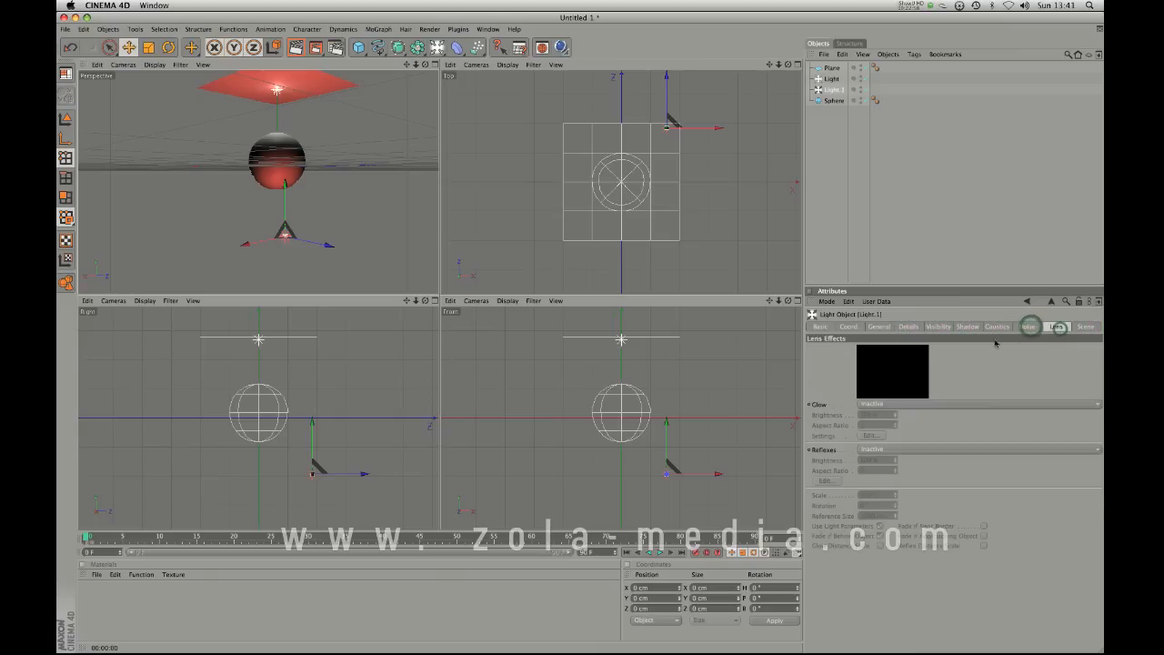
pyautogui.click(995, 327)
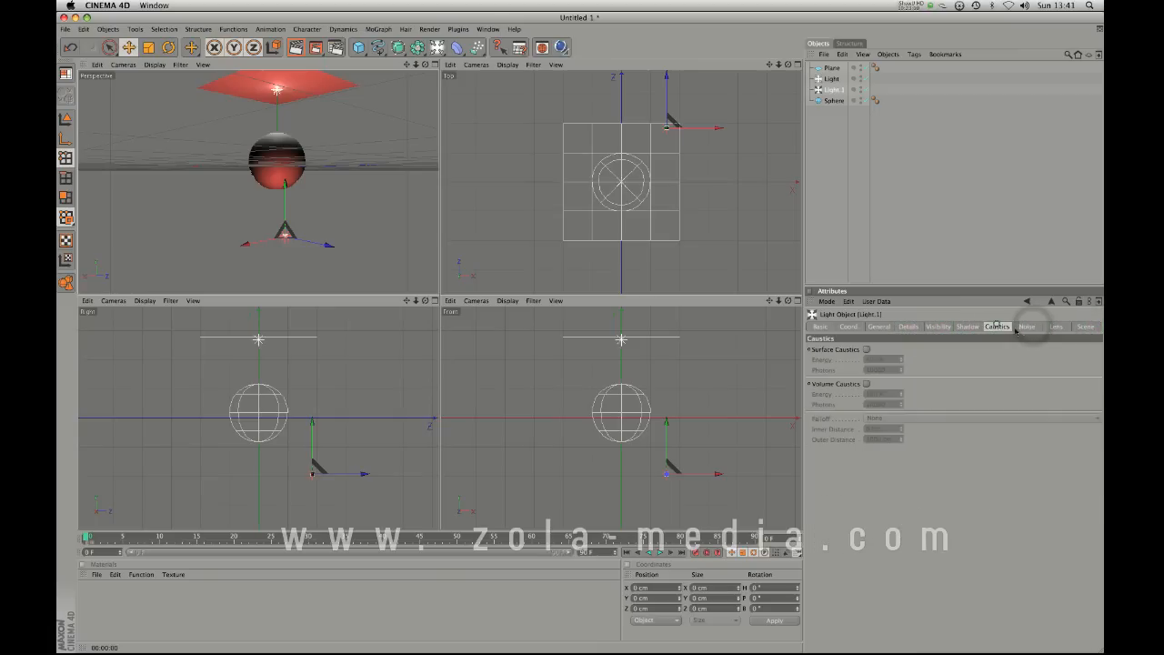
pyautogui.click(846, 326)
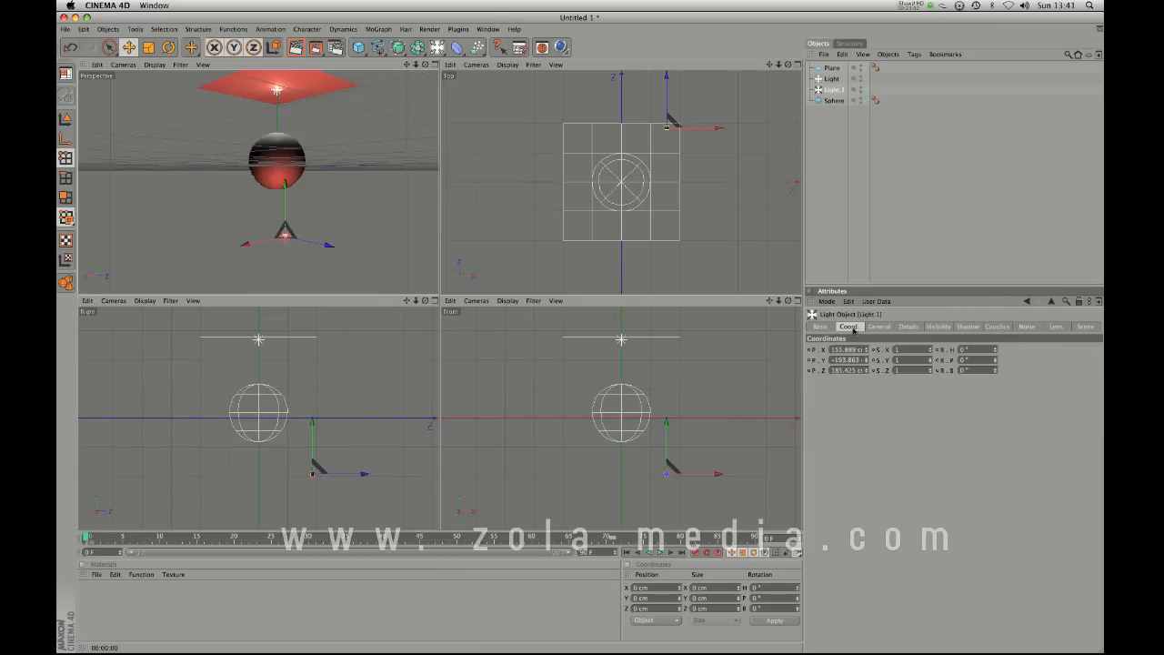
pyautogui.click(878, 326)
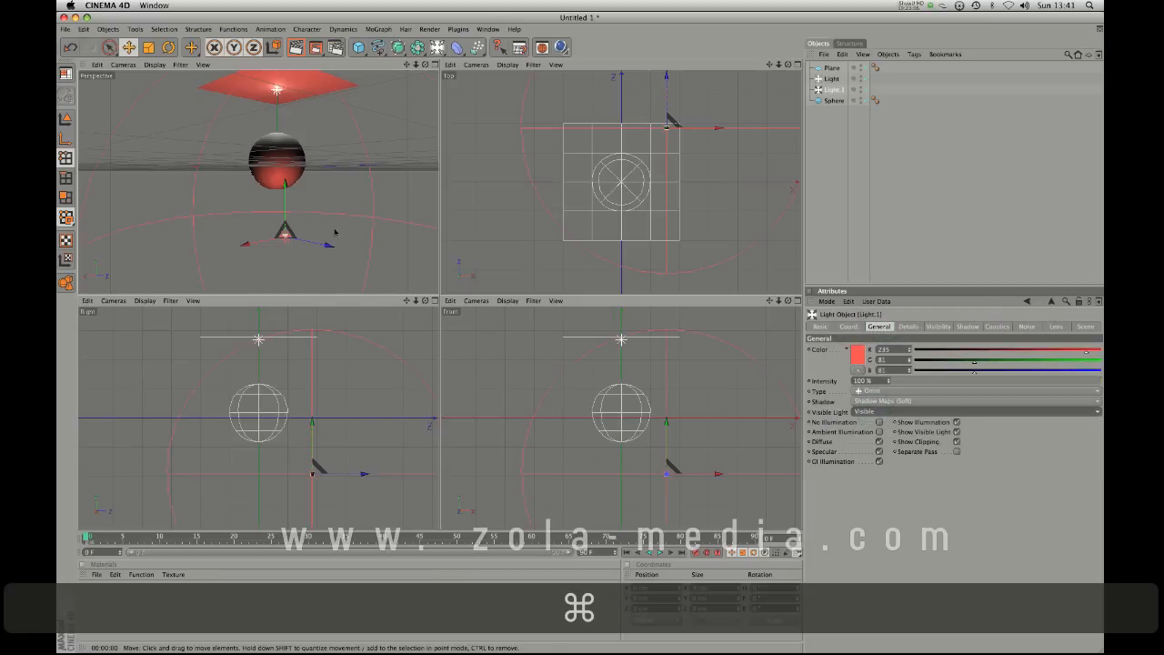
# Render the scene with the red light as a visible glowing volume and reselect the light.
pyautogui.press('cmd+r')
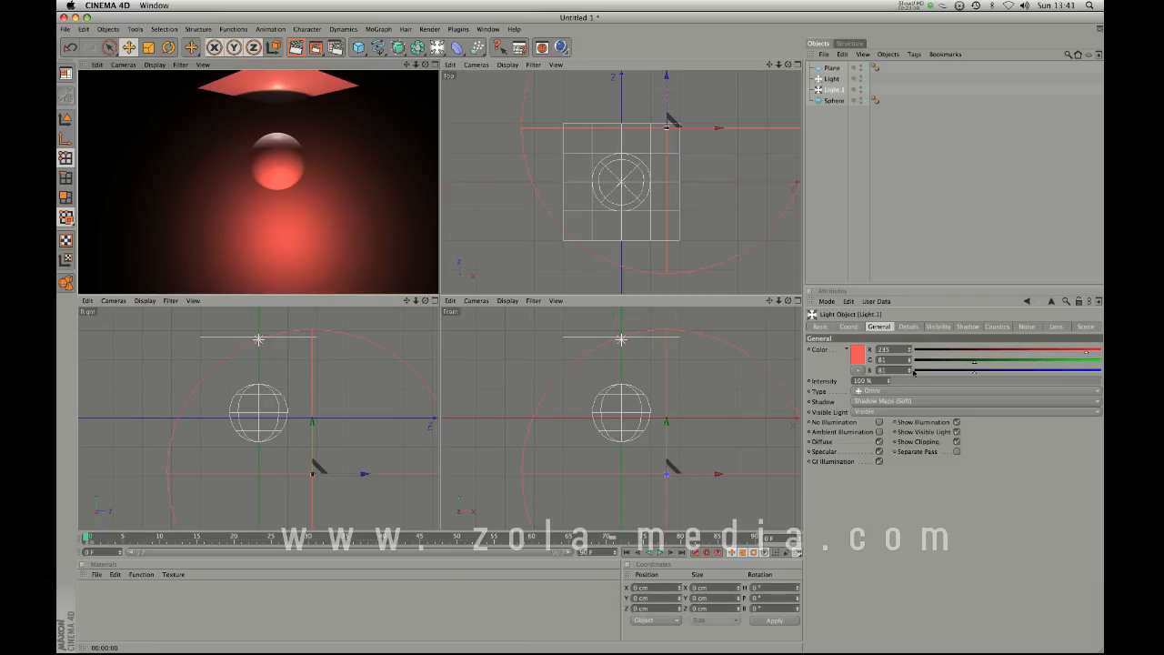
pyautogui.moveTo(683, 151)
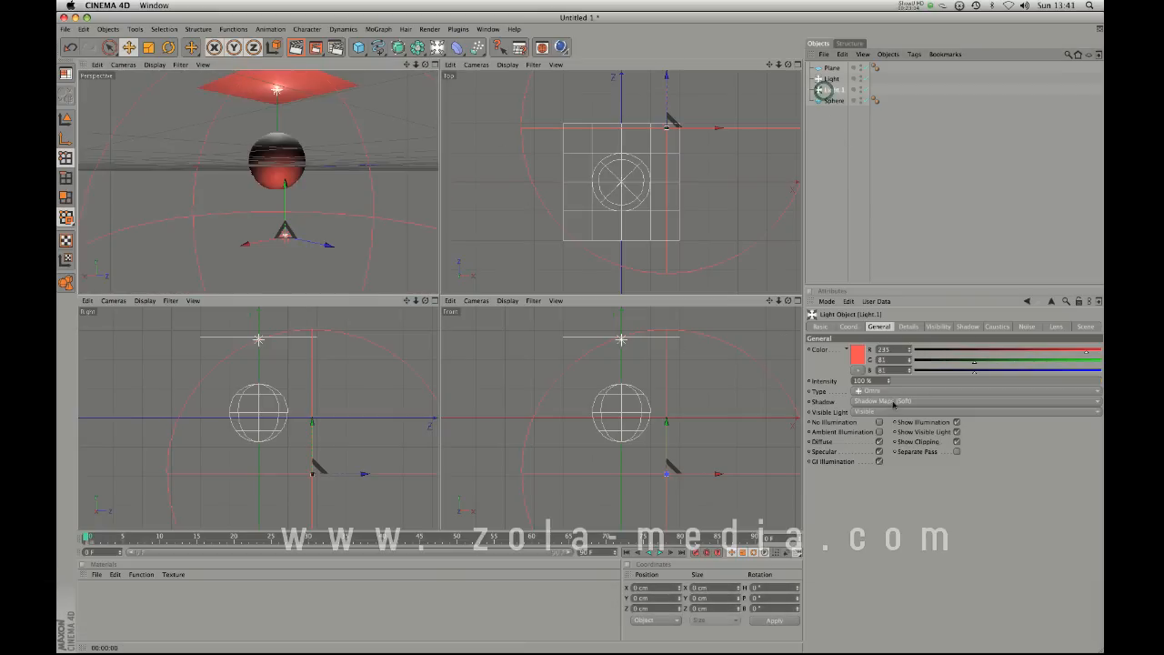
pyautogui.click(973, 401)
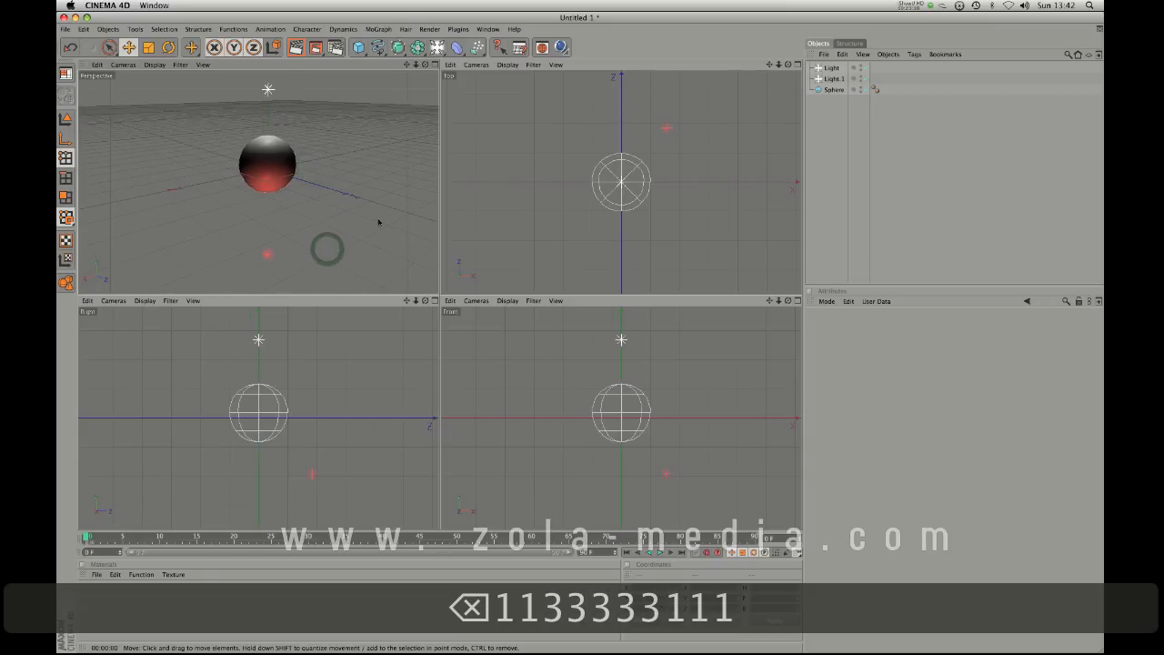
# Bring up the toolbar list of lights, cameras, floor, sky and environment objects.
pyautogui.click(440, 47)
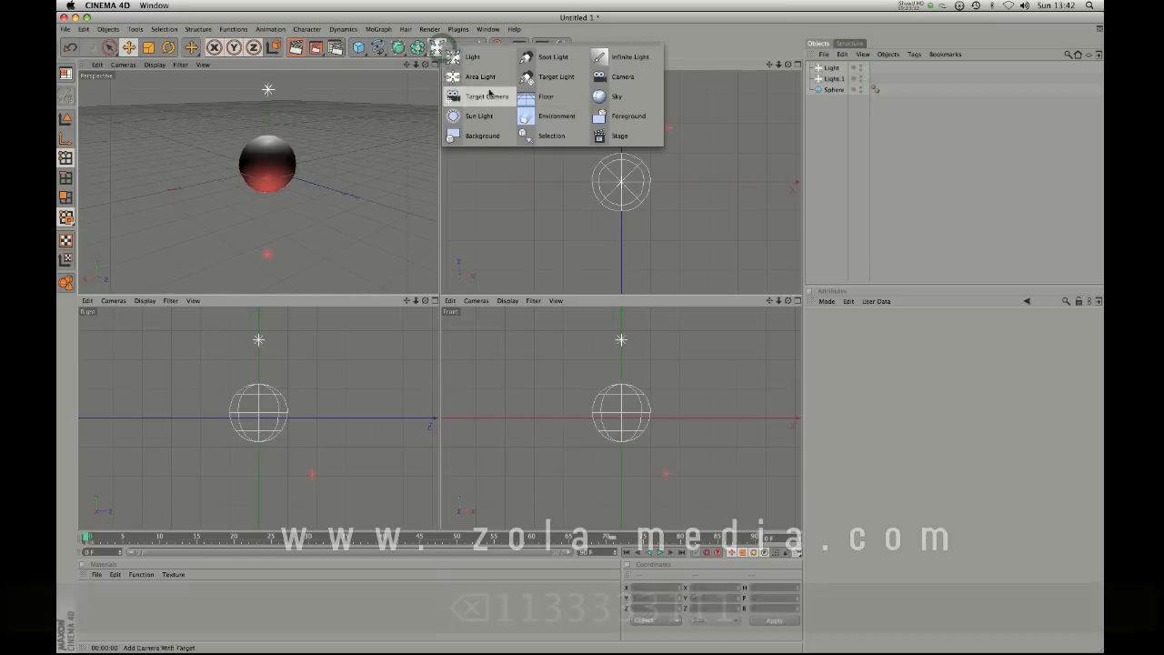
pyautogui.moveTo(546, 96)
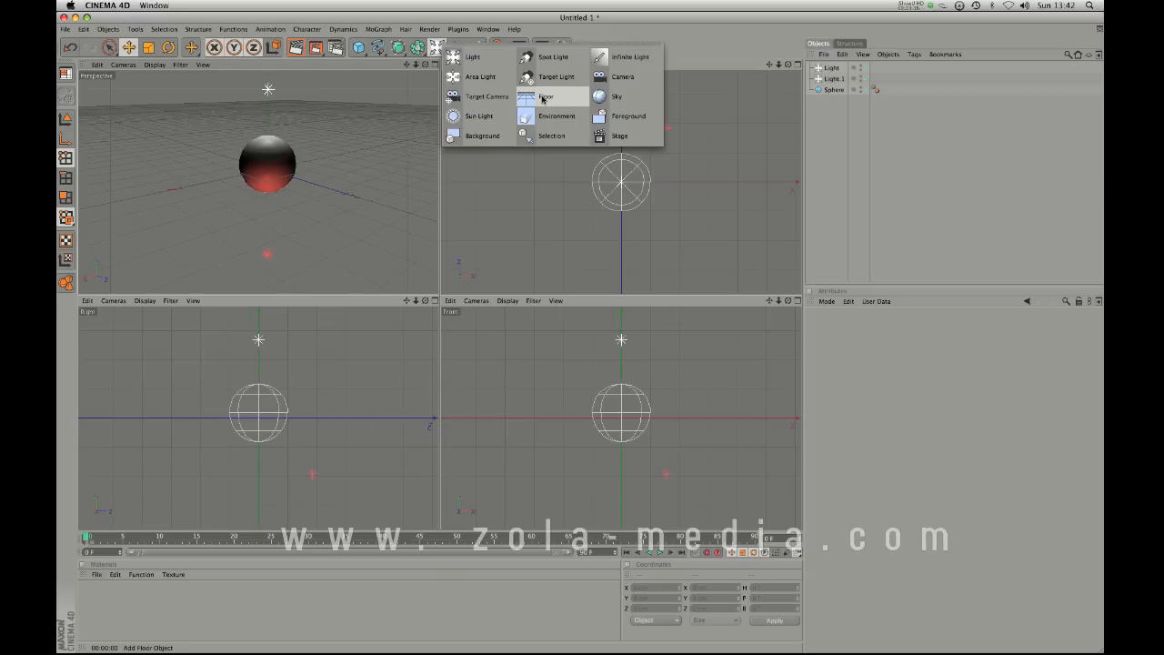
# Add a Floor object and remove it, then add a Plane primitive and remove it.
pyautogui.click(547, 96)
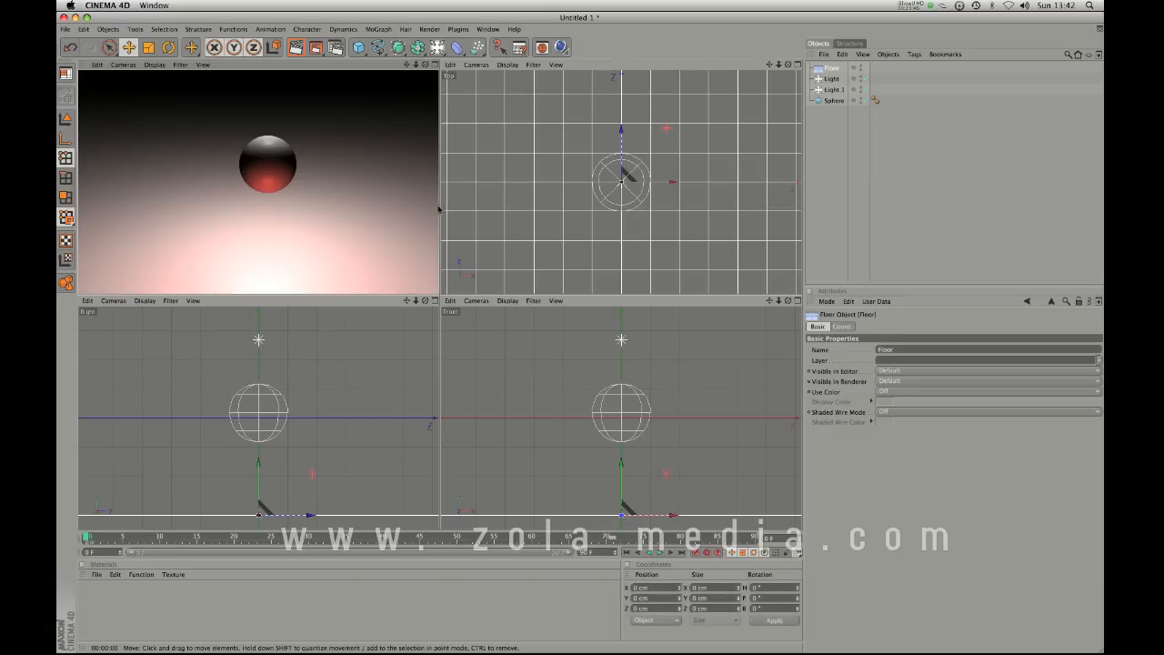
pyautogui.moveTo(424, 252)
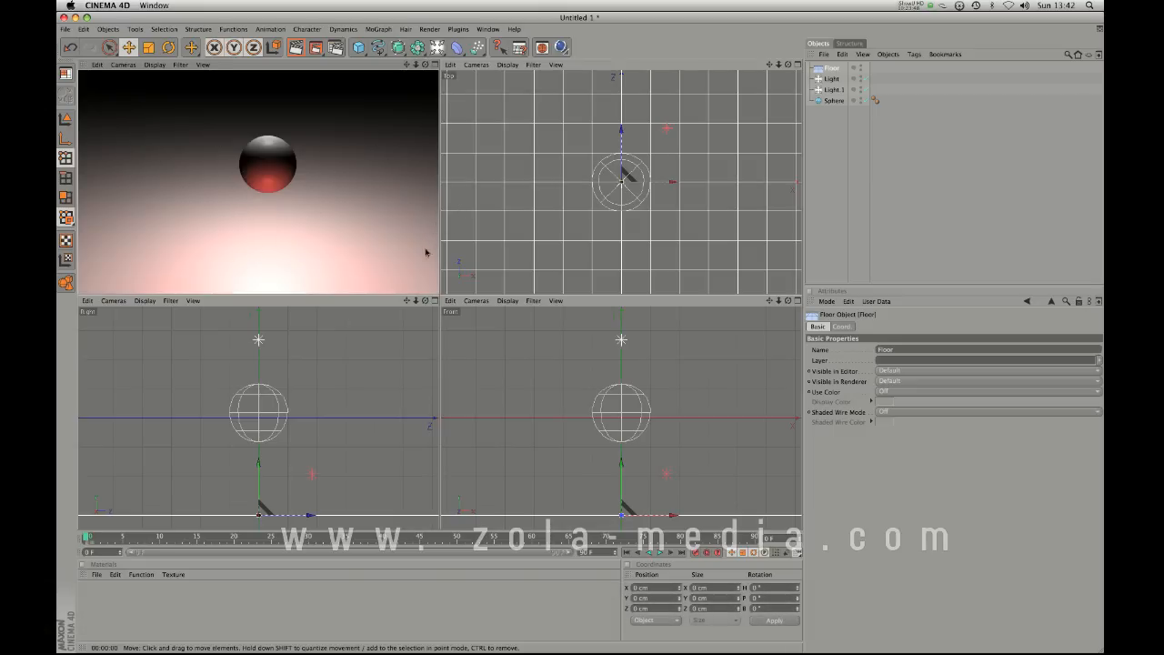
pyautogui.click(818, 67)
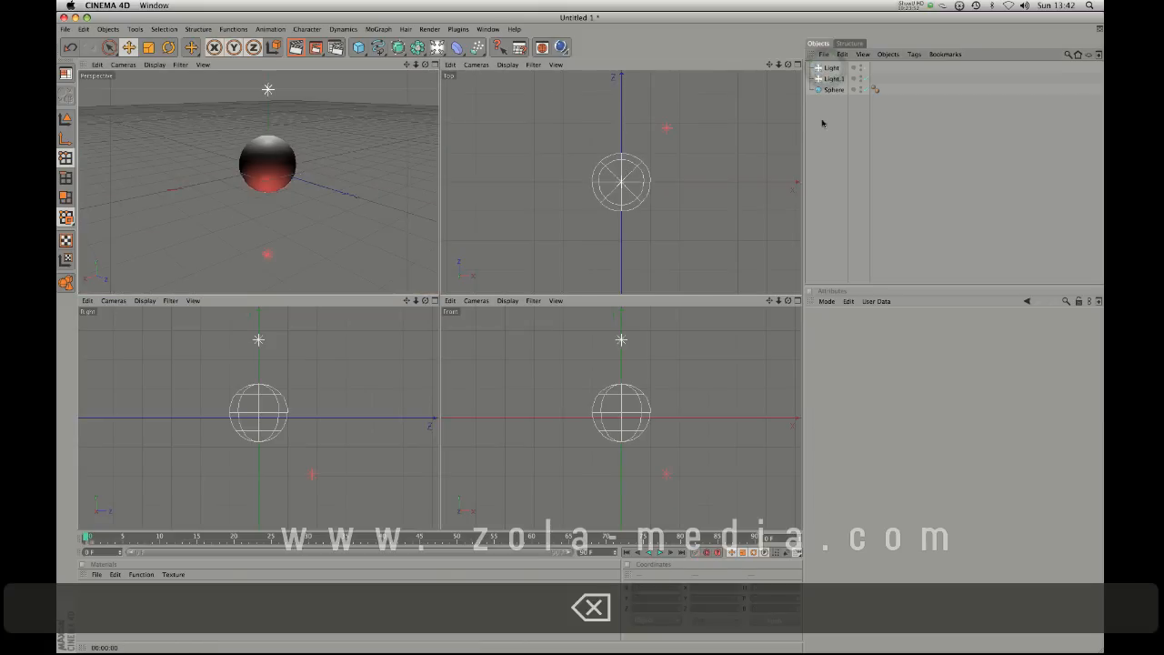
pyautogui.click(357, 47)
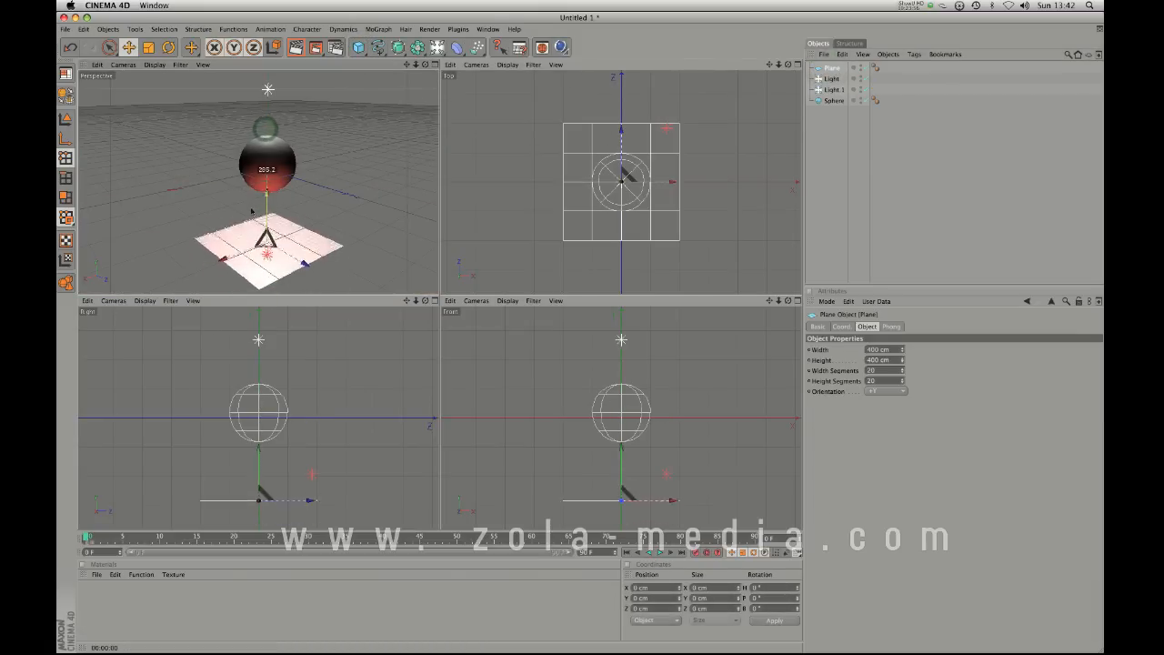
pyautogui.press('cmd+r')
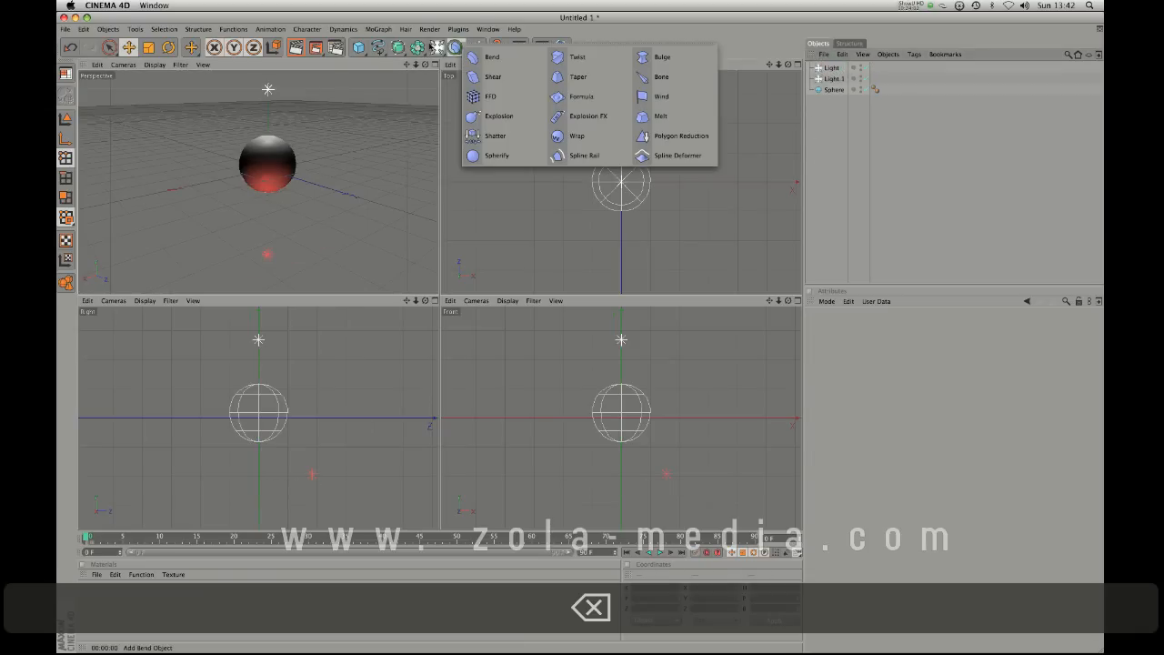
pyautogui.click(436, 47)
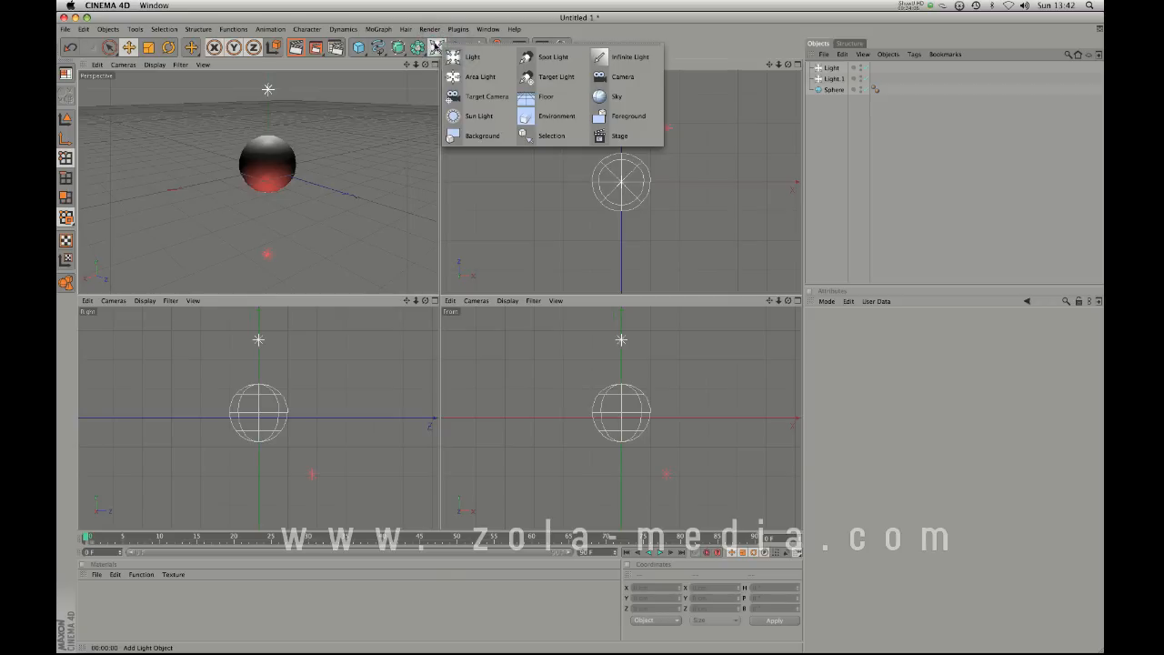
pyautogui.moveTo(622, 77)
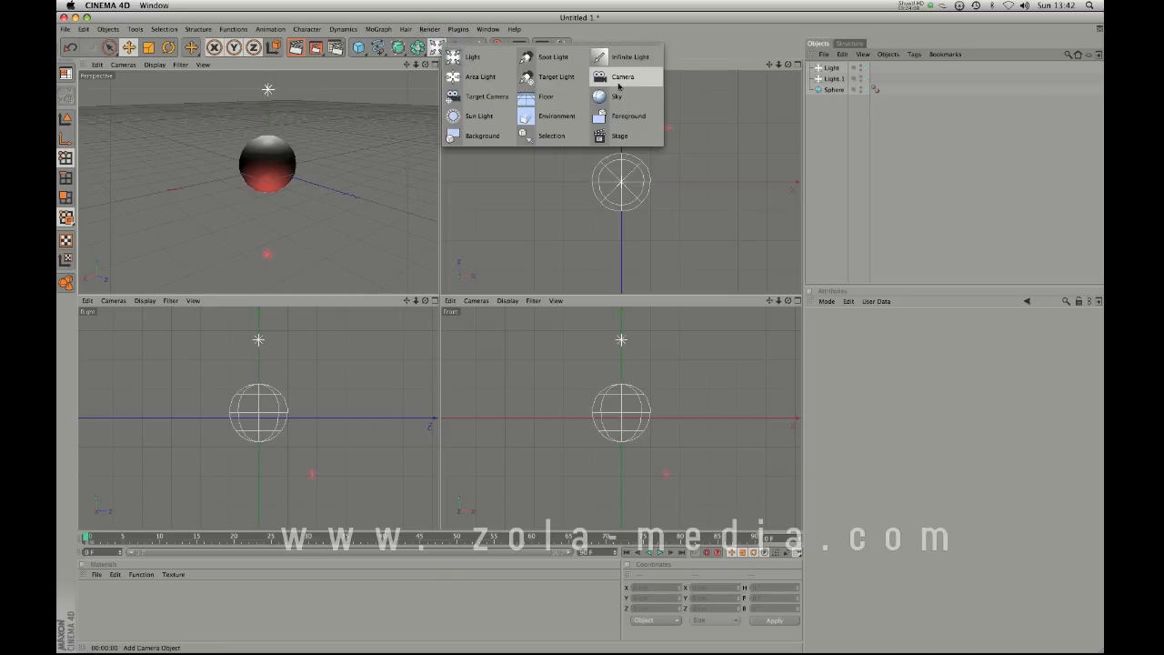
pyautogui.moveTo(617, 97)
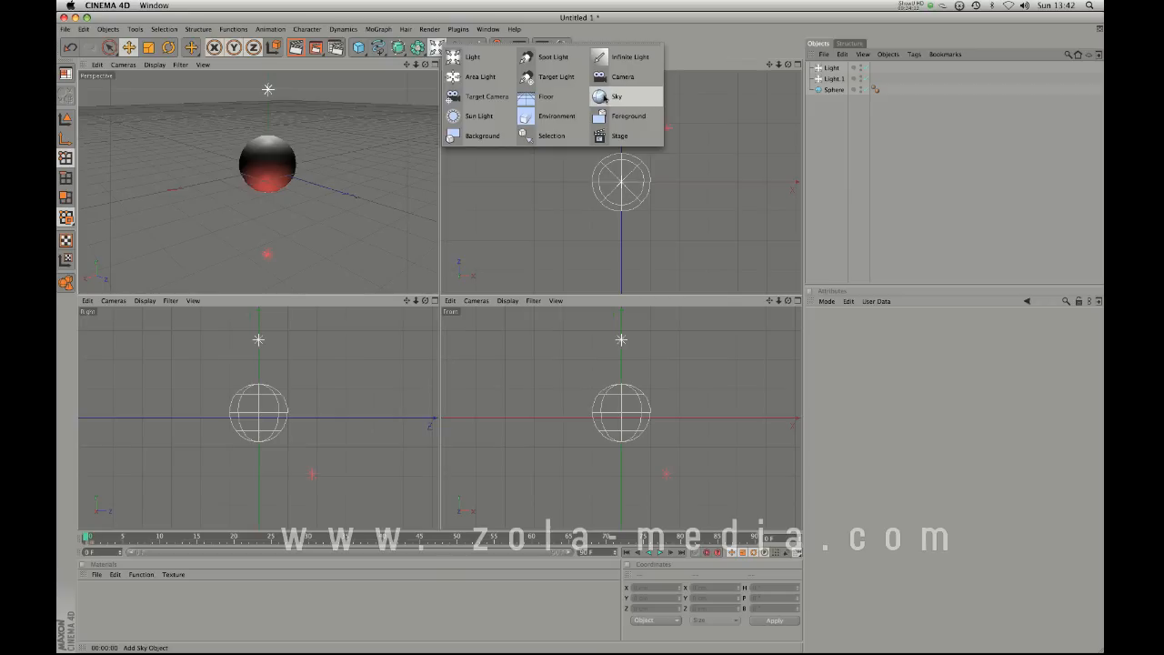
pyautogui.click(617, 97)
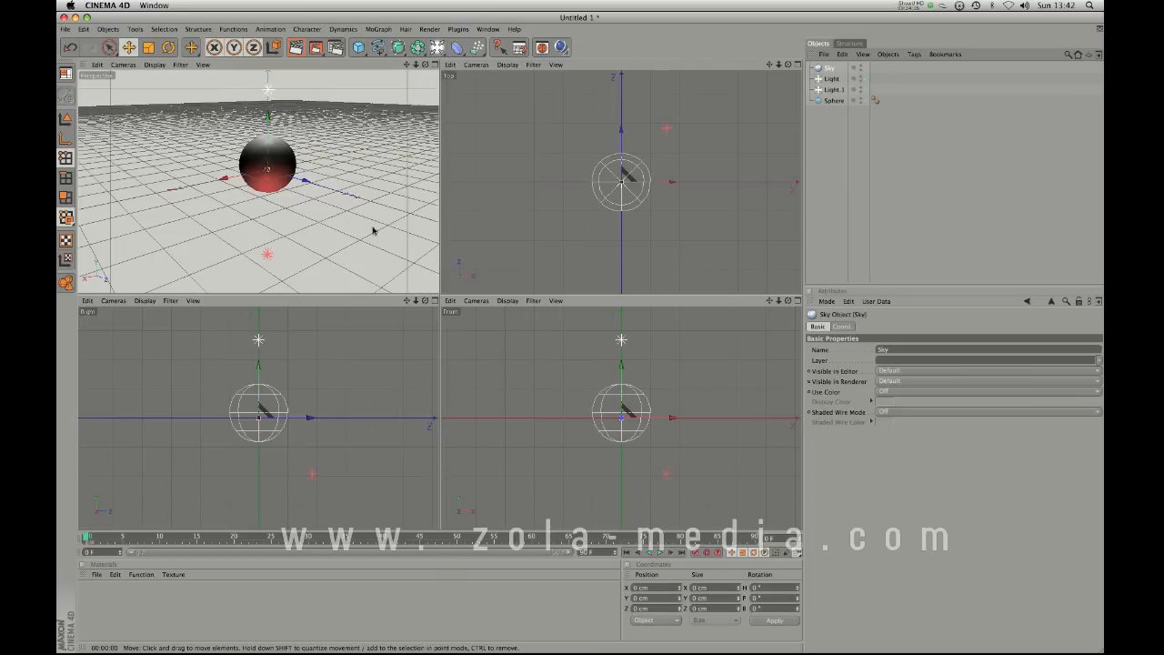
pyautogui.press('cmd+3')
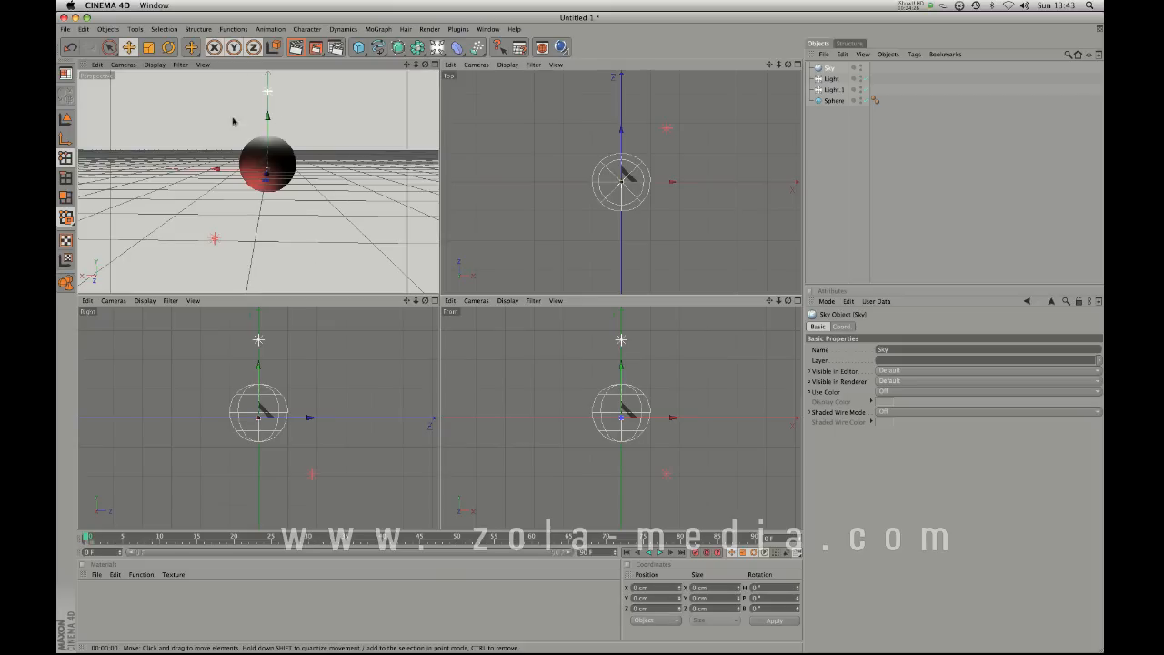
pyautogui.moveTo(433, 196)
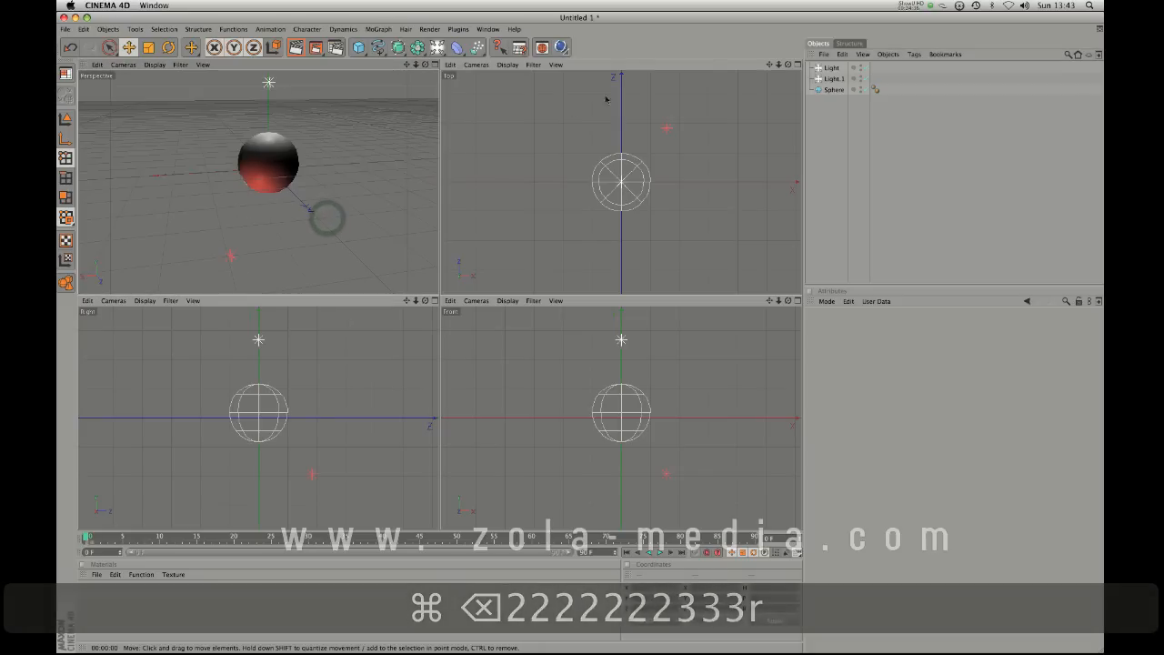
pyautogui.click(435, 46)
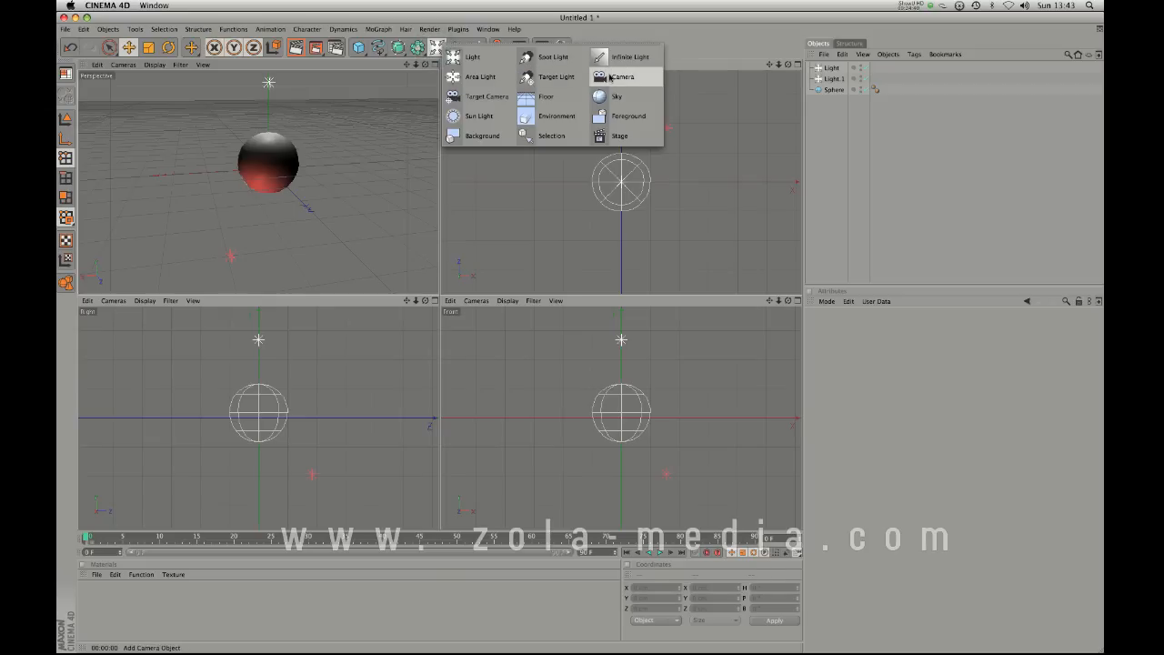
pyautogui.click(622, 77)
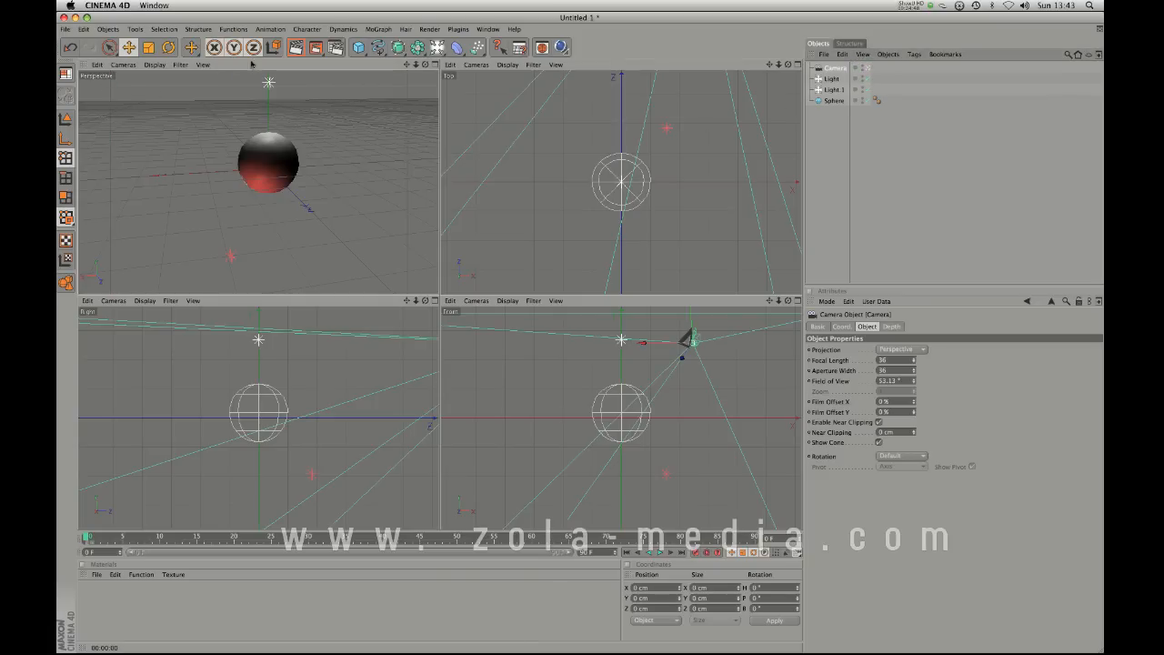
pyautogui.click(123, 64)
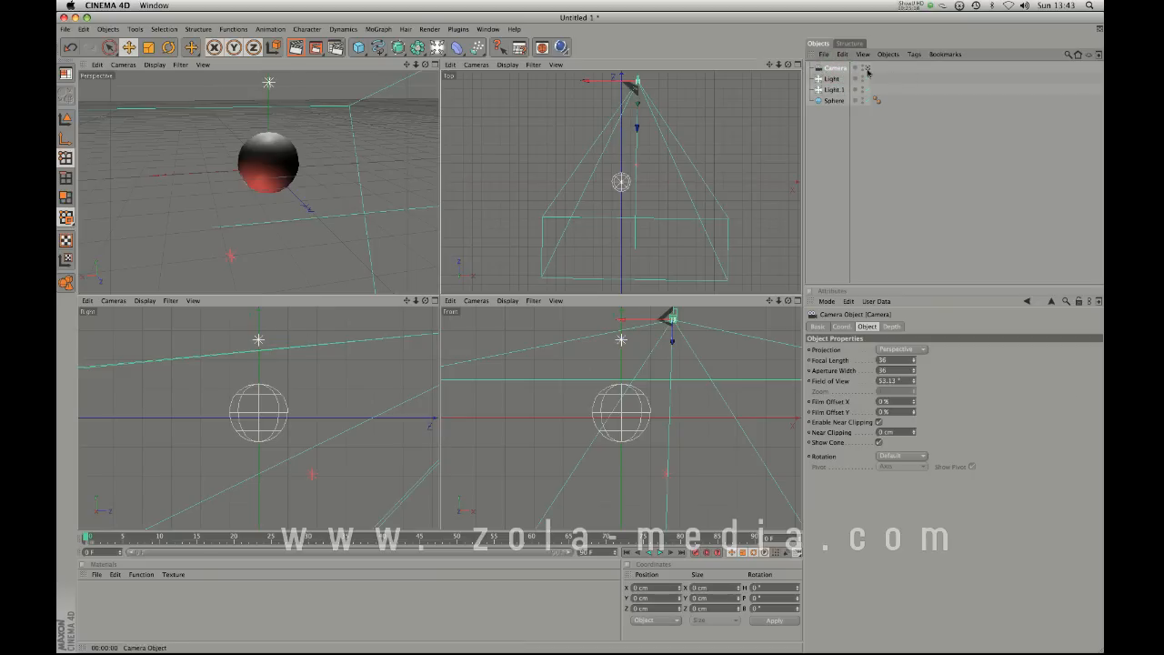
pyautogui.moveTo(882, 360); pyautogui.dragTo(916, 382)
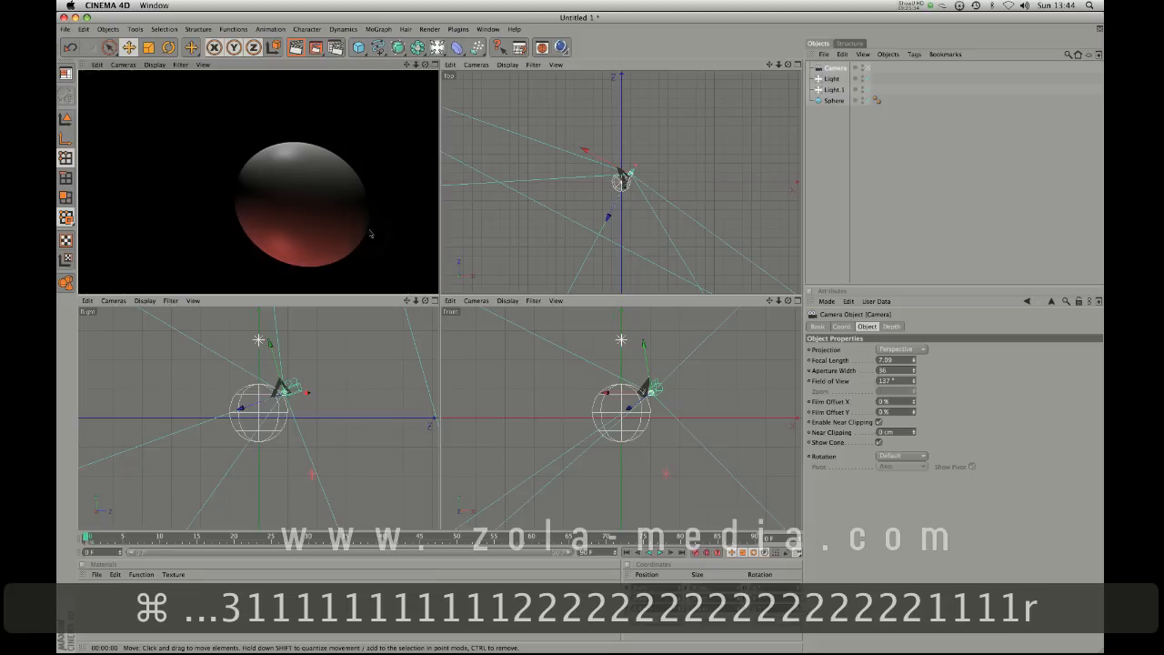
pyautogui.moveTo(329, 129)
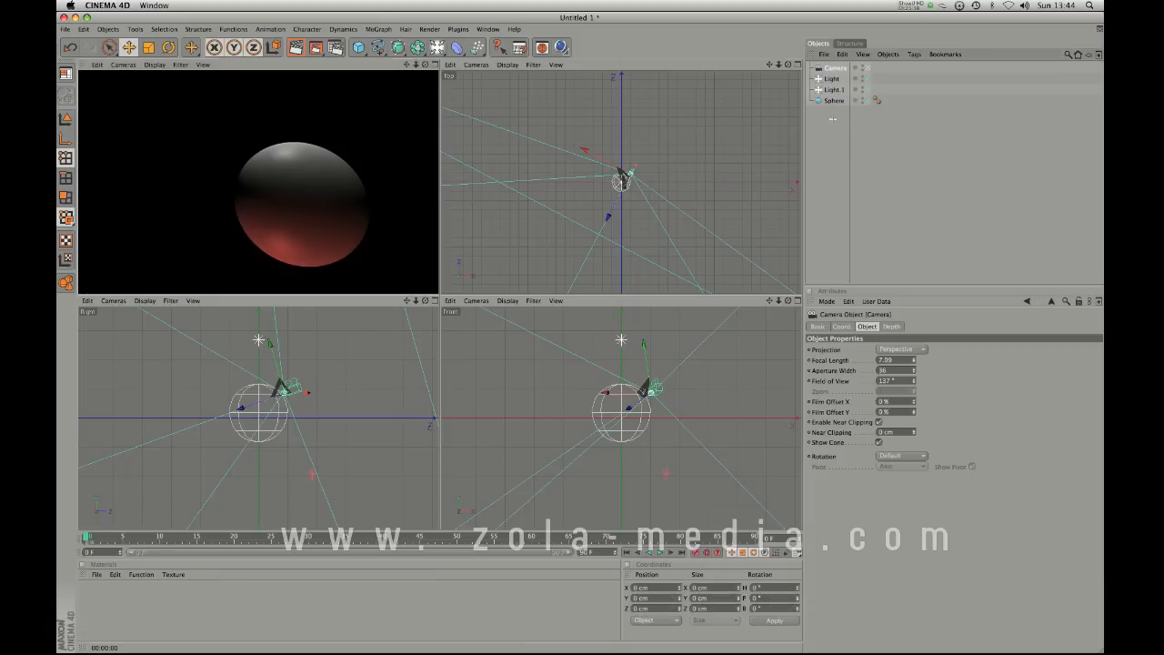
pyautogui.click(834, 101)
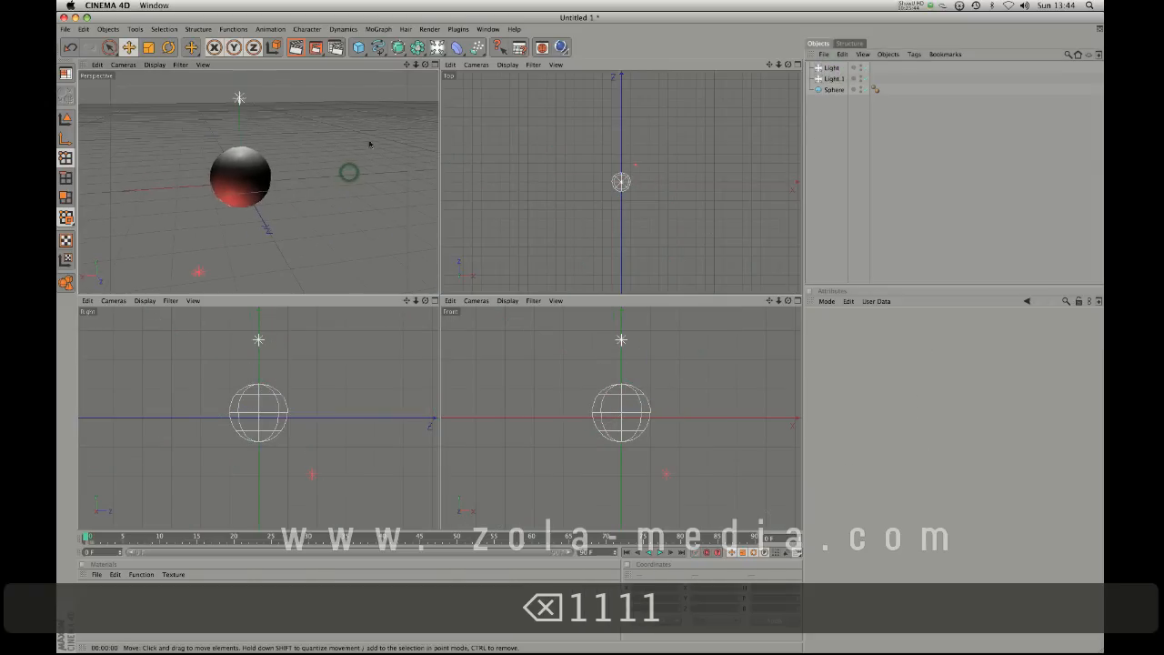
pyautogui.click(457, 47)
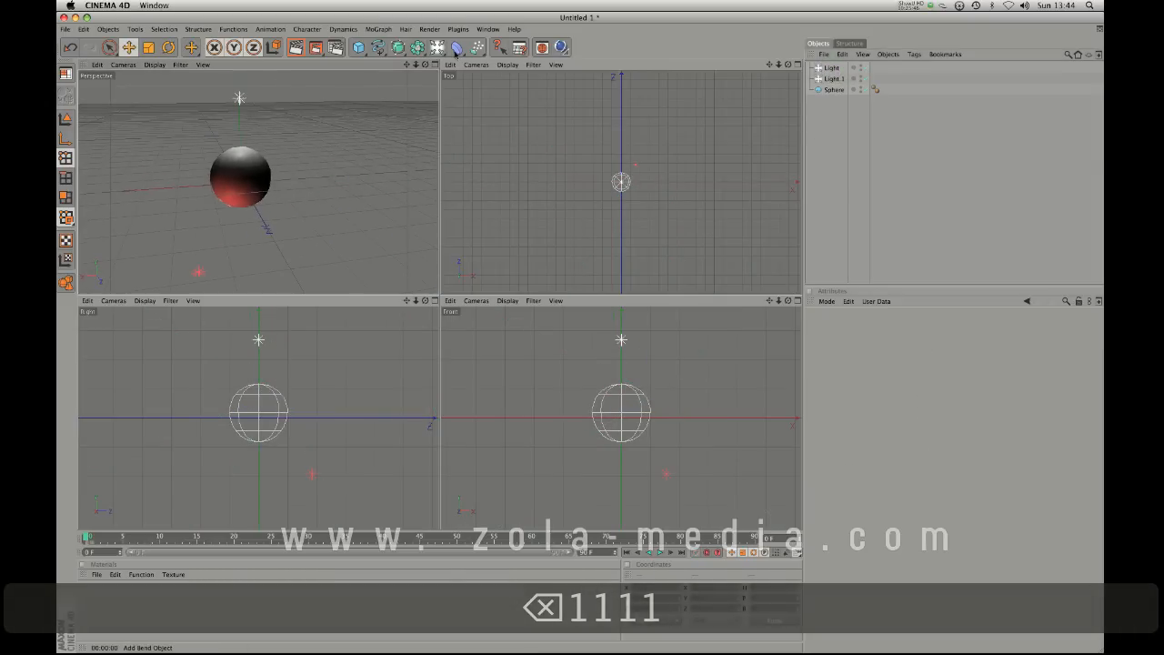
pyautogui.click(457, 47)
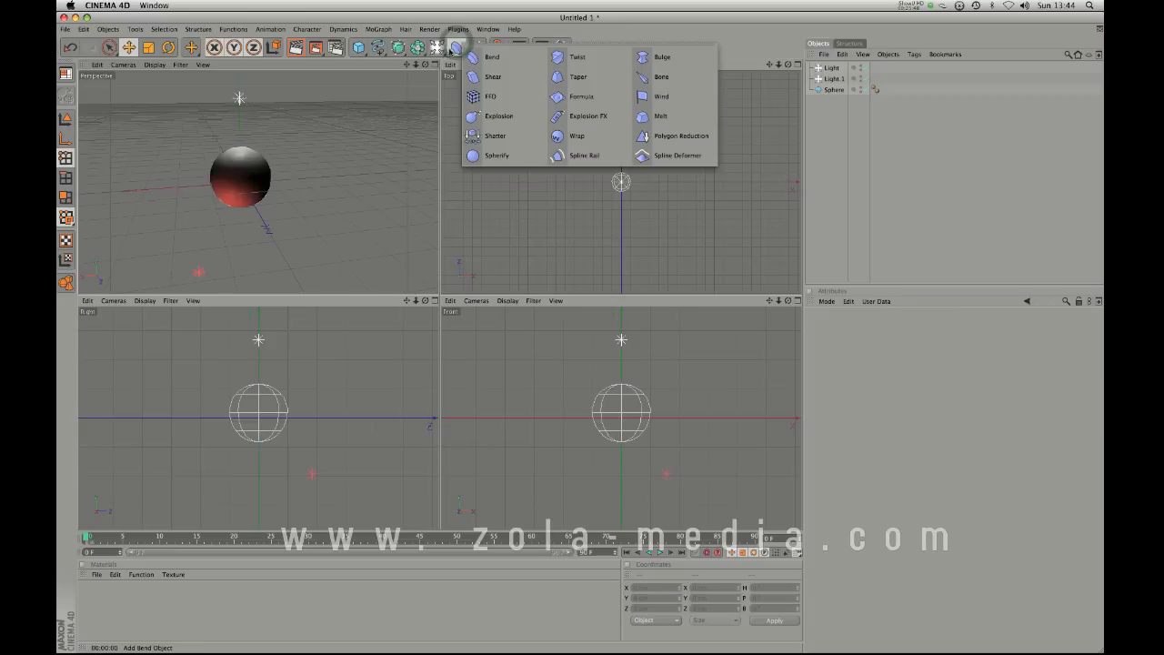
pyautogui.moveTo(495, 56)
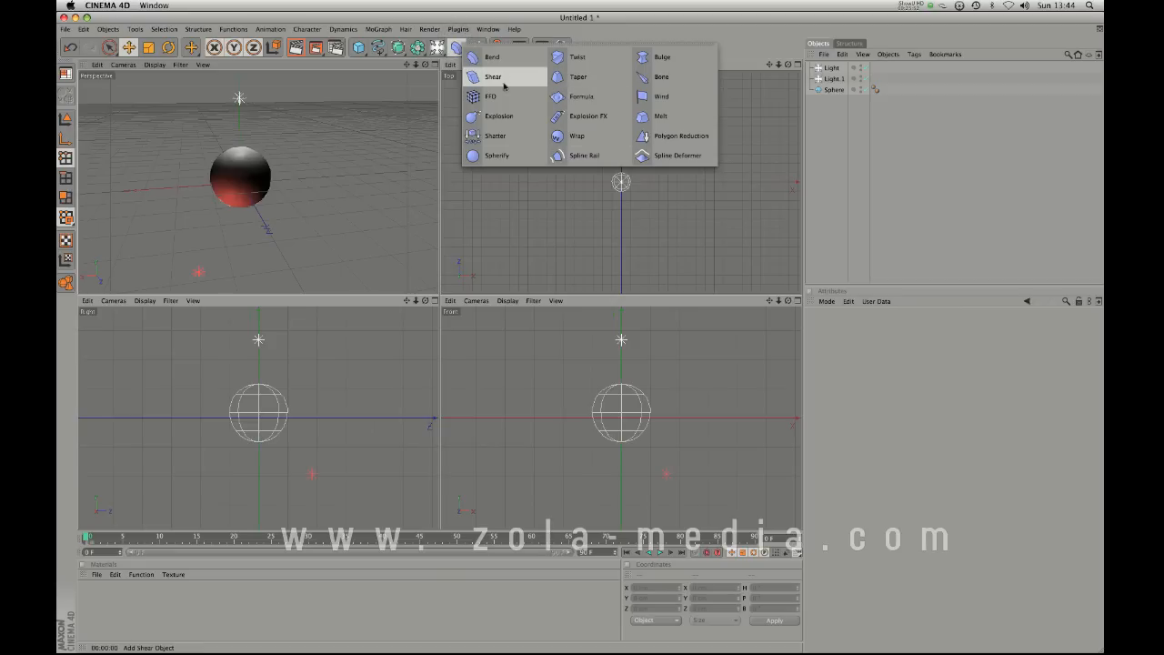
pyautogui.moveTo(492, 57)
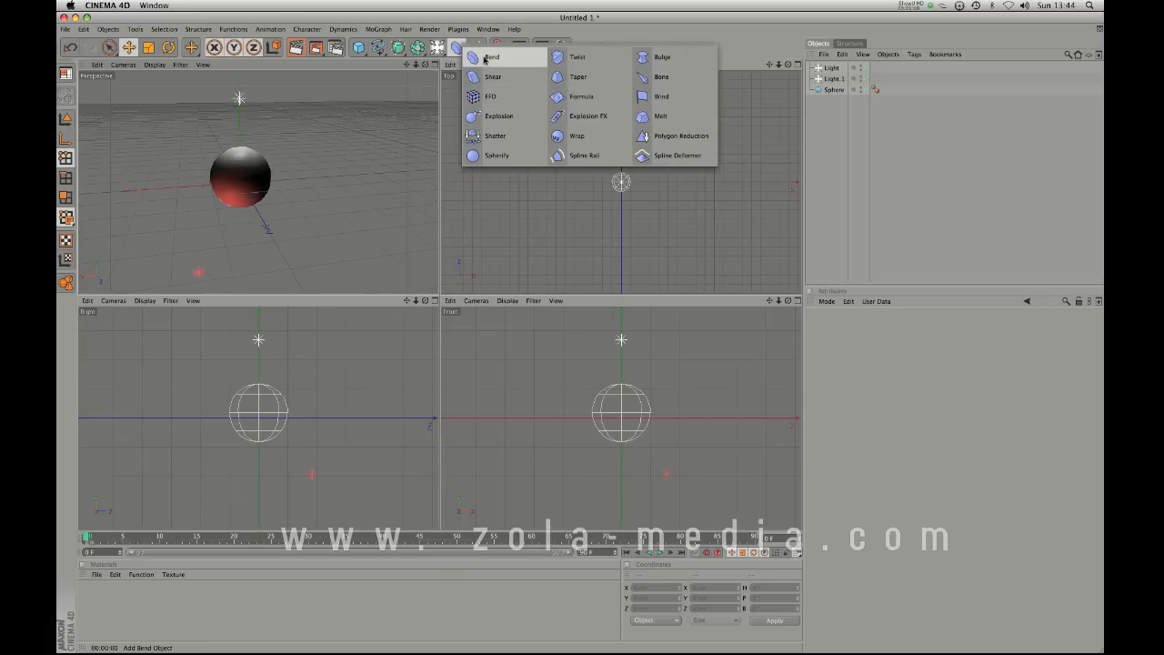
pyautogui.click(491, 57)
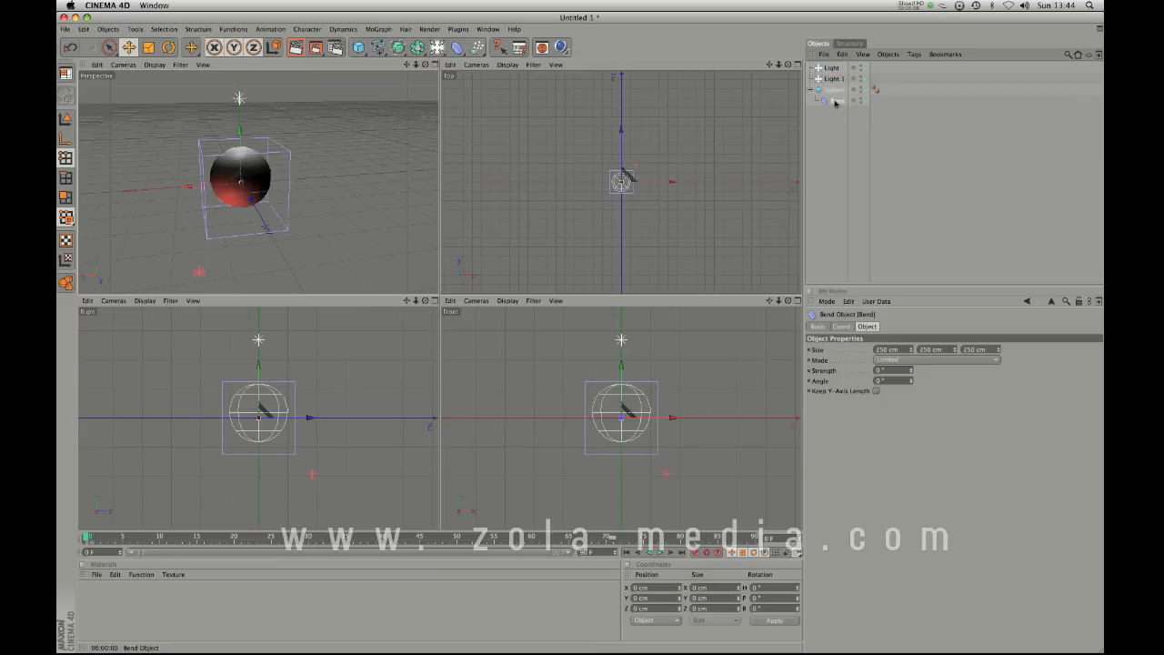
pyautogui.click(834, 91)
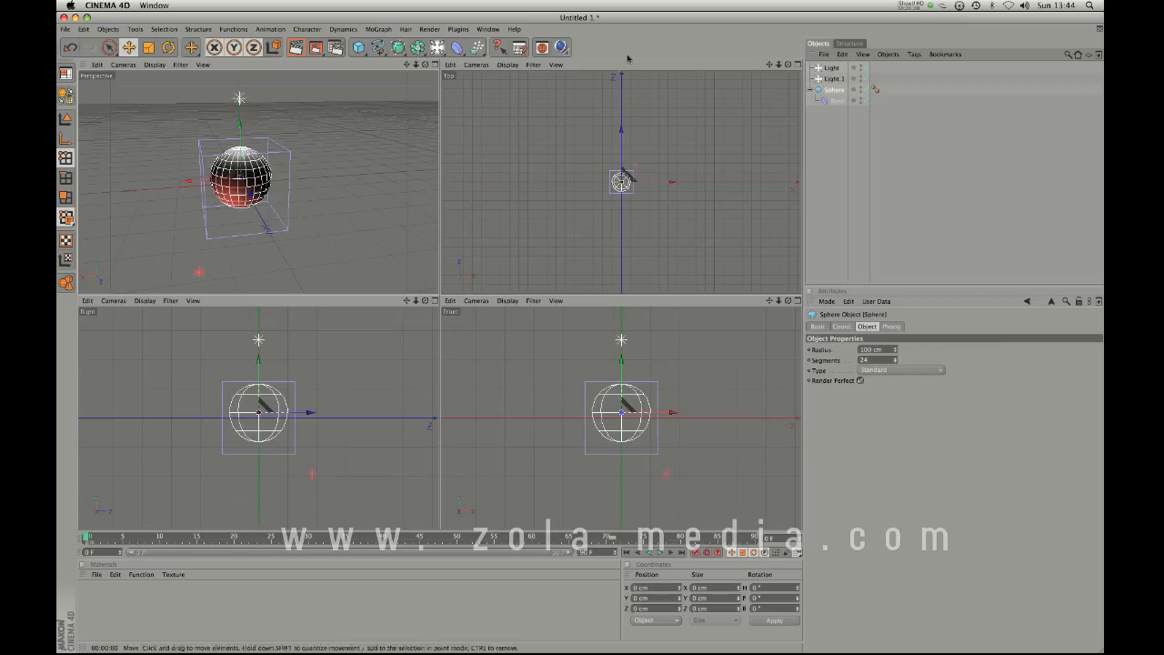
pyautogui.click(436, 46)
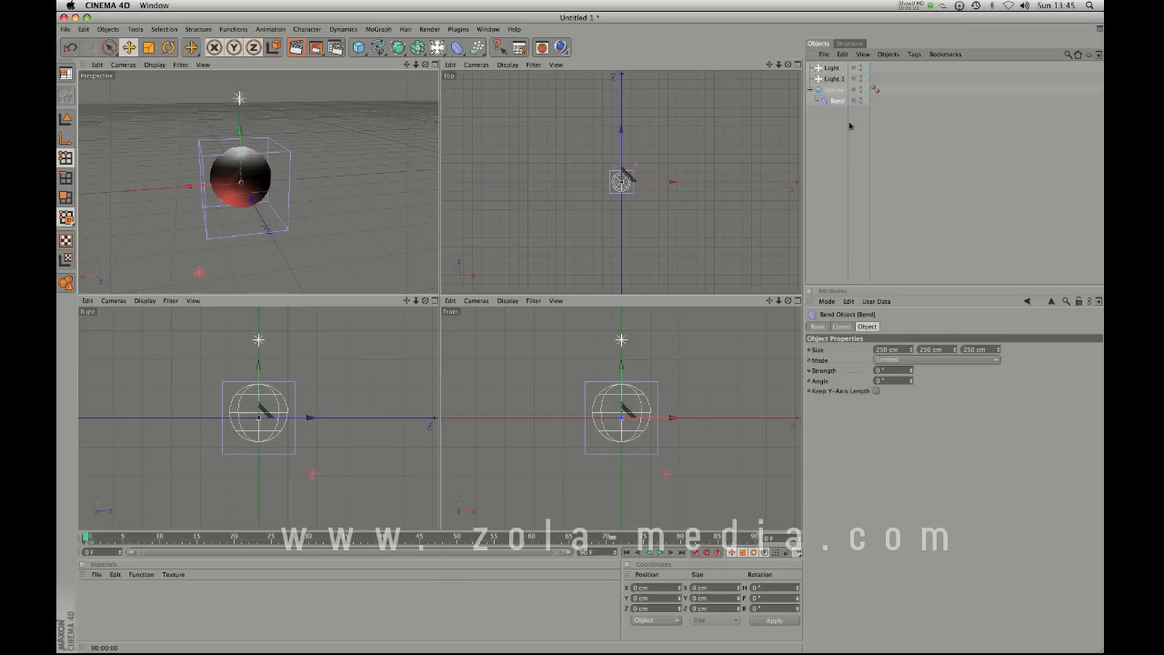
pyautogui.moveTo(891, 380); pyautogui.dragTo(912, 371)
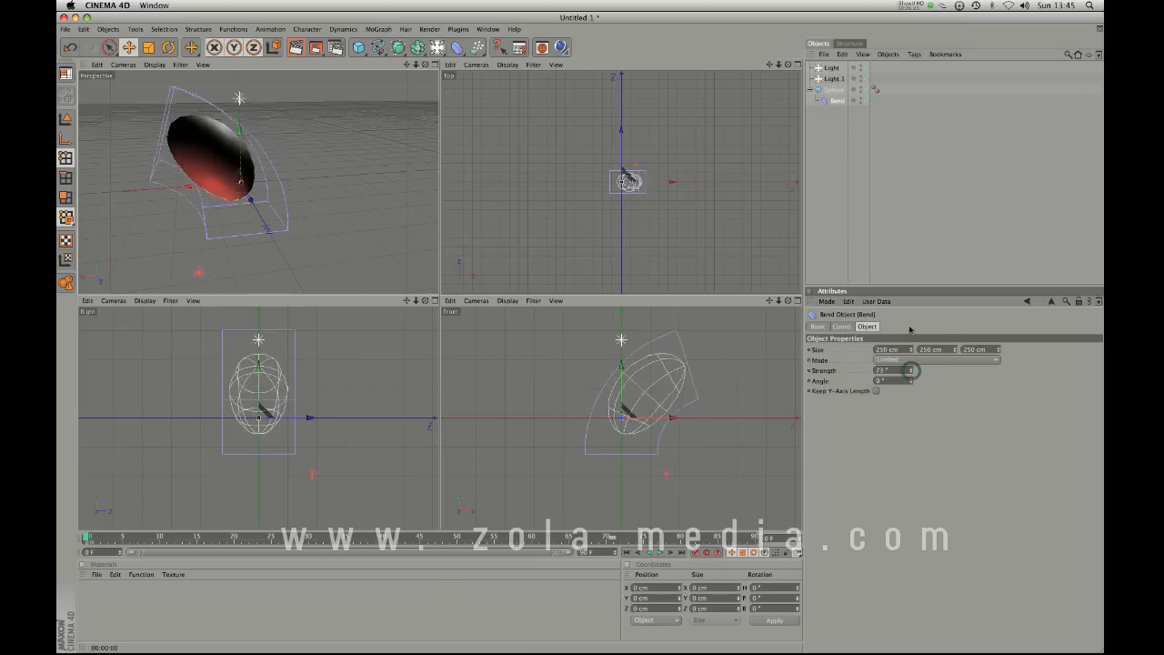
pyautogui.moveTo(909, 370); pyautogui.dragTo(891, 371)
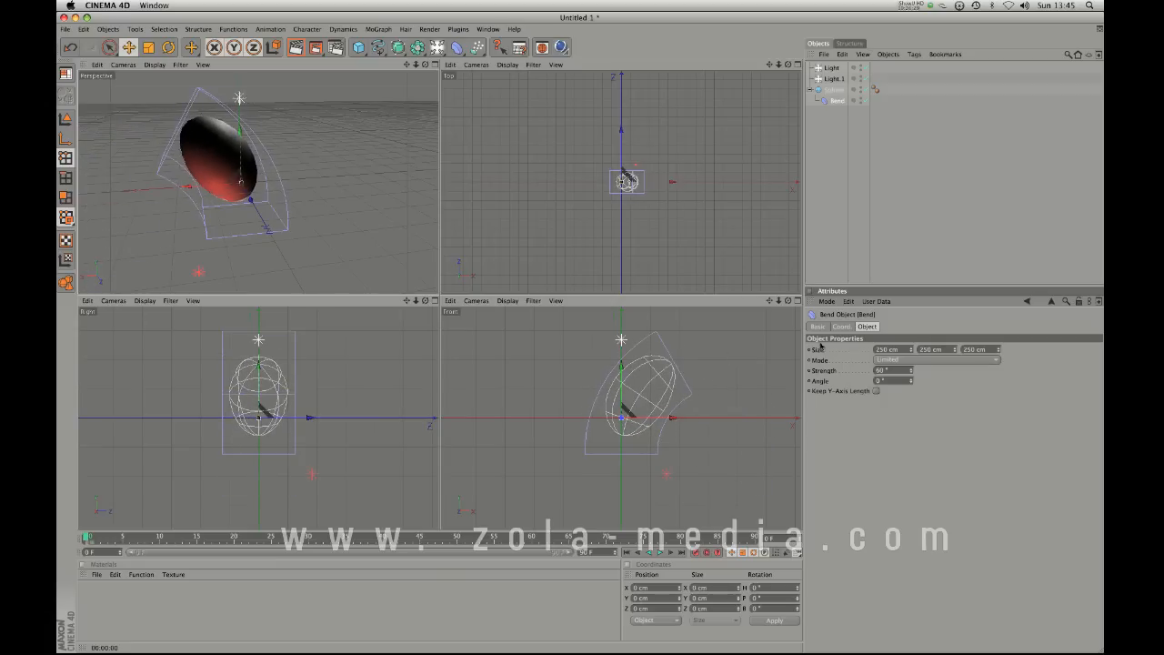
pyautogui.click(912, 380)
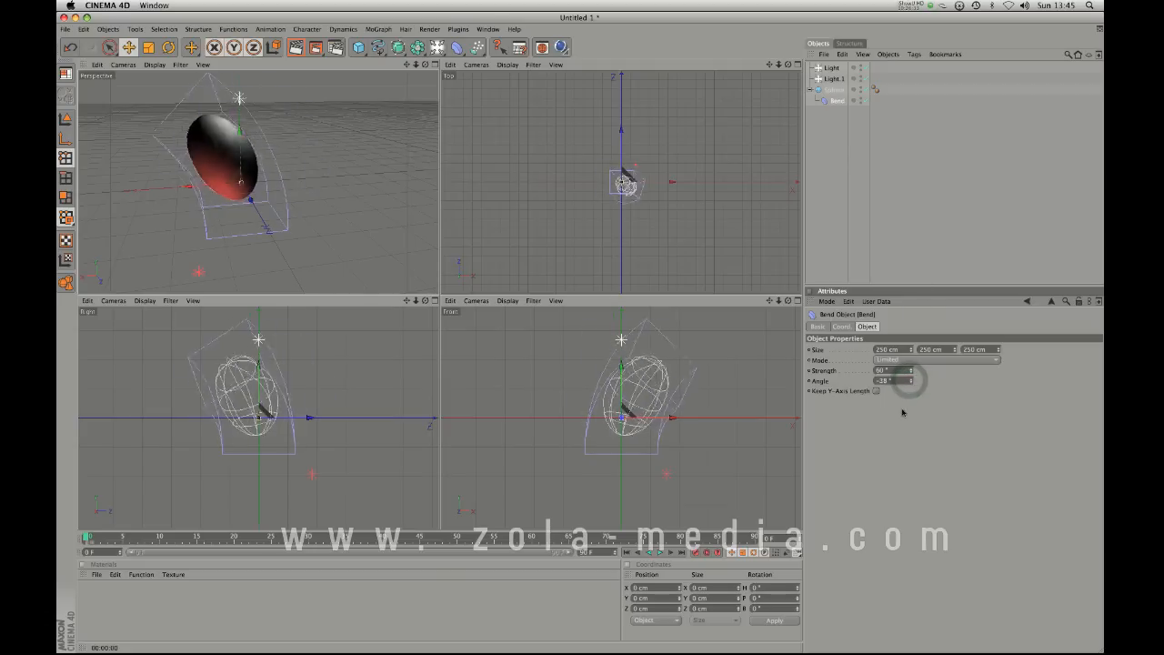
pyautogui.moveTo(906, 380); pyautogui.dragTo(892, 380)
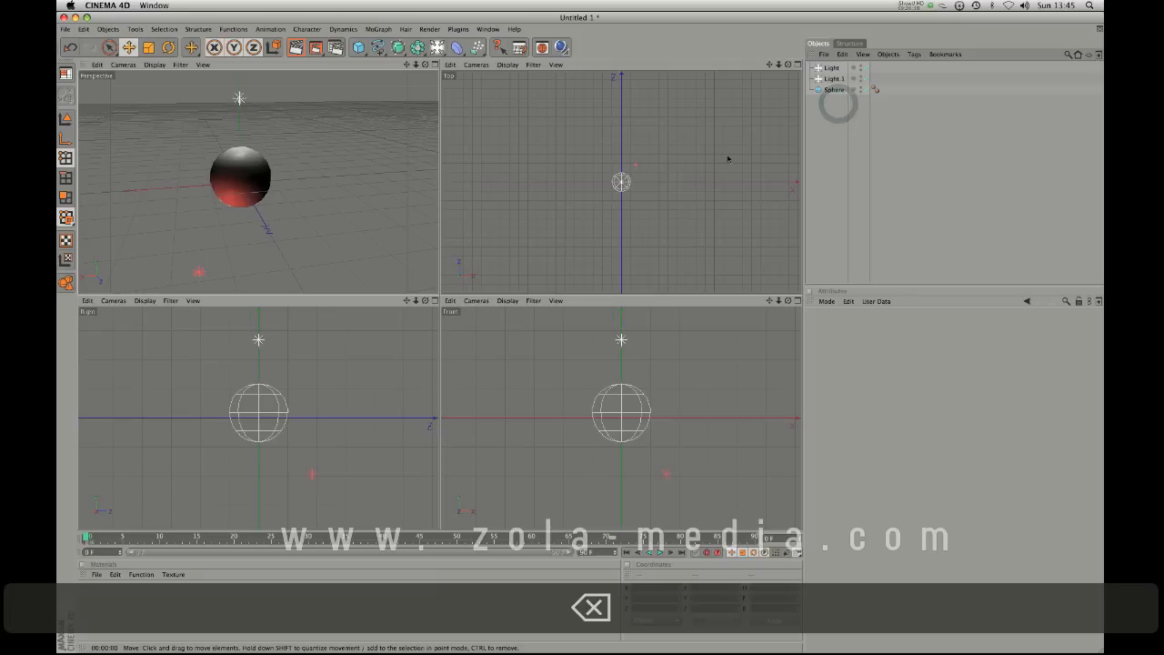
# Add an Explosion deformer and vary its strength and fragment end size to shatter the sphere.
pyautogui.click(458, 46)
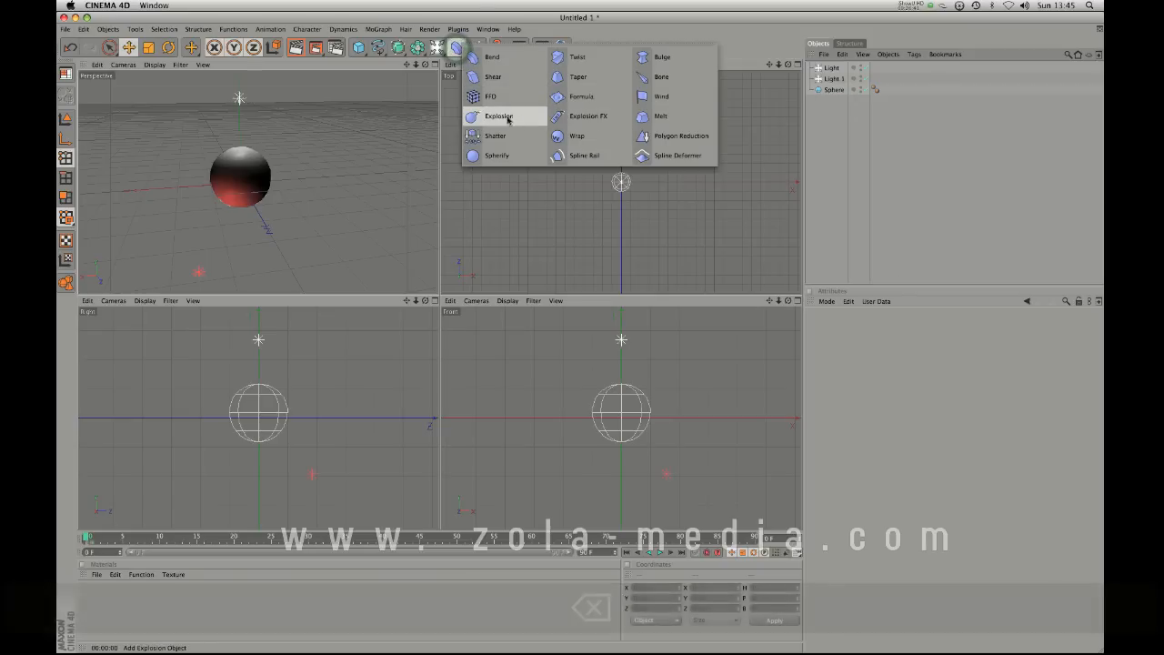
pyautogui.click(498, 116)
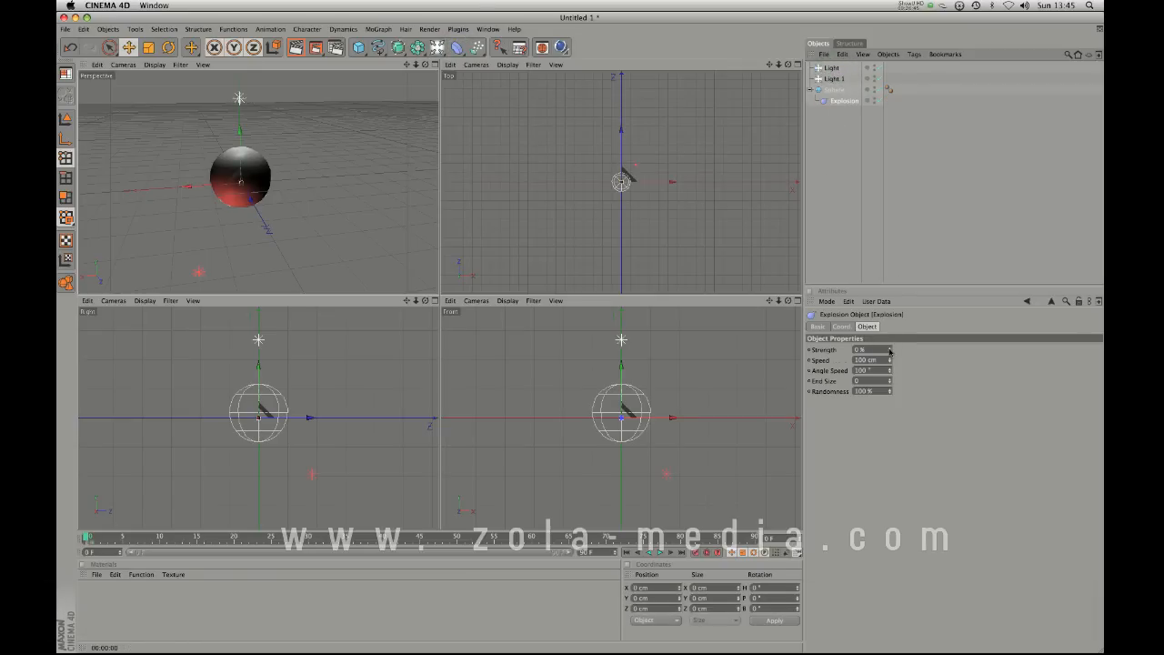
pyautogui.moveTo(887, 350); pyautogui.dragTo(887, 364)
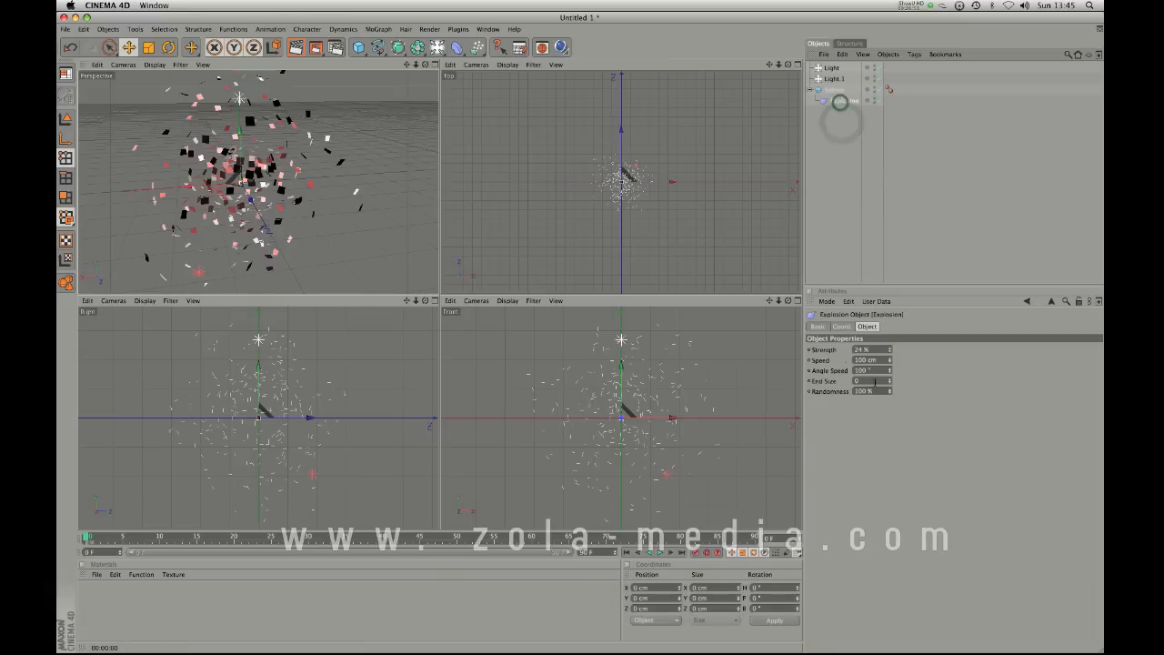
pyautogui.moveTo(887, 351); pyautogui.dragTo(877, 359)
pyautogui.write('.11')
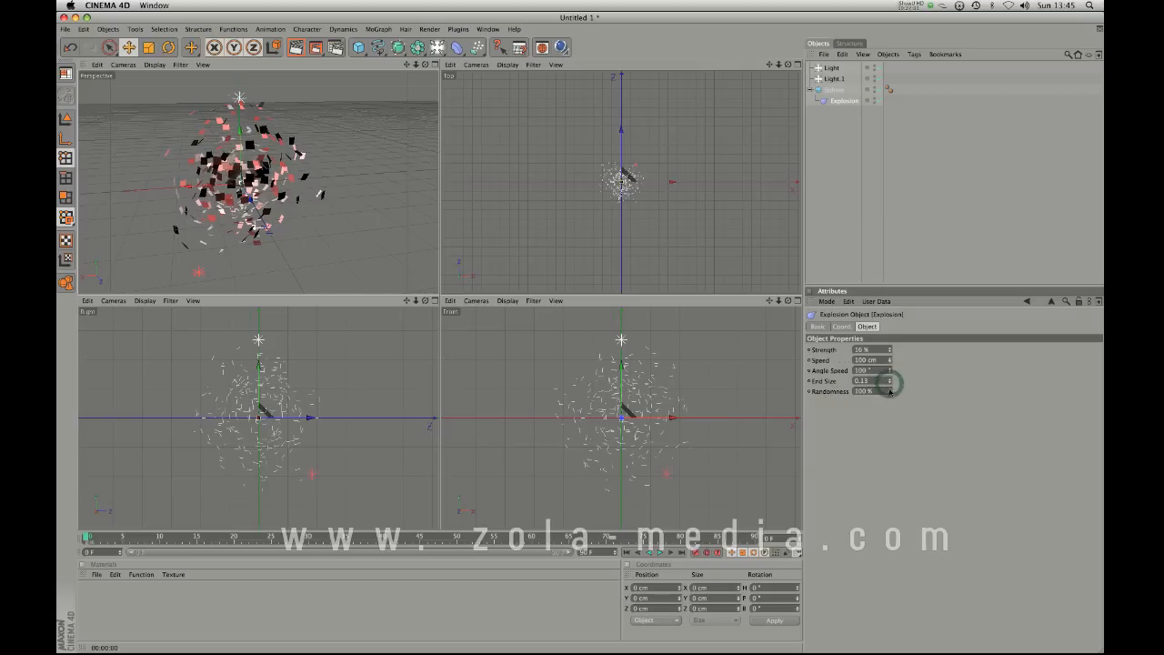
pyautogui.moveTo(888, 391); pyautogui.dragTo(877, 382)
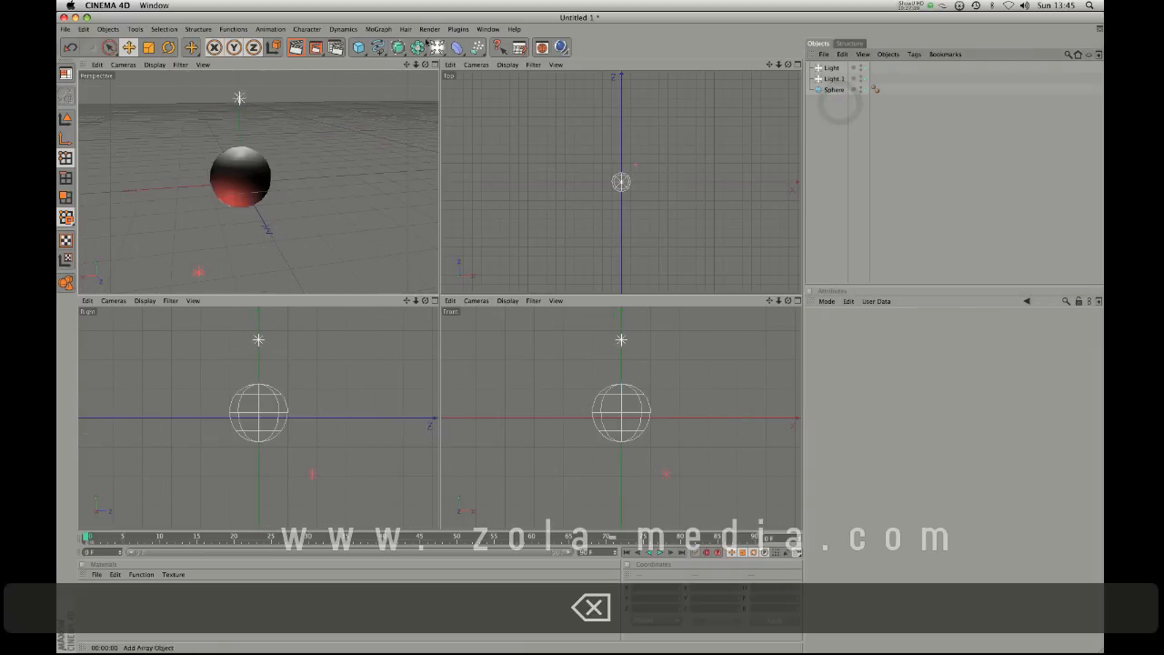
pyautogui.click(456, 47)
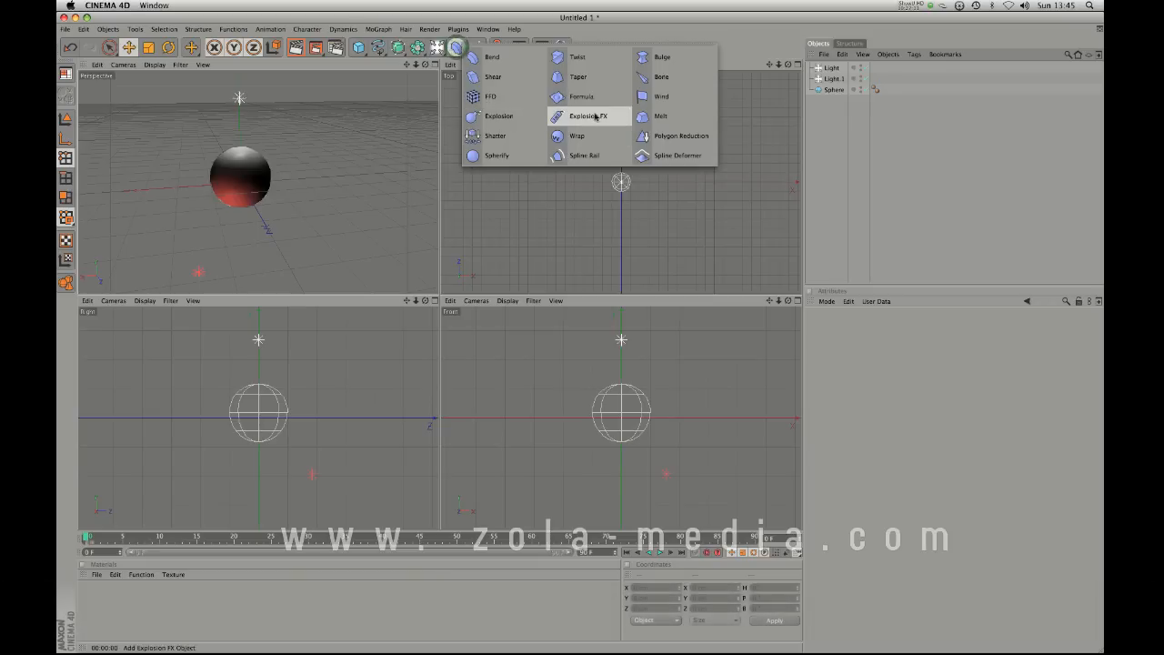
pyautogui.click(586, 115)
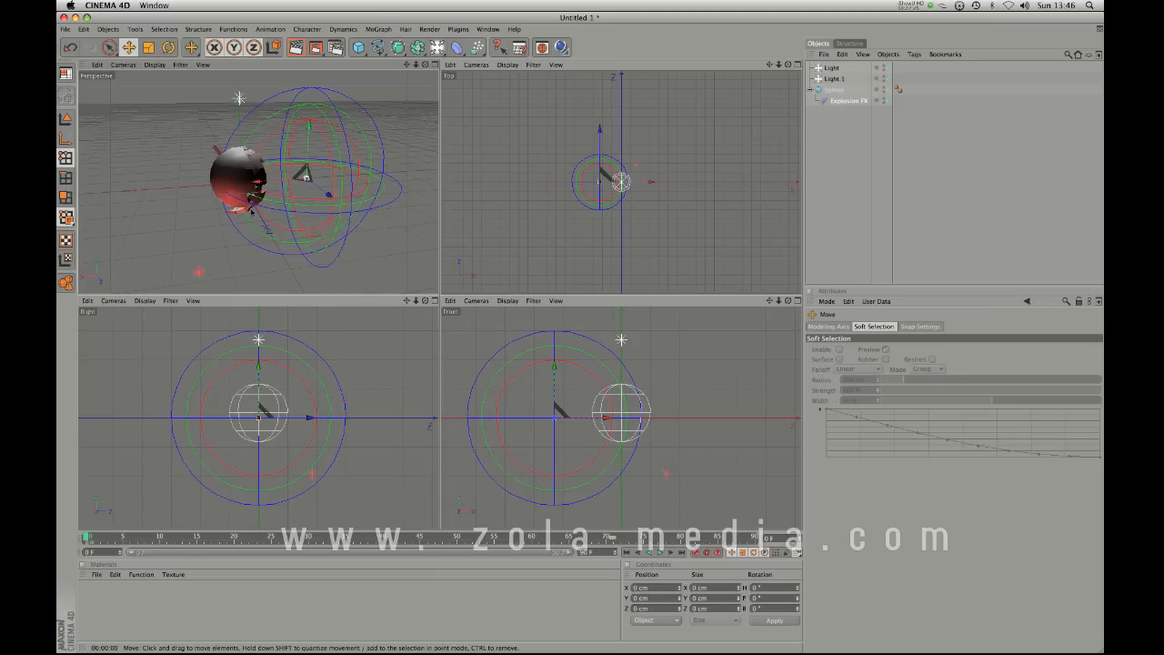
pyautogui.moveTo(278, 252)
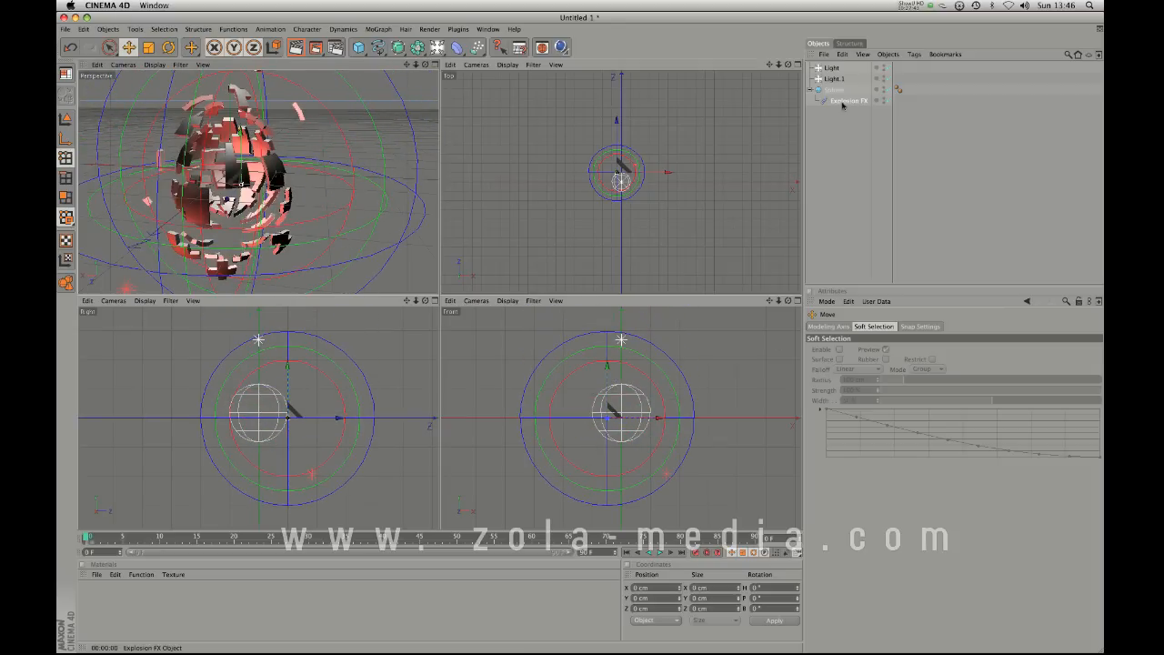
pyautogui.click(847, 100)
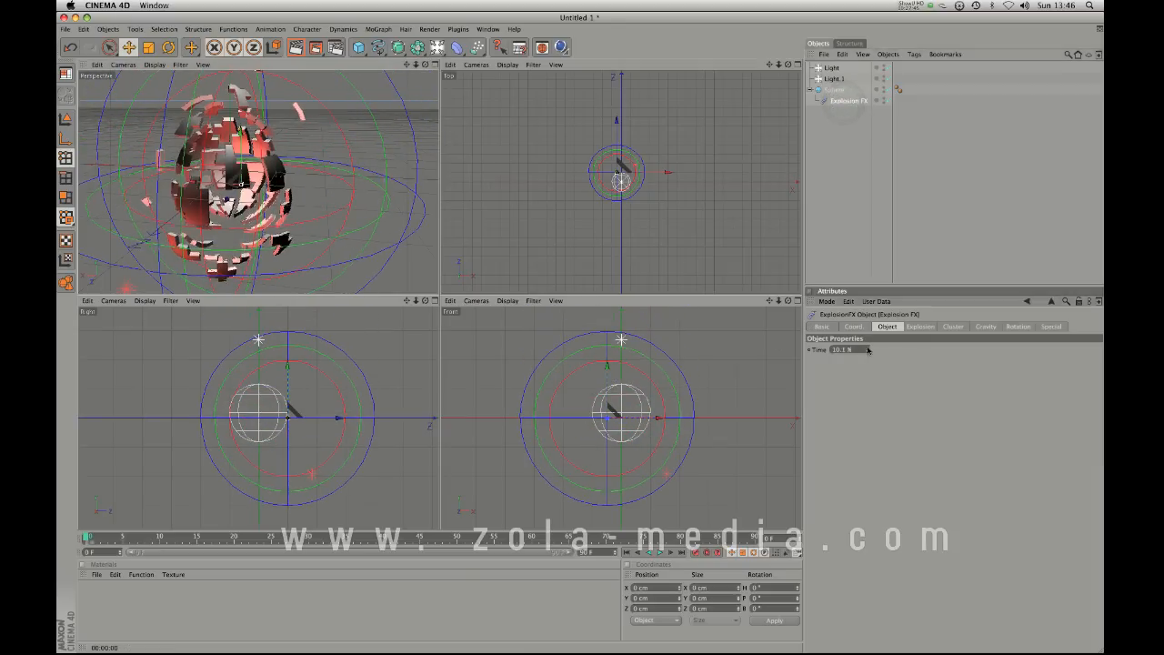
pyautogui.click(919, 326)
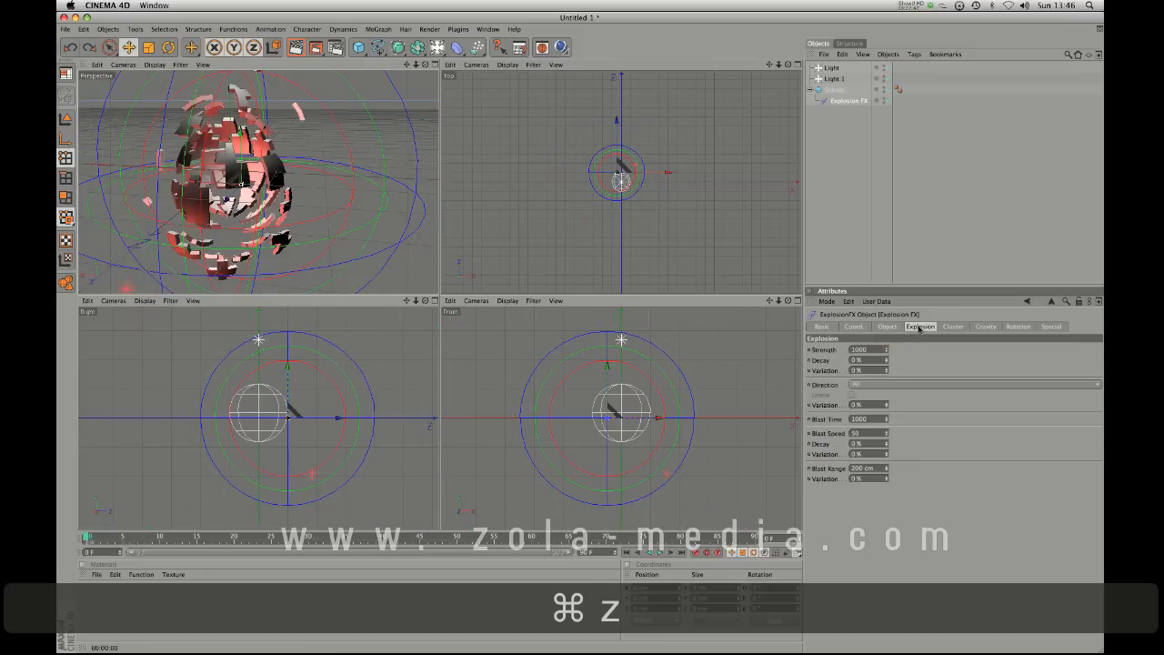
pyautogui.click(953, 325)
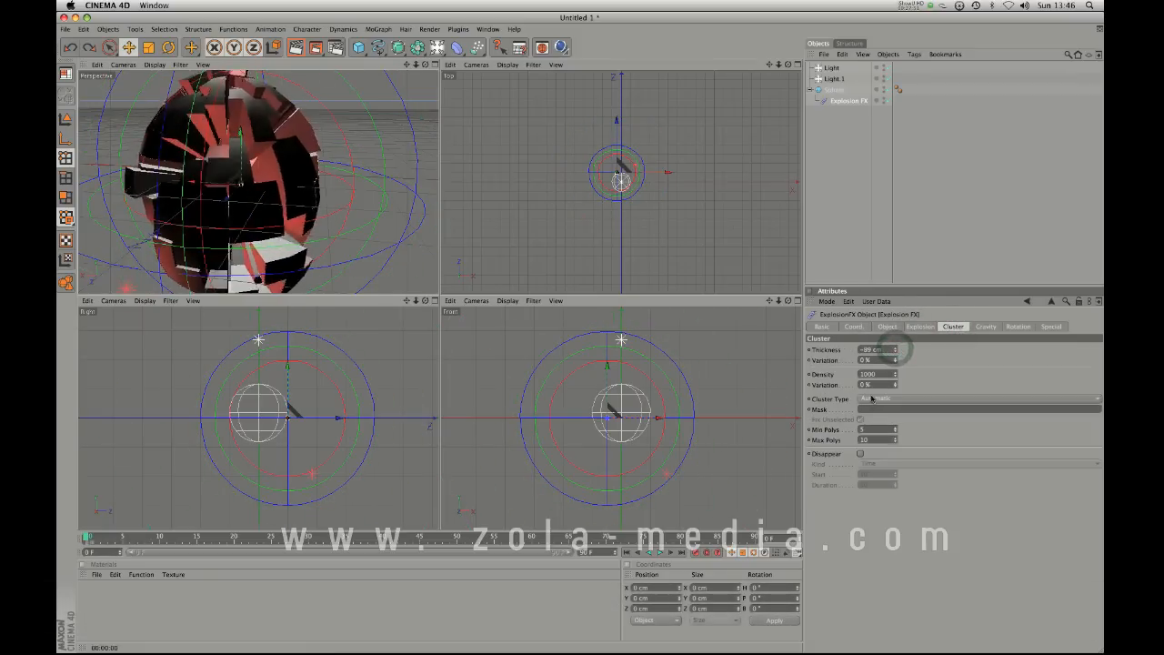
pyautogui.click(986, 327)
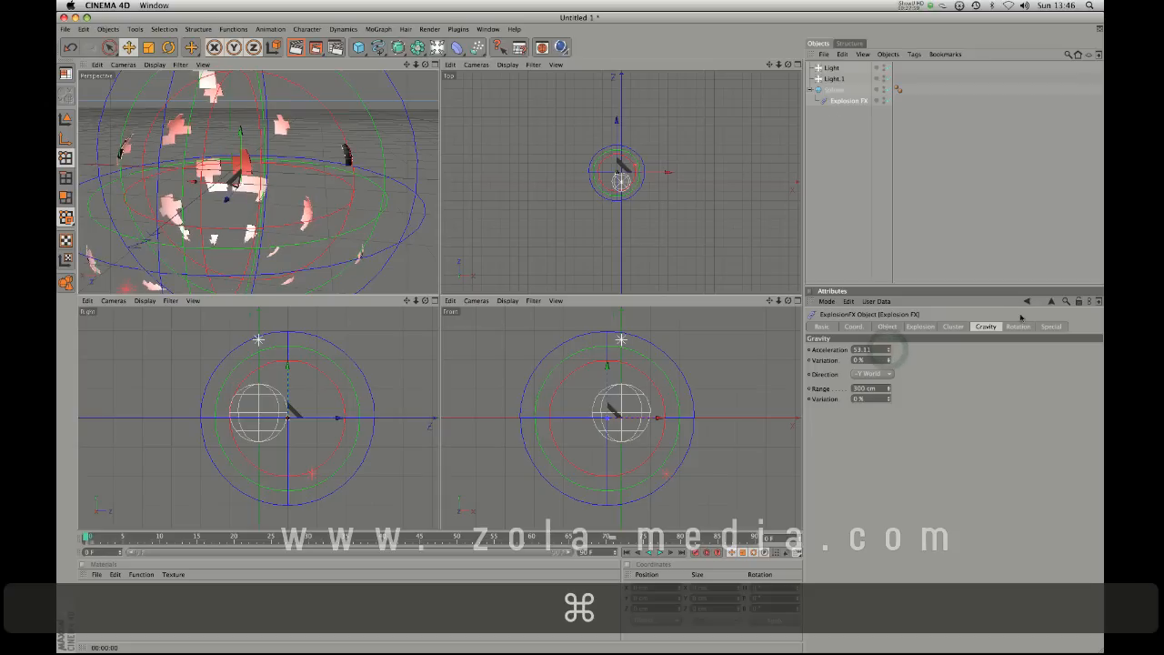
pyautogui.click(1017, 326)
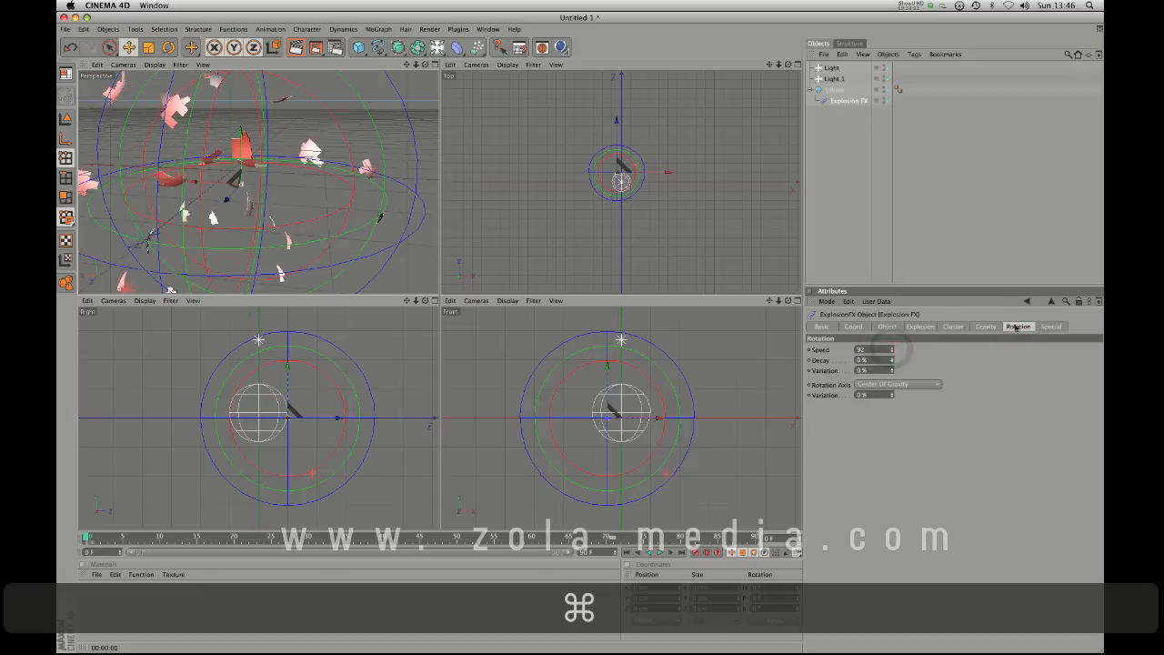
pyautogui.click(1050, 326)
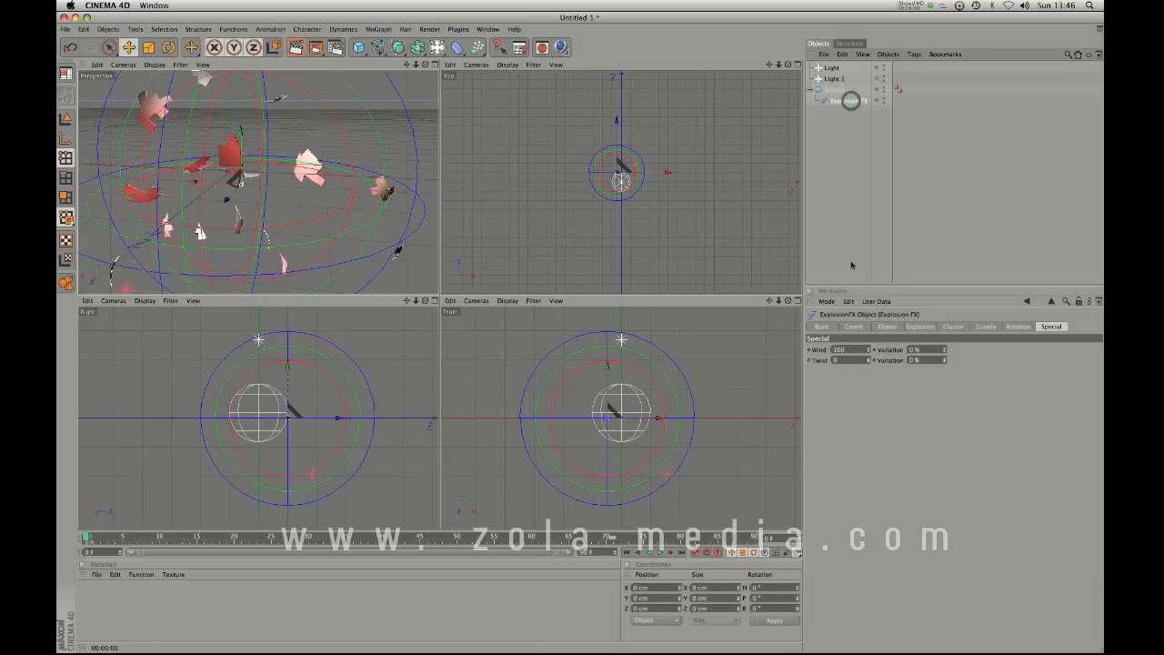
pyautogui.click(456, 48)
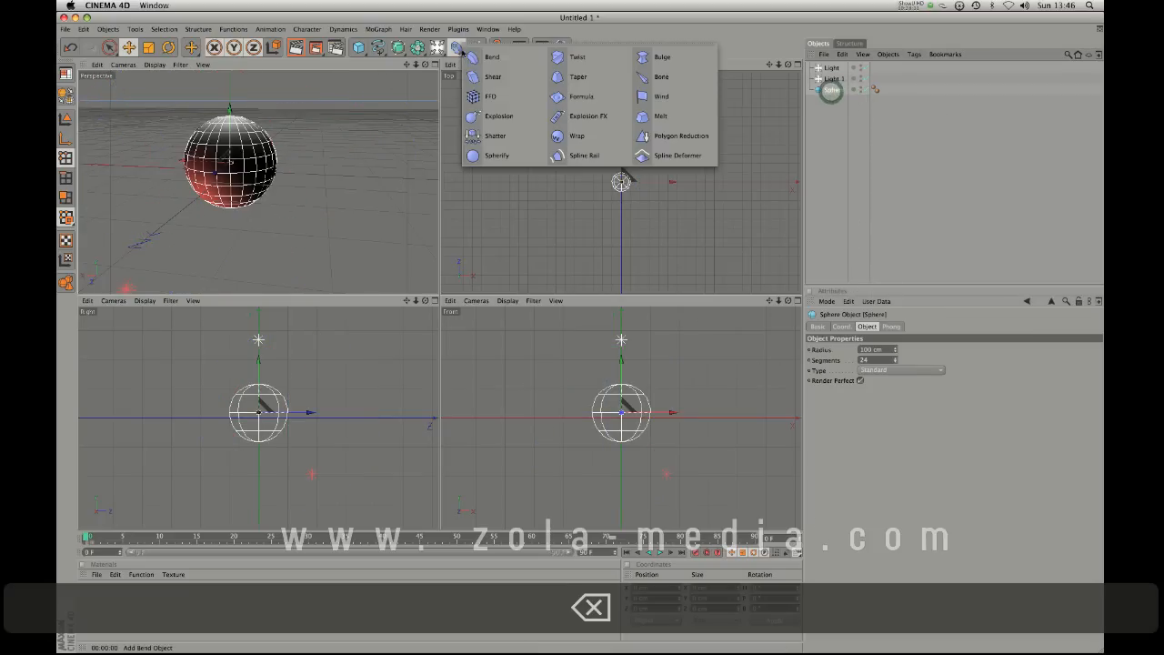
# Browse the deformer list, dismiss it unchanged, and bring up the particle object list.
pyautogui.click(589, 115)
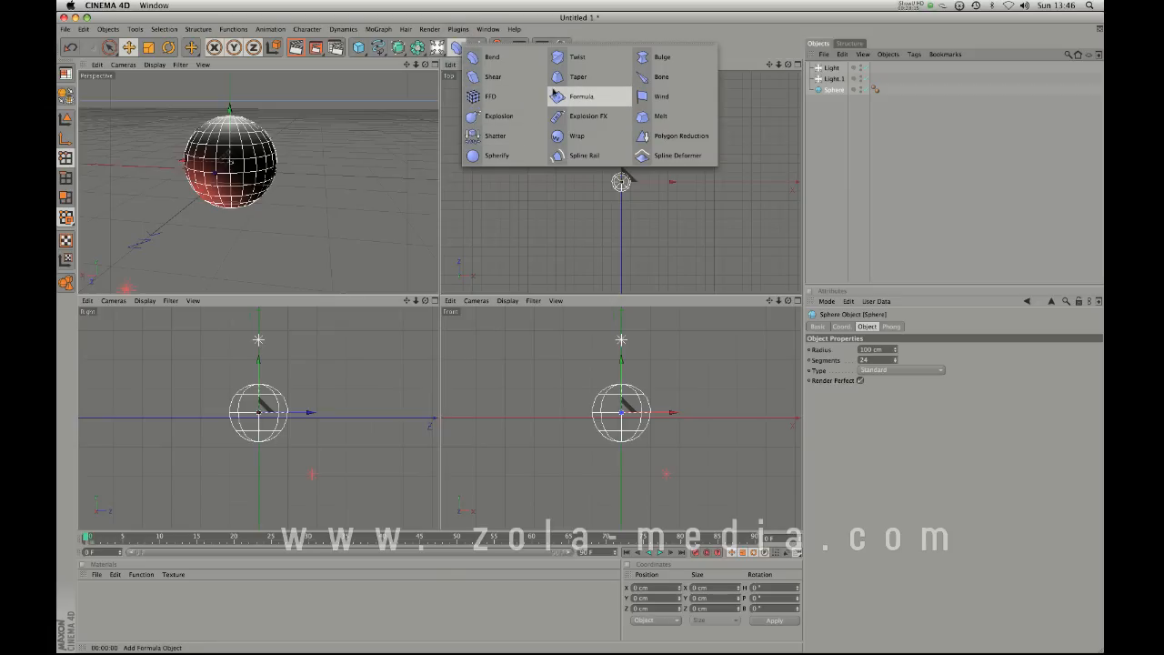
pyautogui.moveTo(507, 160)
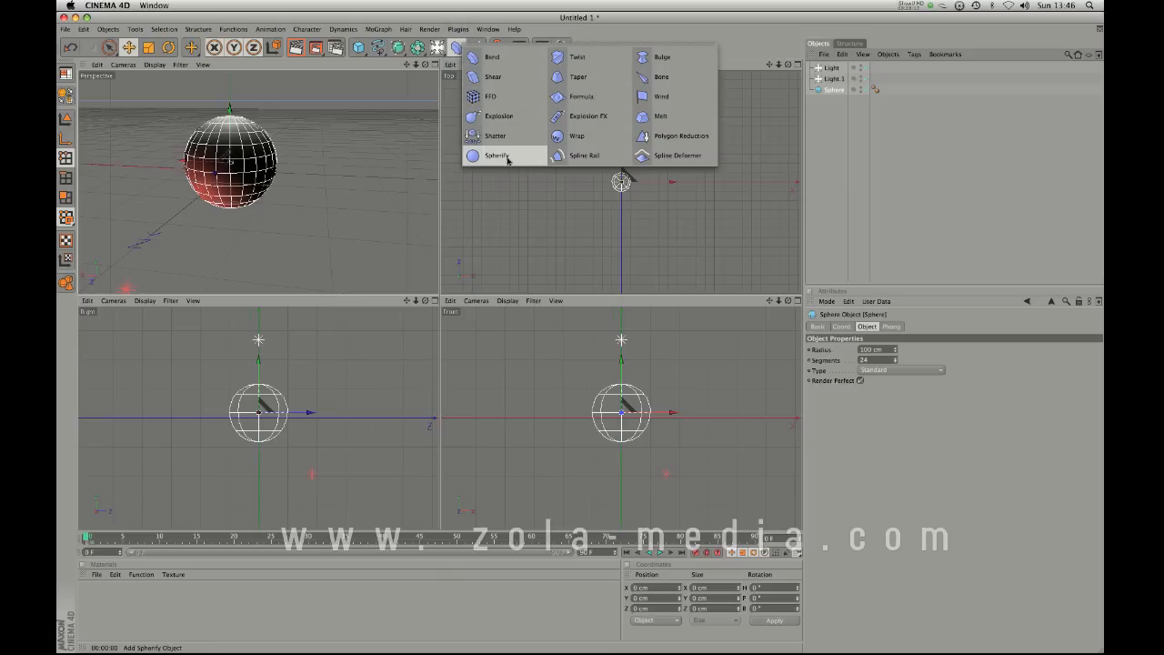
pyautogui.moveTo(661, 77)
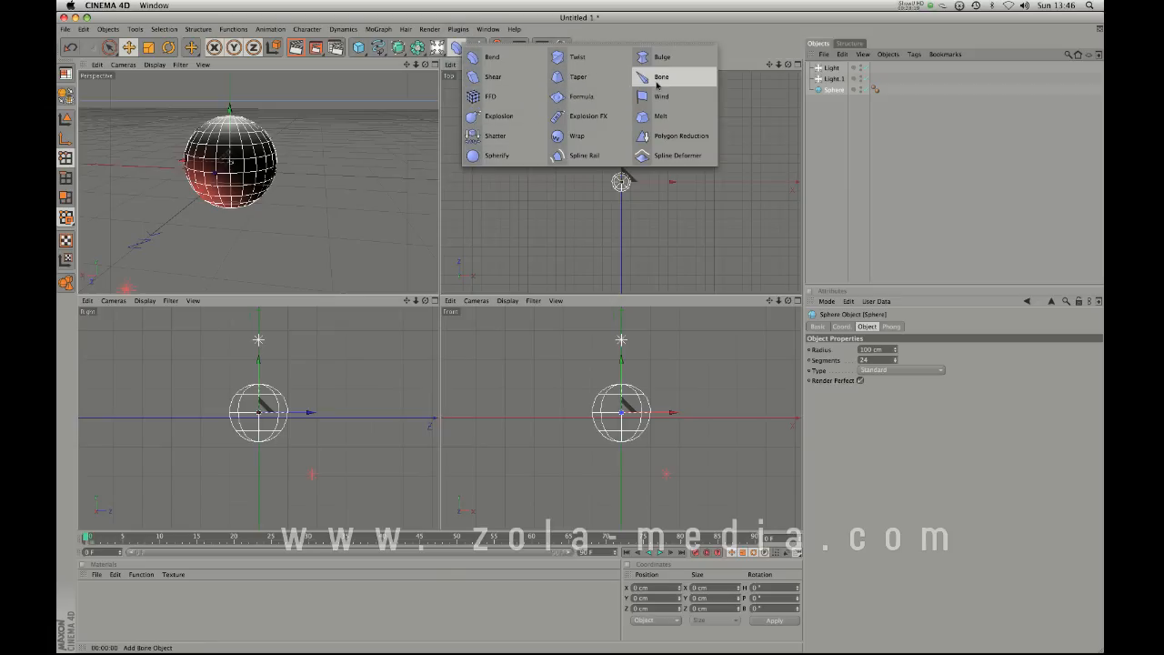
pyautogui.moveTo(578, 76)
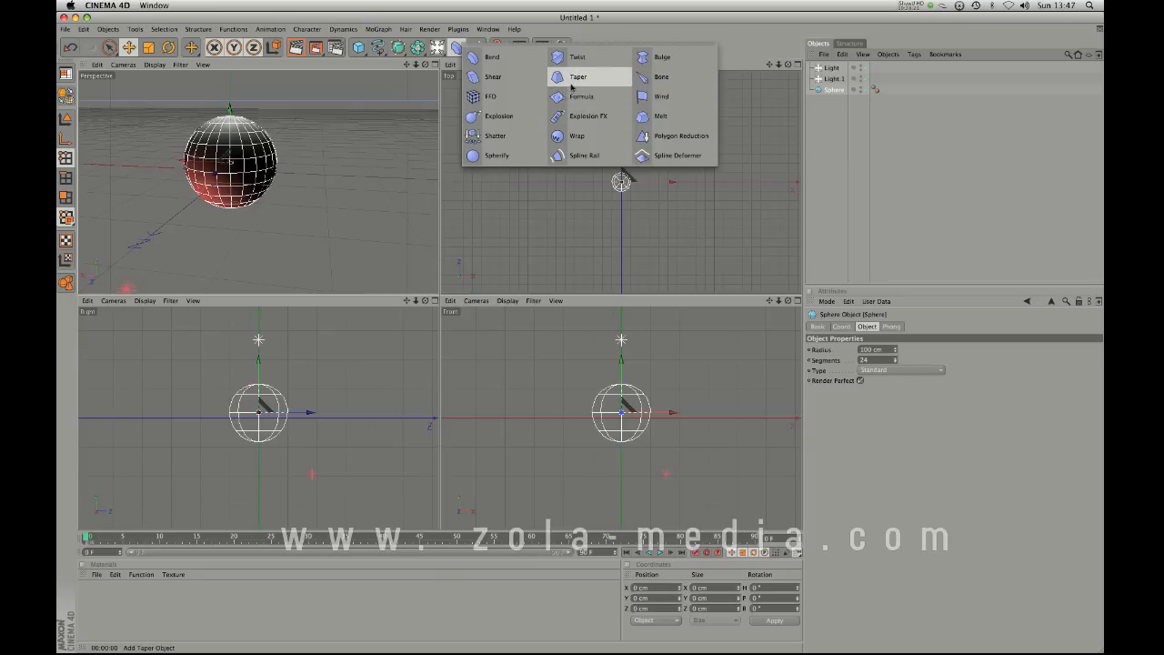
pyautogui.click(578, 77)
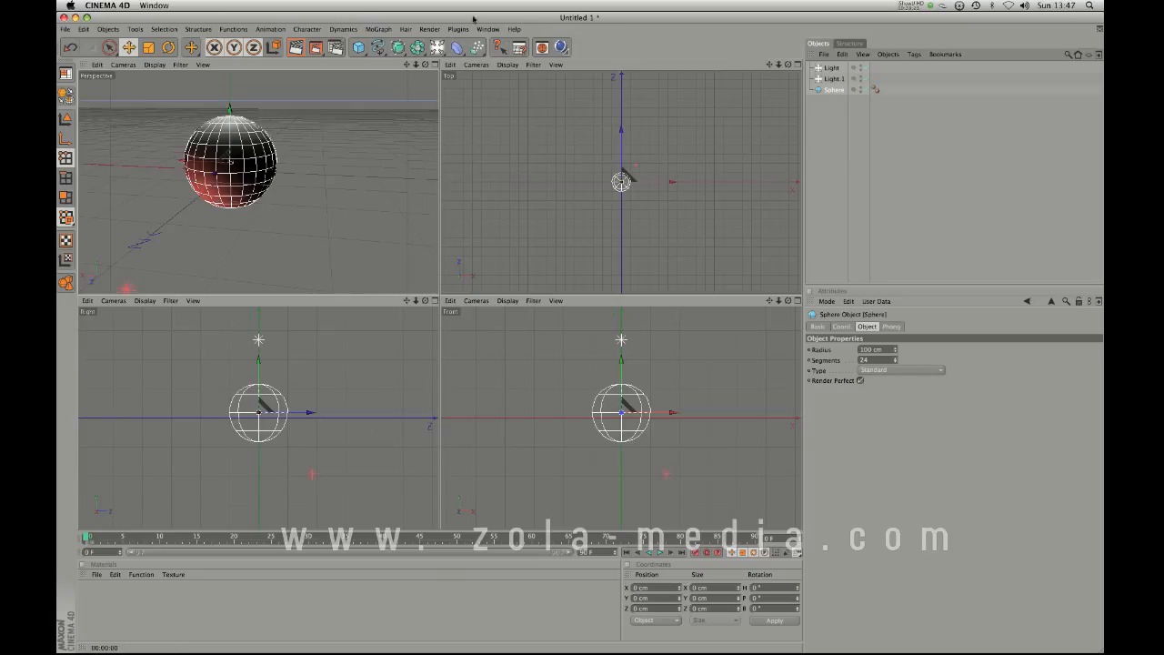
pyautogui.click(473, 47)
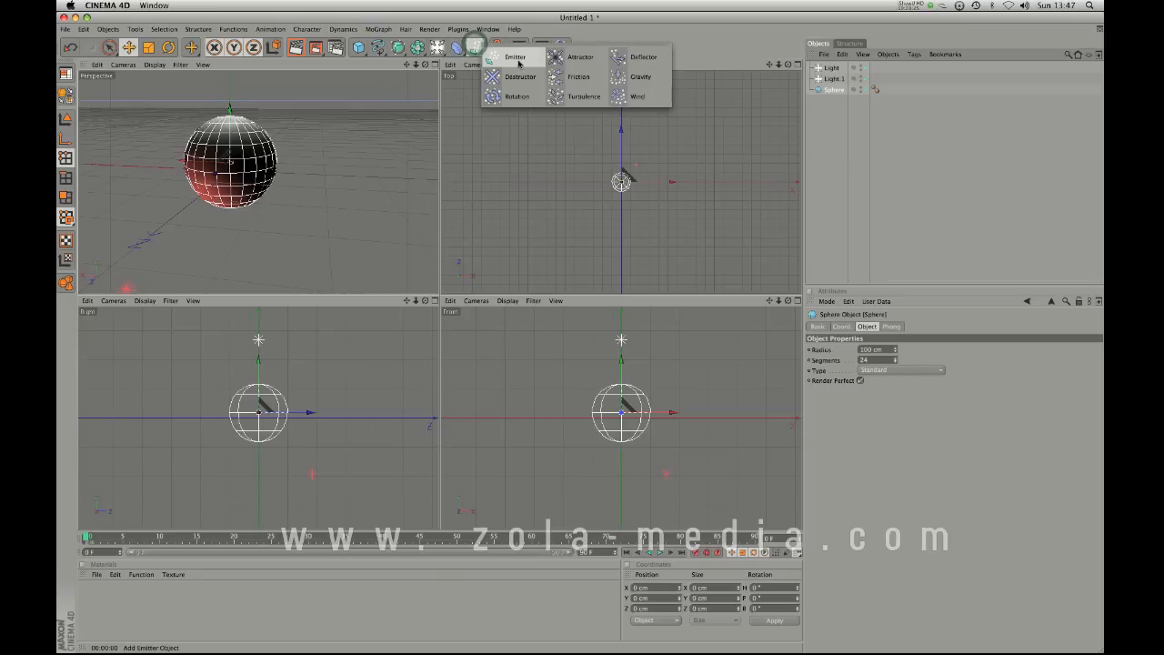
# Add a particle Emitter and remove the sphere and lights so only the spraying emitter remains.
pyautogui.click(516, 57)
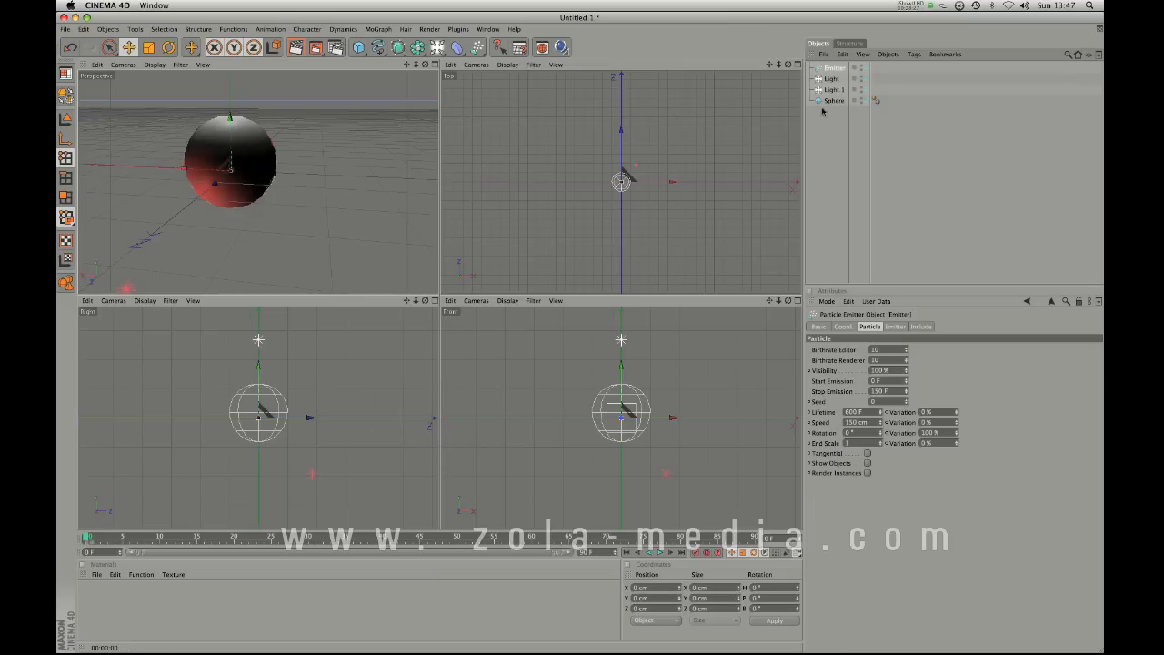
pyautogui.click(832, 78)
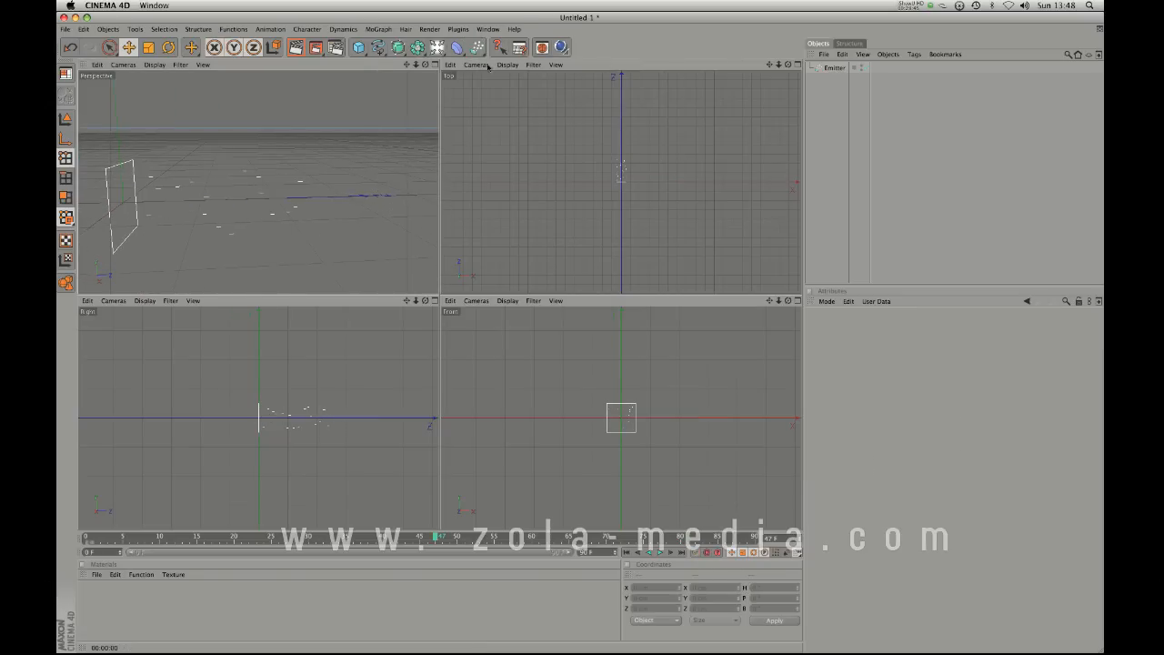
pyautogui.click(359, 46)
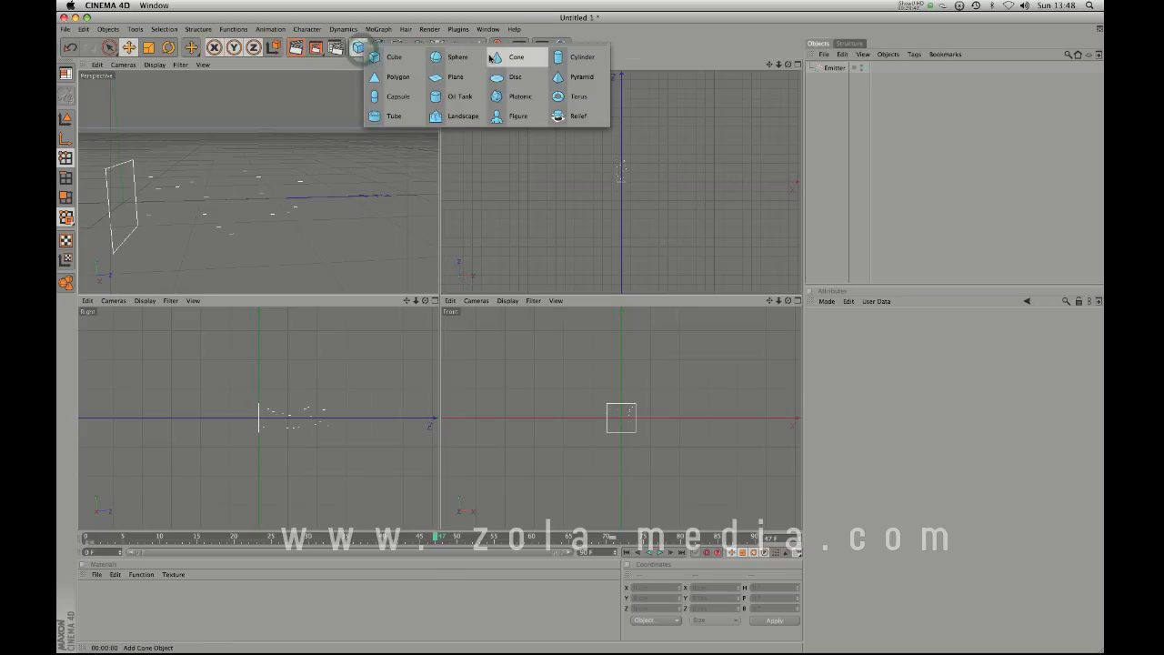
# Add a Cone nested under the Emitter, scale it down, and have the emitter show cones as particles.
pyautogui.click(515, 56)
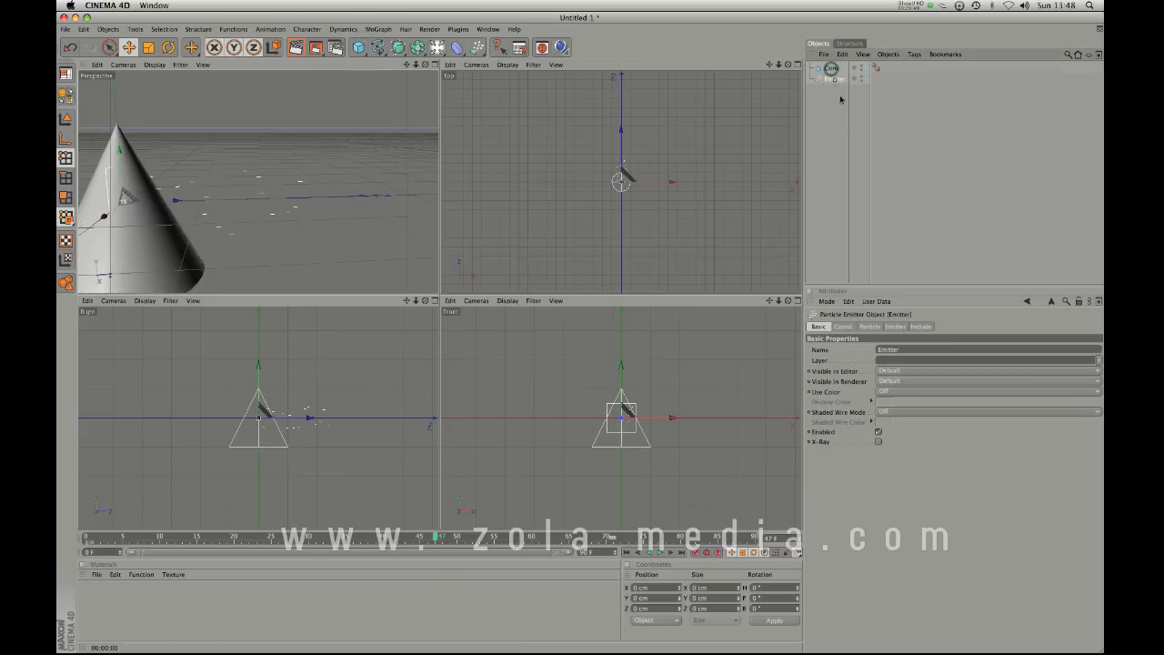
pyautogui.click(868, 327)
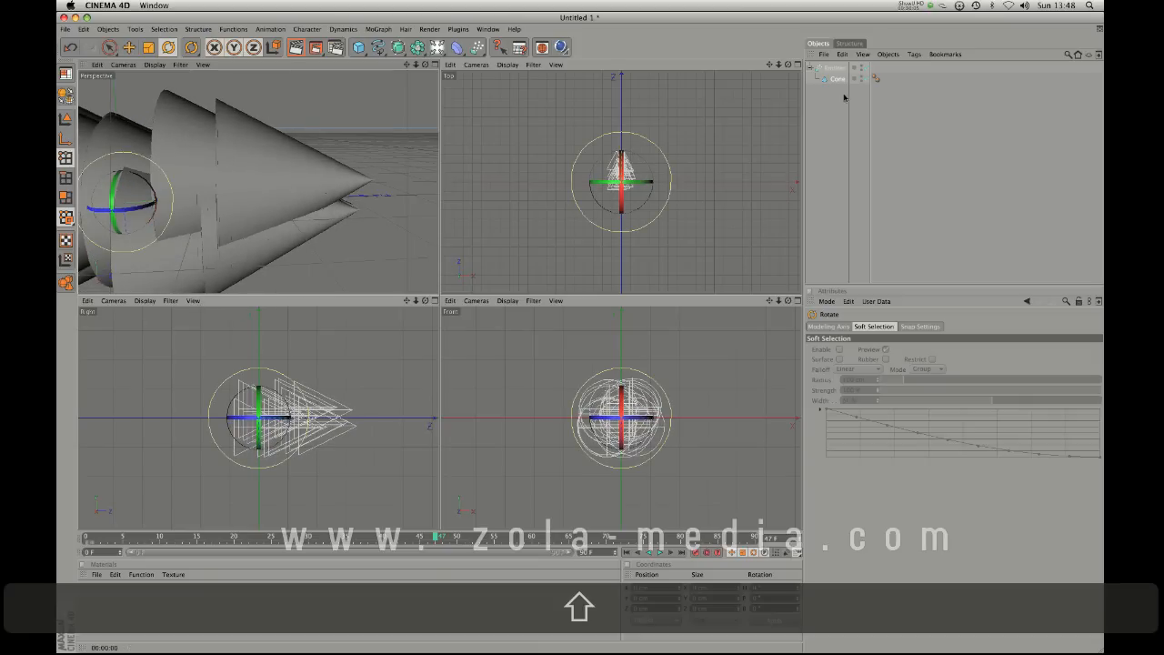
pyautogui.press('t')
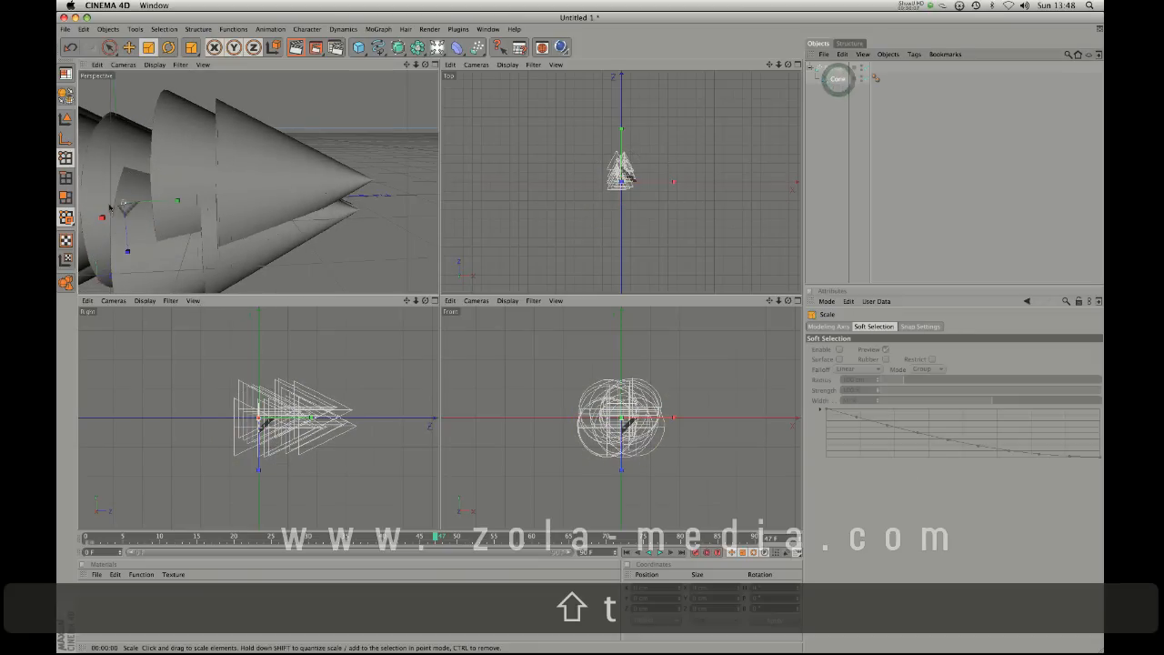
pyautogui.press('q')
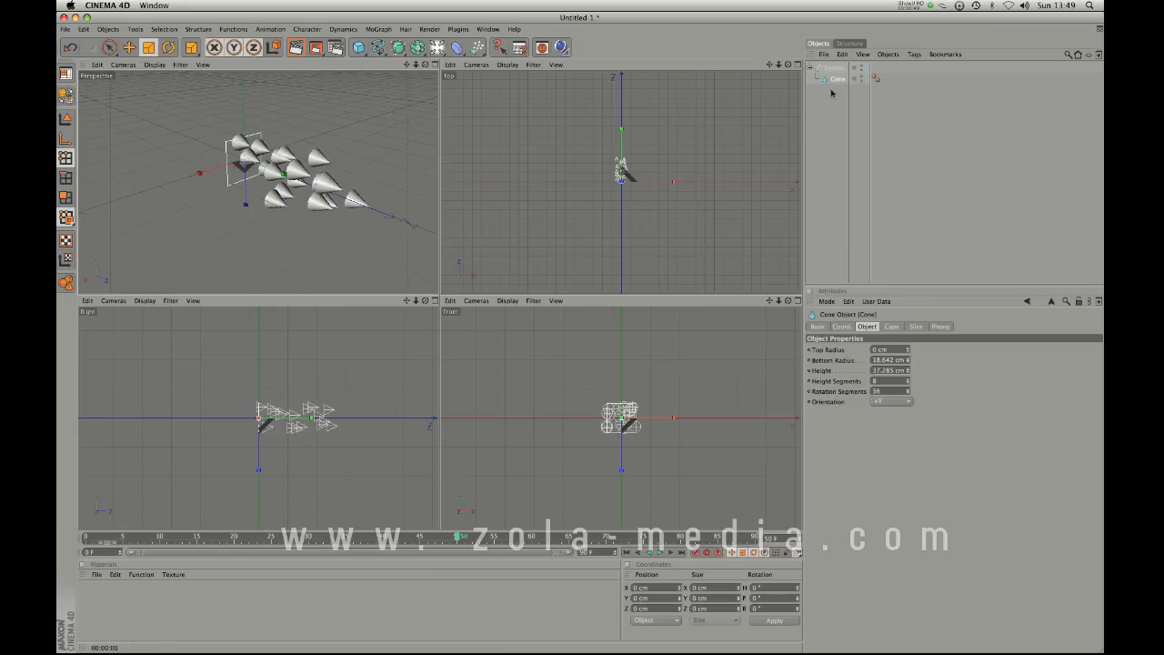
pyautogui.click(457, 48)
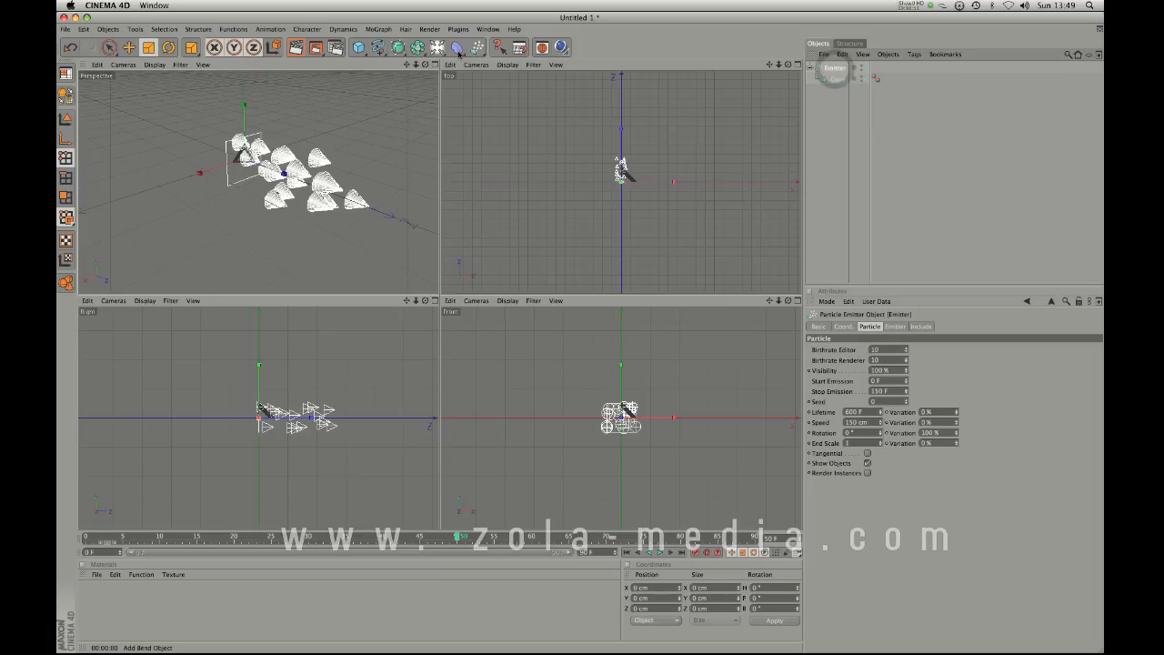
# Add a Gravity particle modifier under the emitter so the emitted cones fall downward.
pyautogui.click(472, 47)
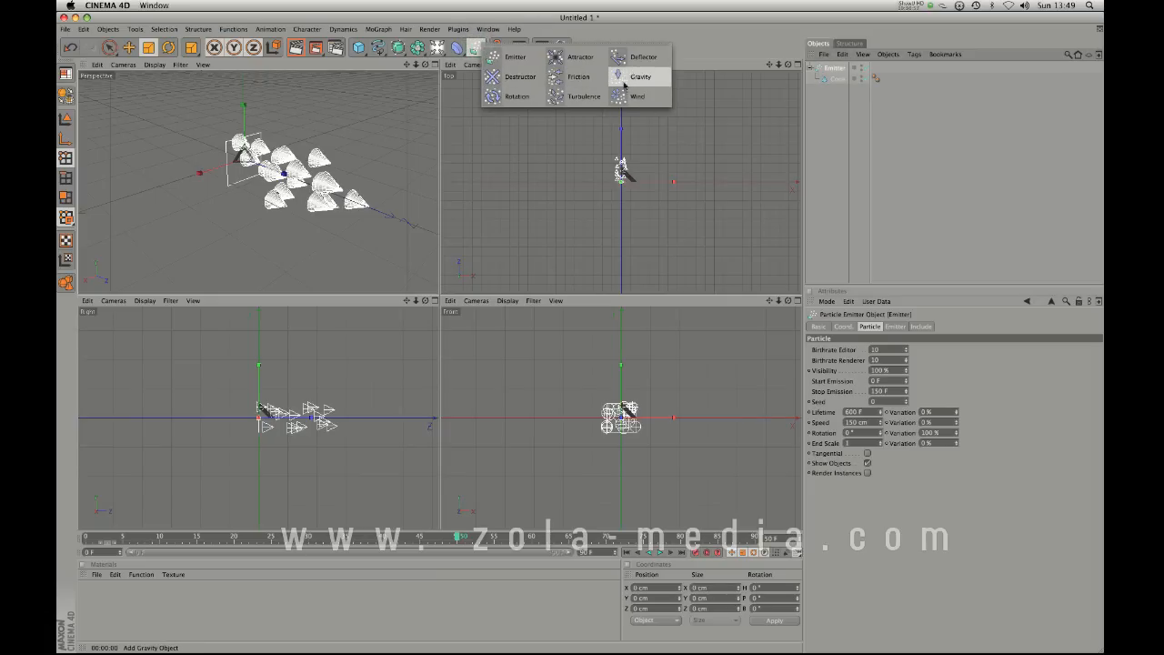
pyautogui.click(639, 76)
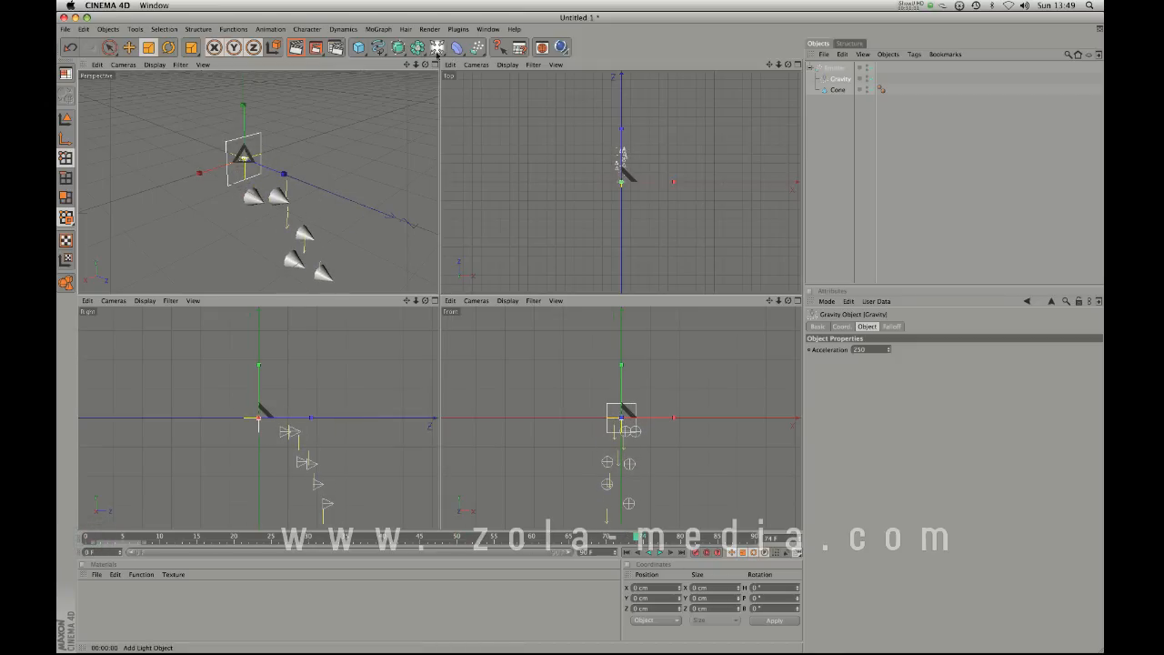
pyautogui.click(476, 47)
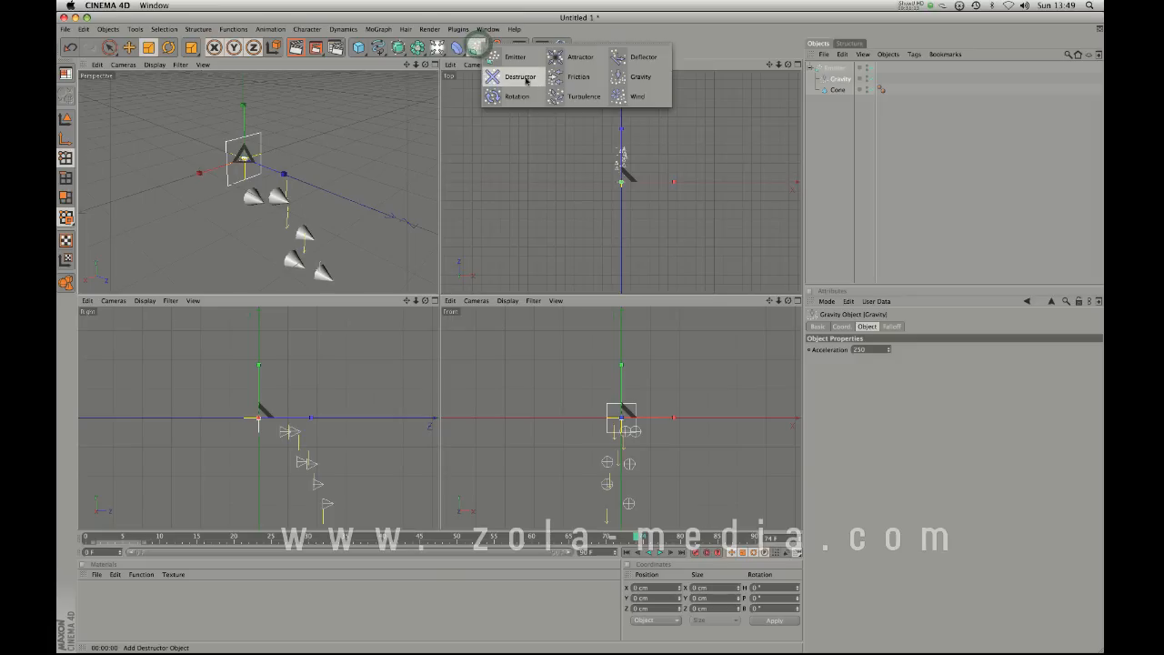